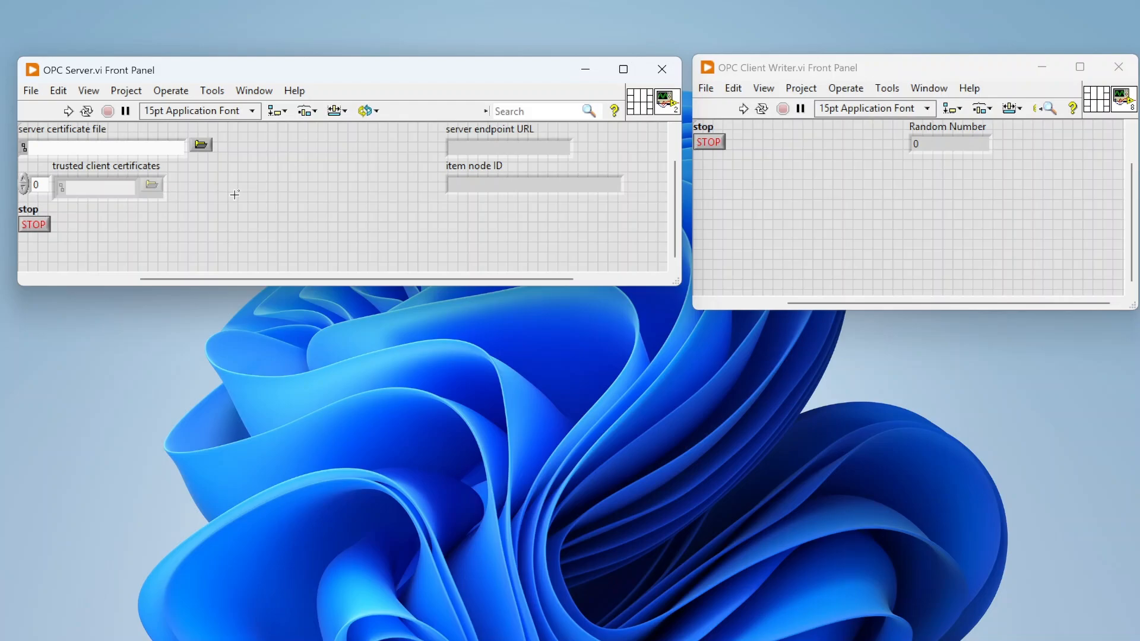
pyautogui.moveTo(105, 70)
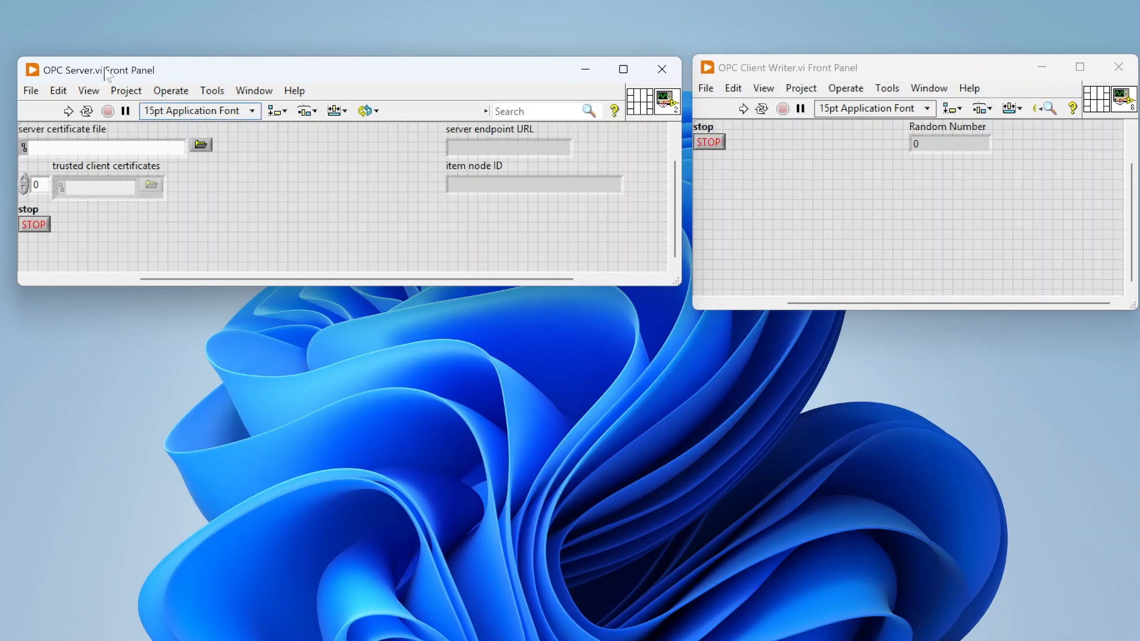
pyautogui.moveTo(473, 112)
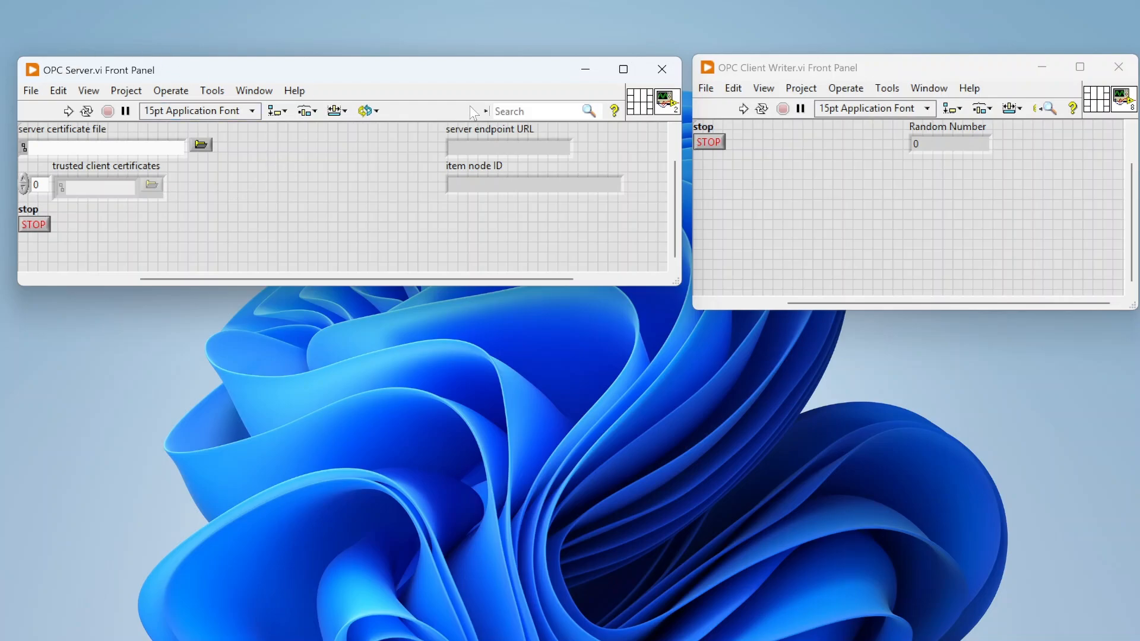
pyautogui.moveTo(297, 156)
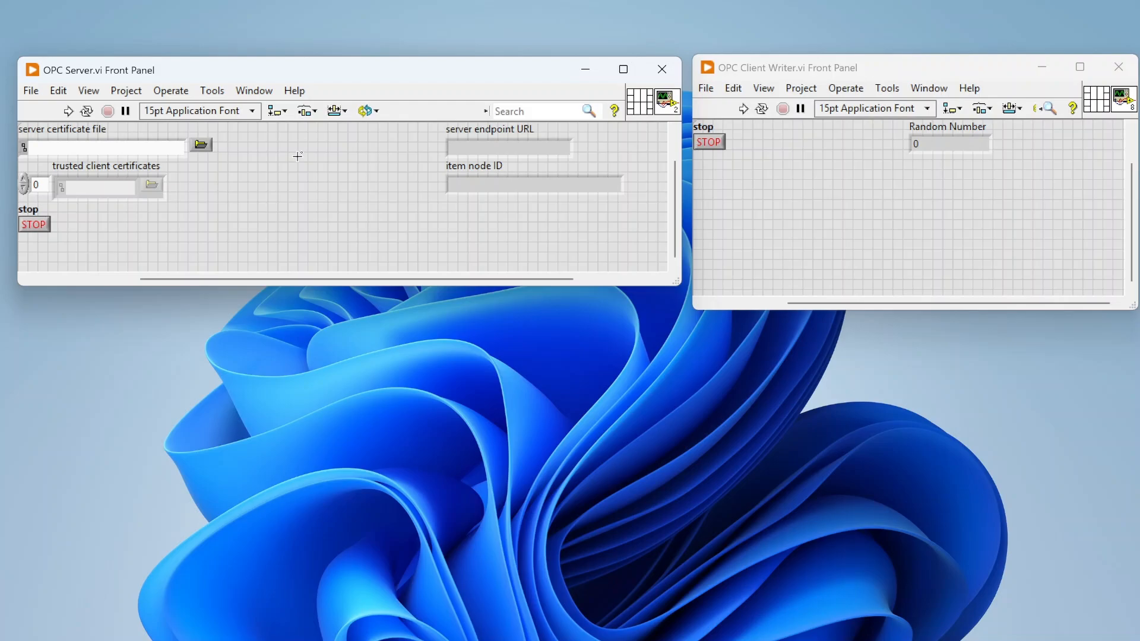
pyautogui.moveTo(428, 78)
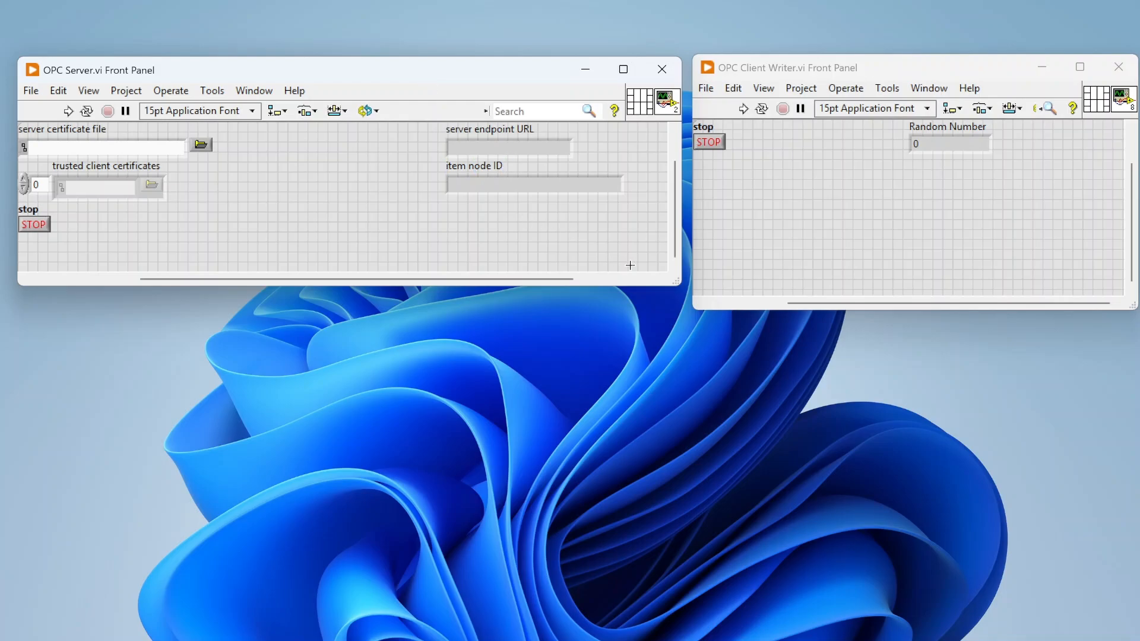
pyautogui.moveTo(316, 176)
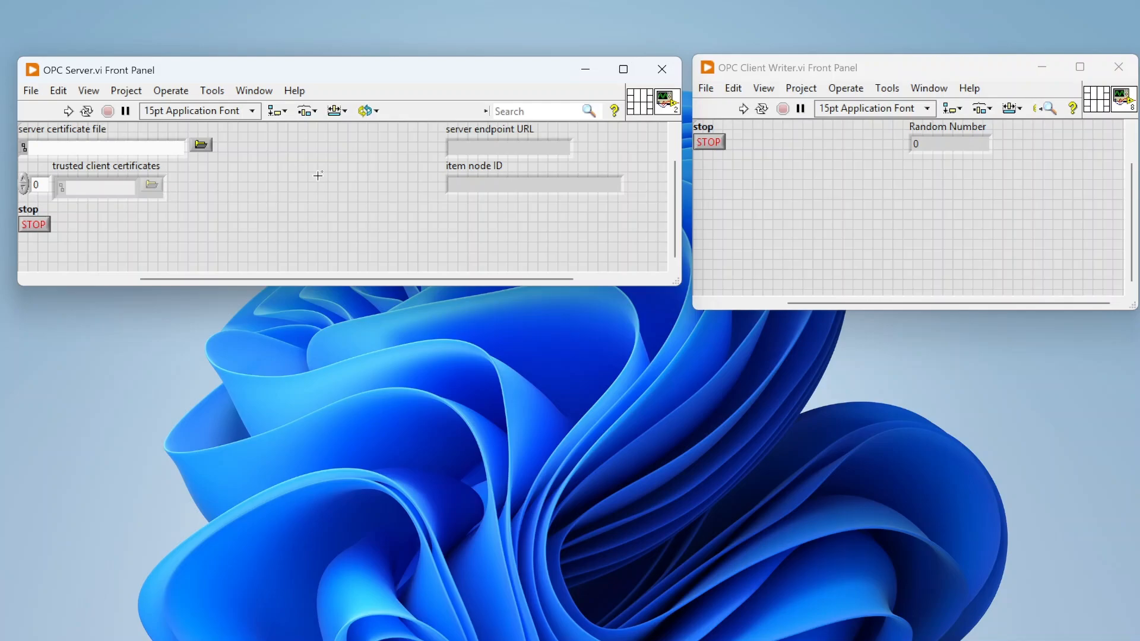
# Bring up the OPC Server VI's block diagram from the Window menu
pyautogui.click(253, 91)
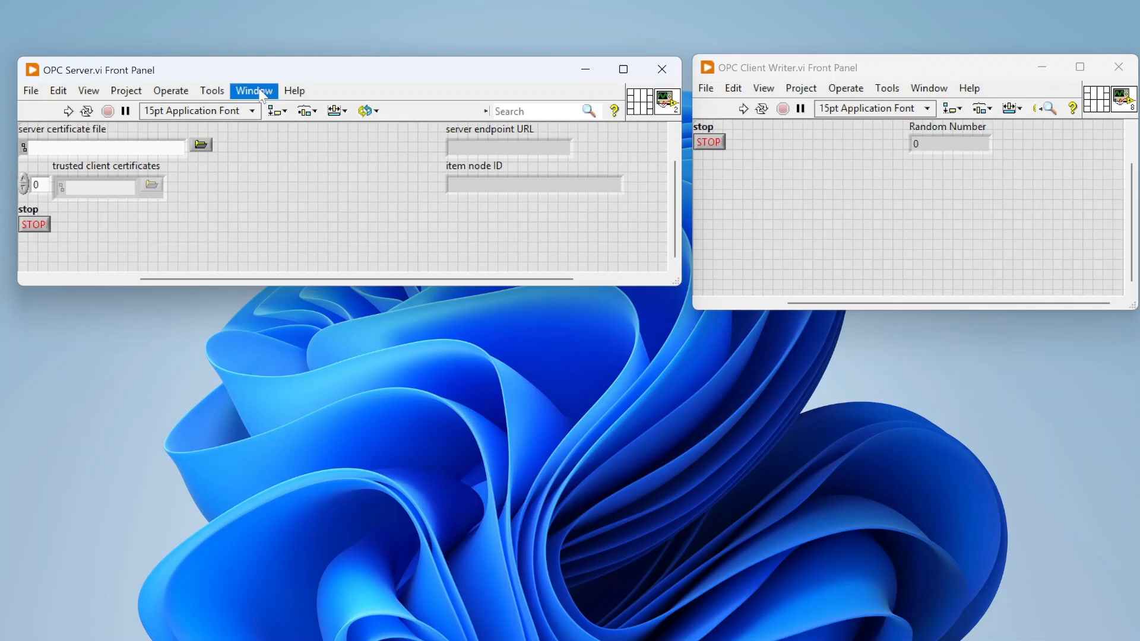
pyautogui.click(254, 91)
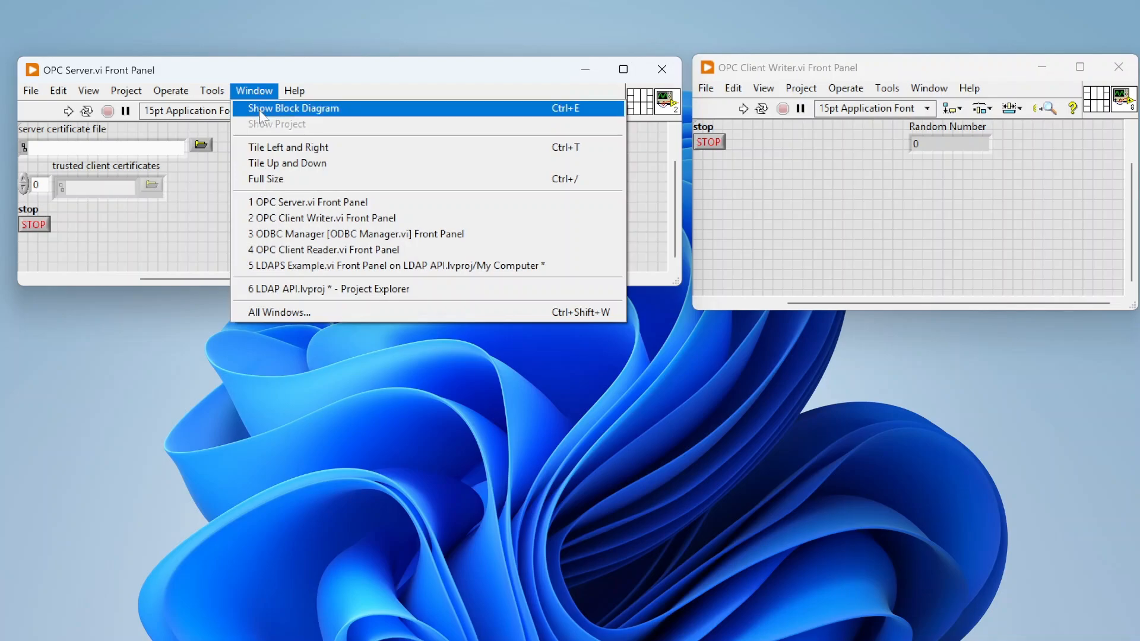
pyautogui.click(293, 108)
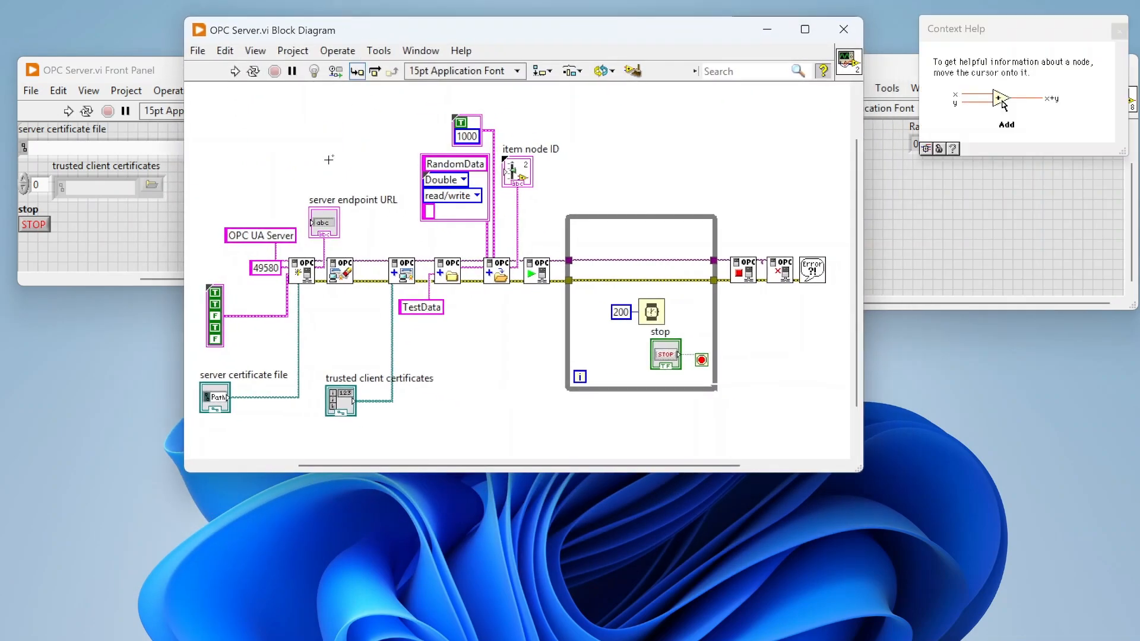
pyautogui.moveTo(301, 270)
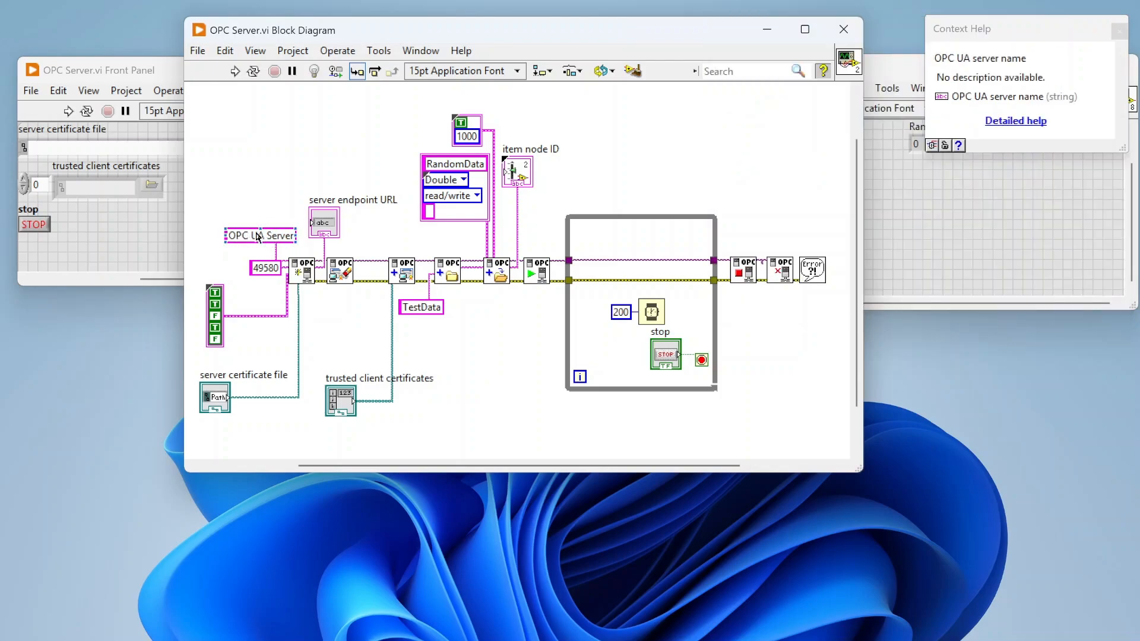
pyautogui.moveTo(301, 272)
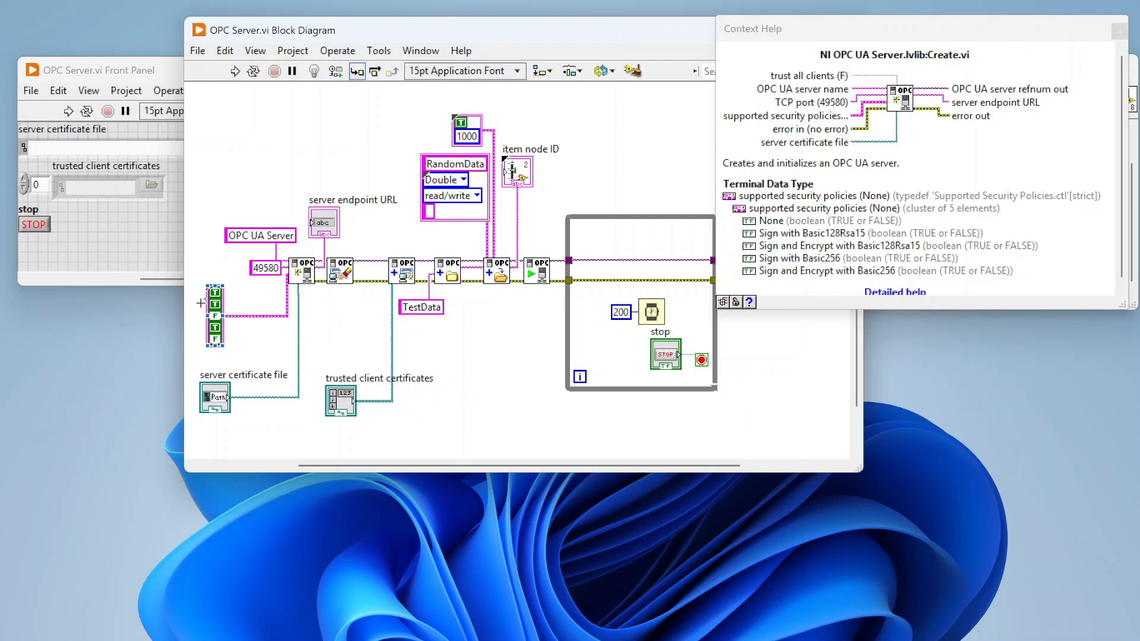
pyautogui.moveTo(302, 275)
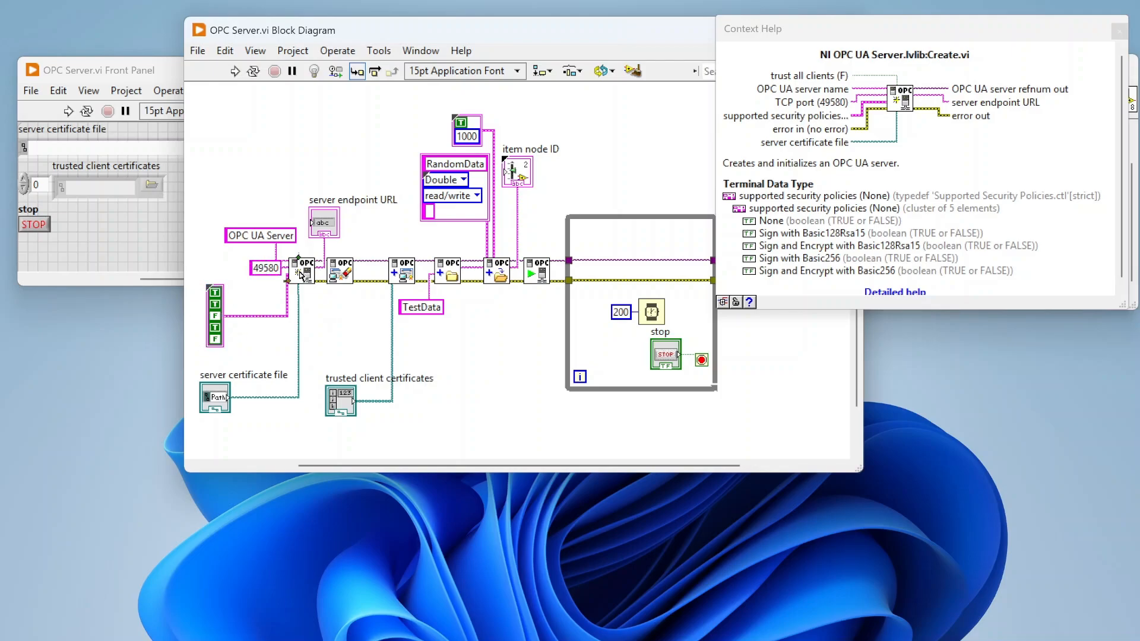
pyautogui.moveTo(234, 405)
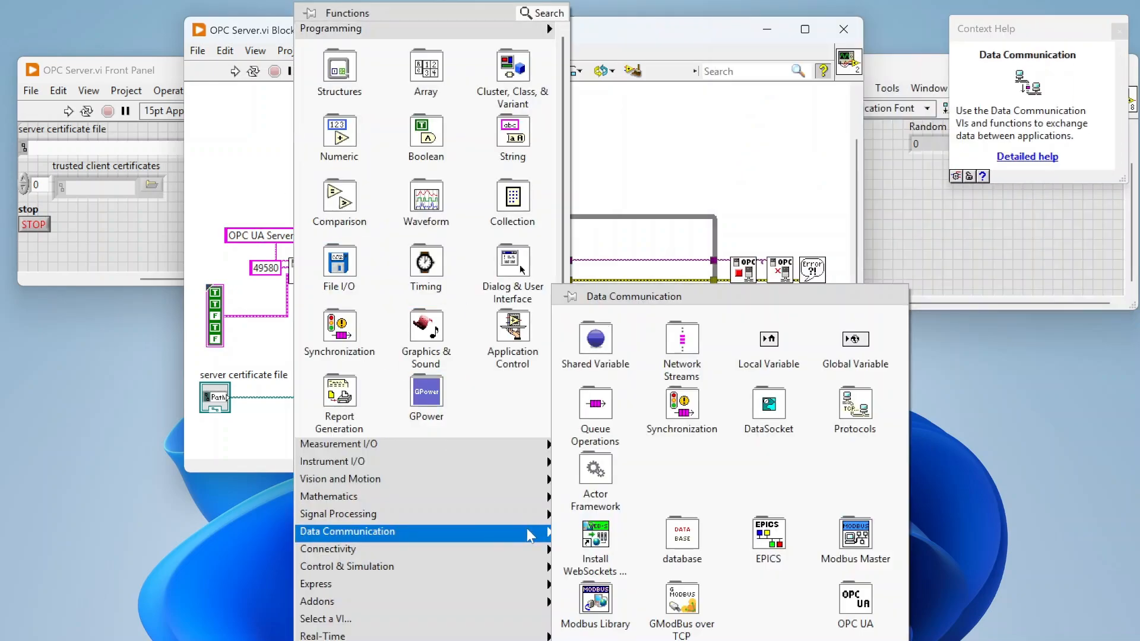
pyautogui.moveTo(856, 606)
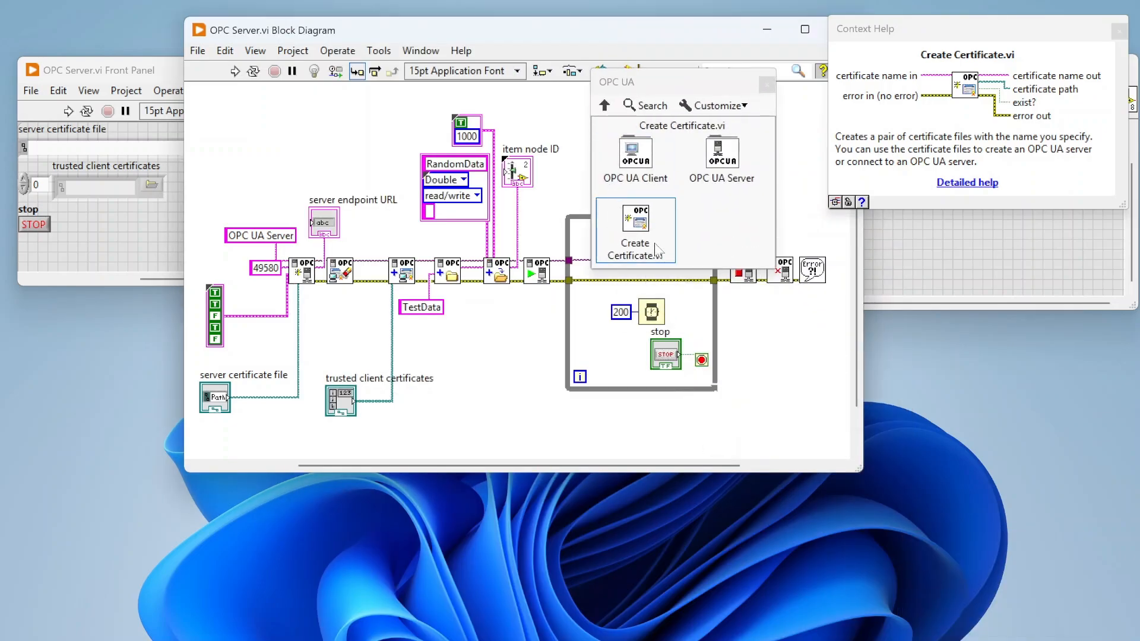
pyautogui.moveTo(664, 254)
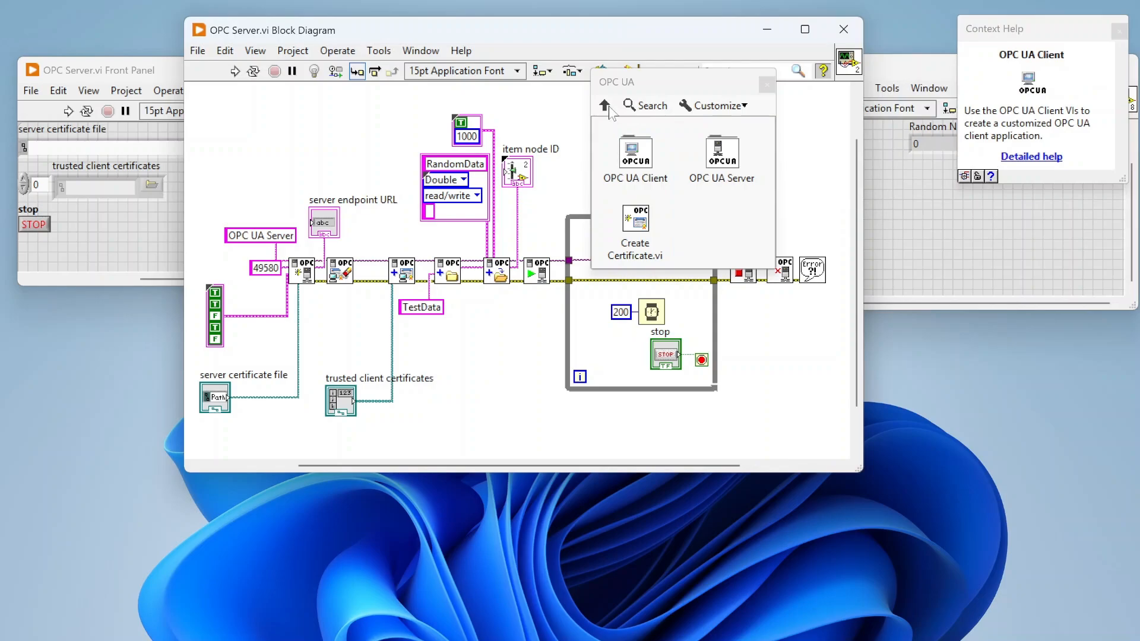
pyautogui.click(605, 105)
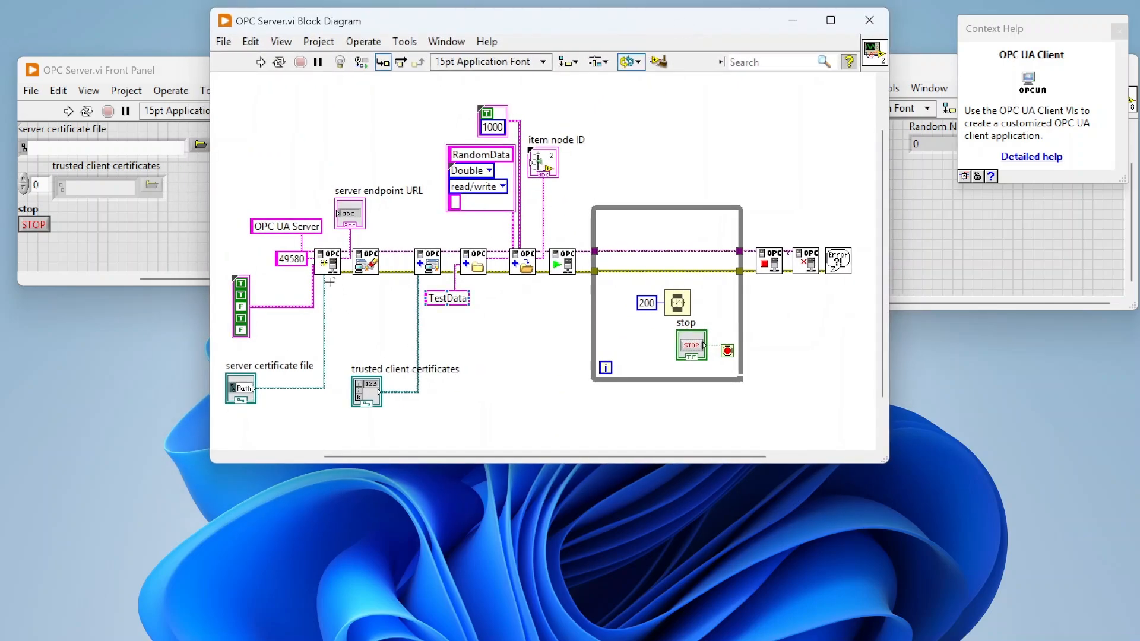
pyautogui.moveTo(329, 266)
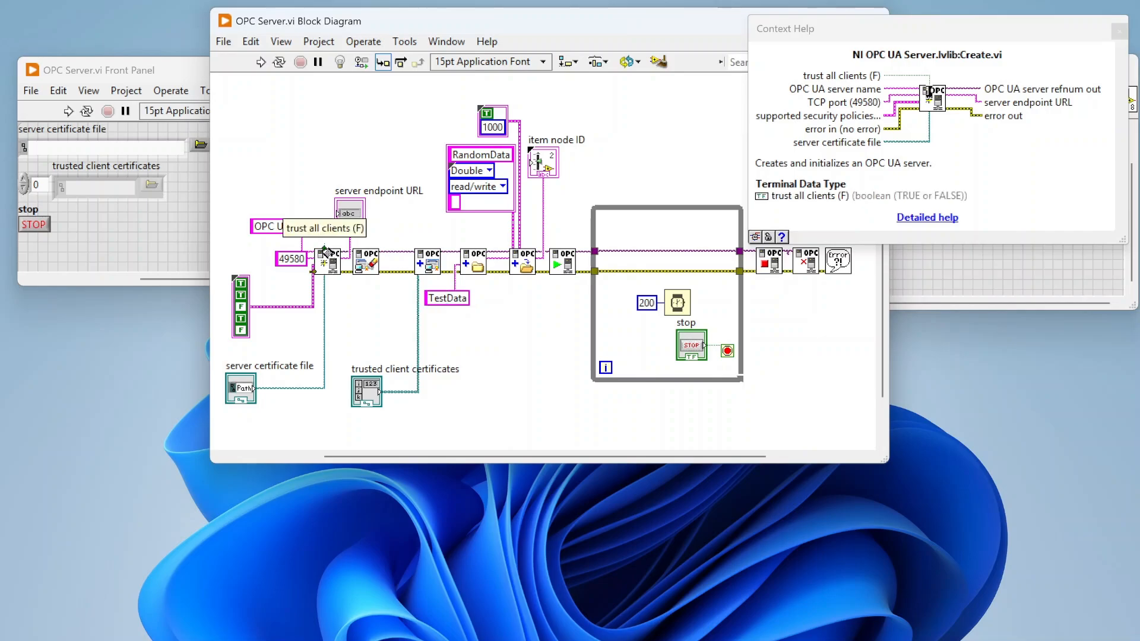
pyautogui.moveTo(327, 269)
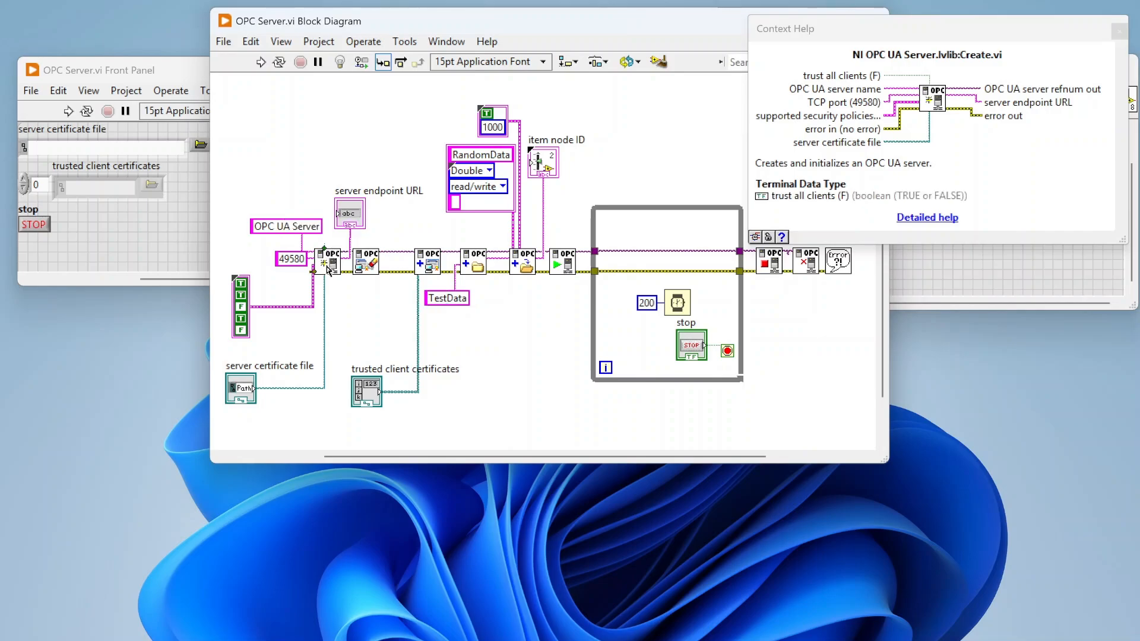
pyautogui.moveTo(326, 254)
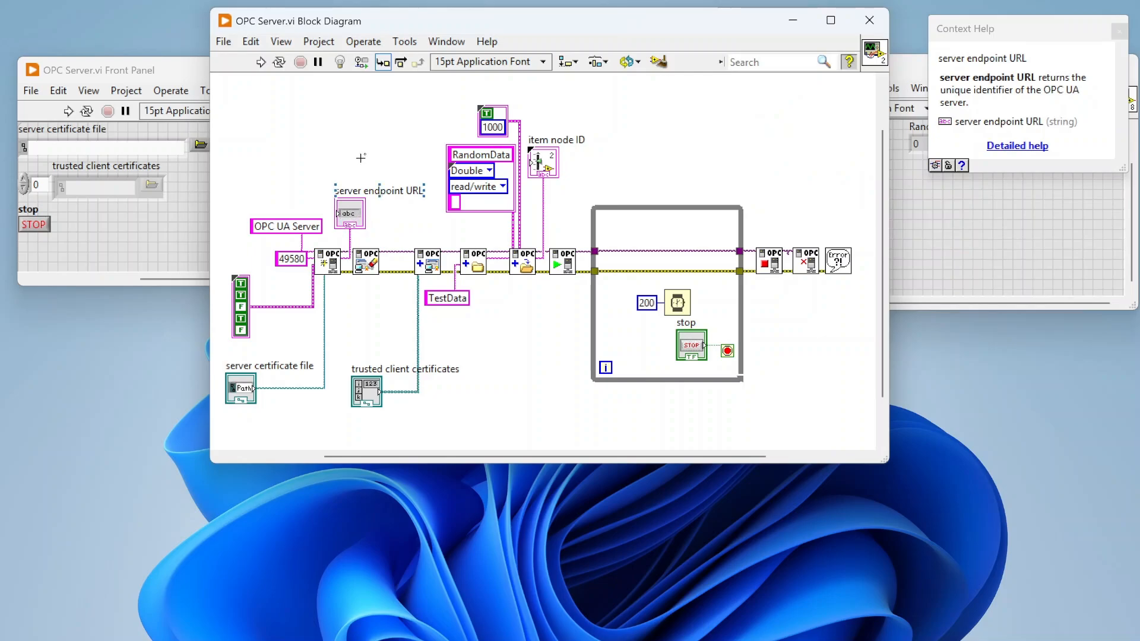
pyautogui.moveTo(334, 127)
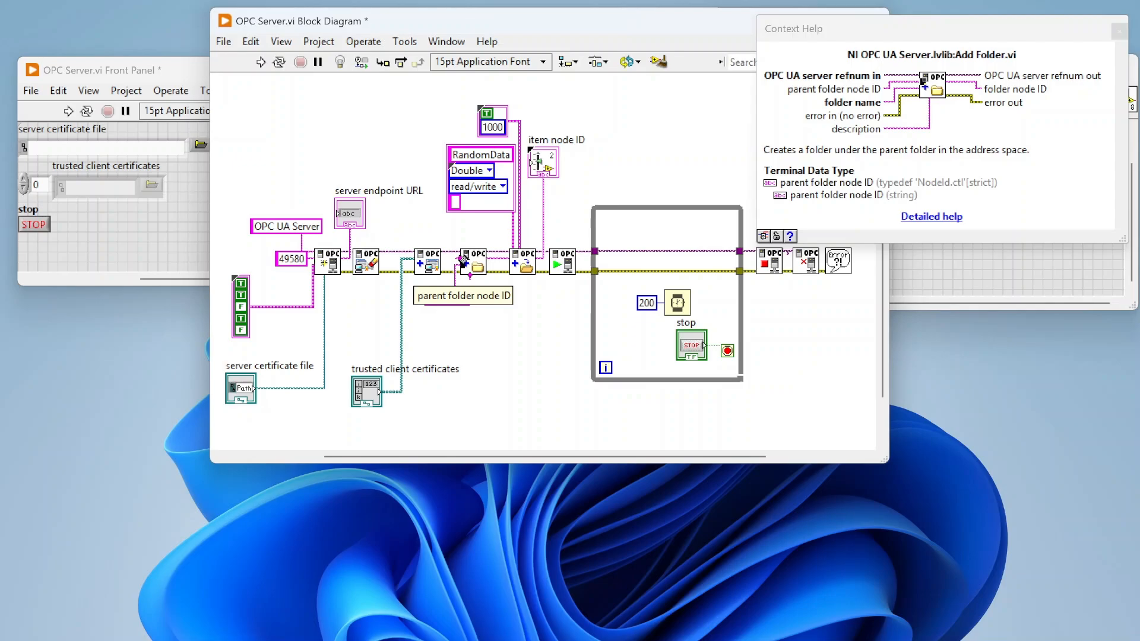
pyautogui.moveTo(473, 273)
pyautogui.write('TestData')
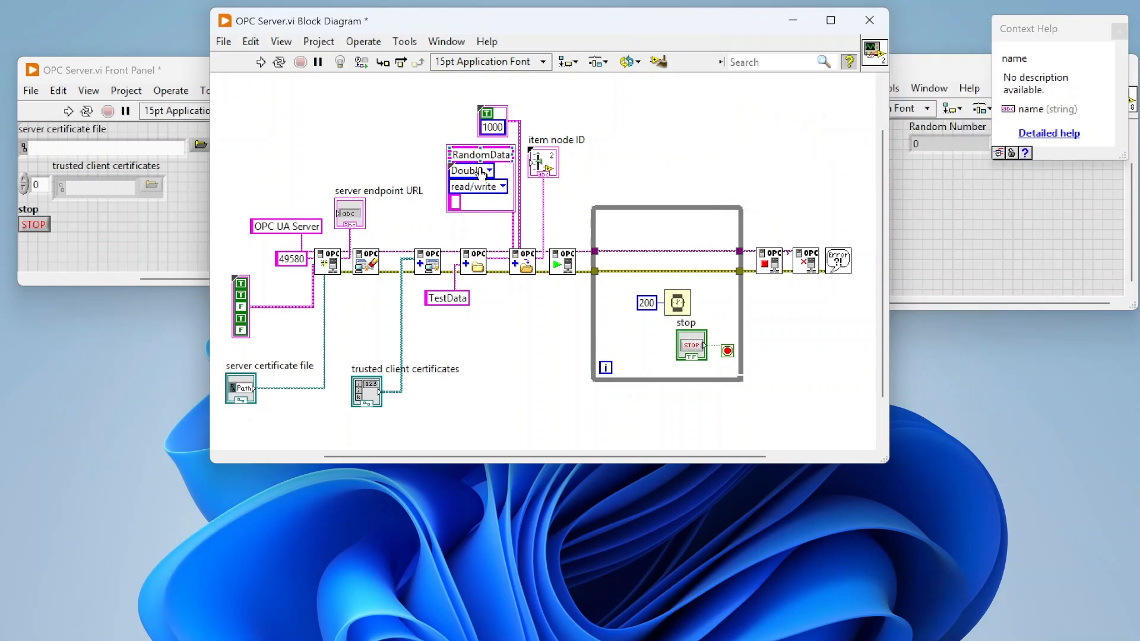
pyautogui.click(488, 171)
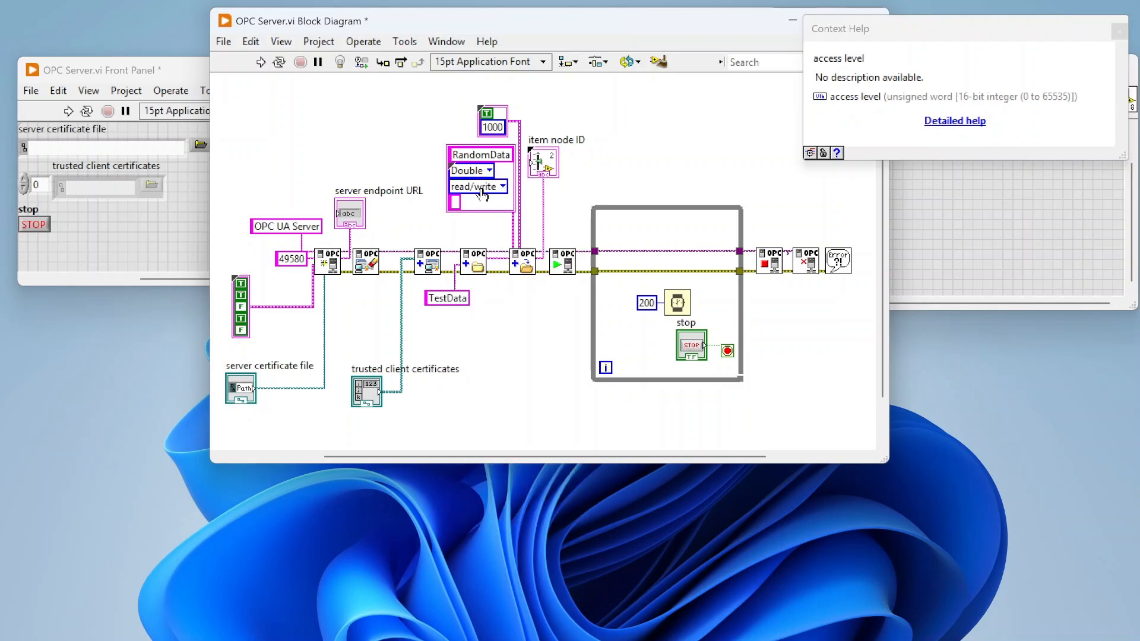
pyautogui.click(478, 187)
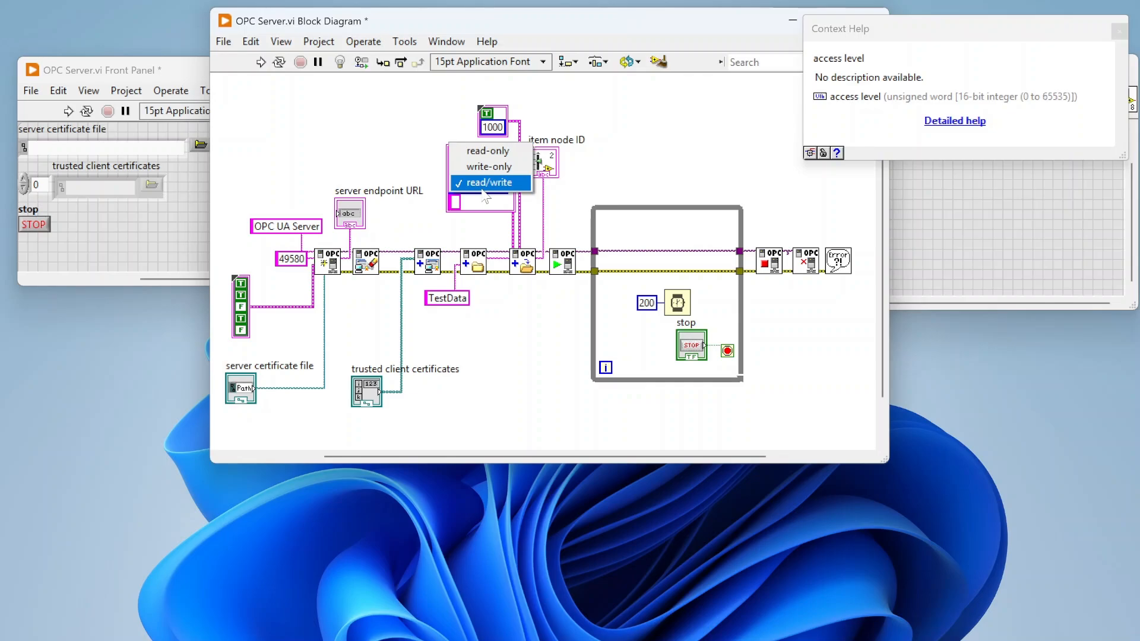
pyautogui.click(490, 182)
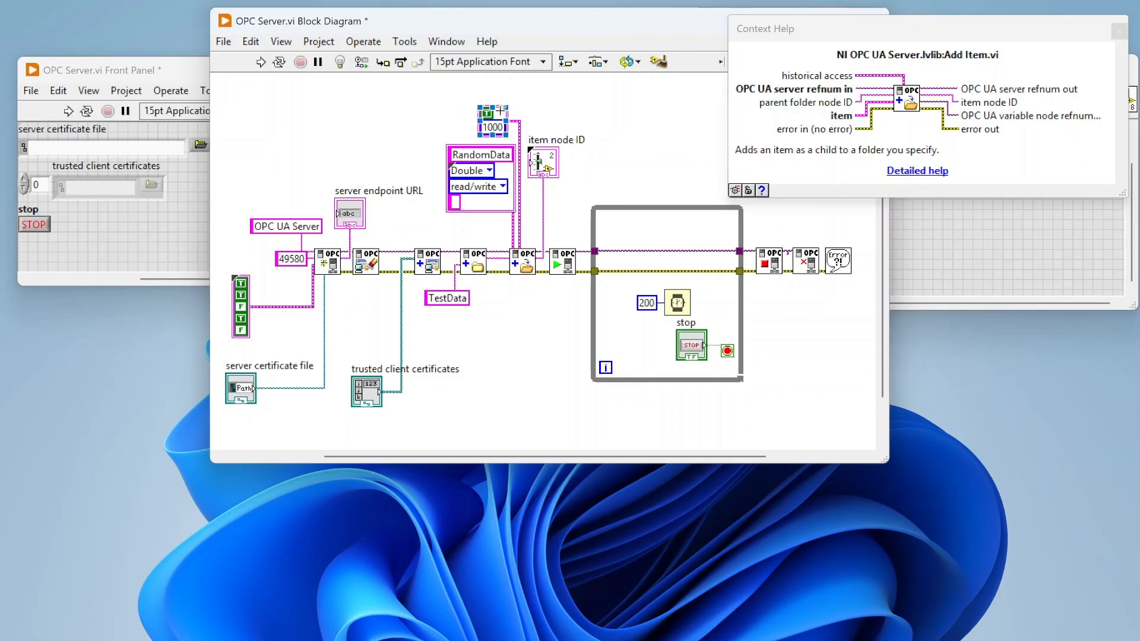
pyautogui.moveTo(504, 111)
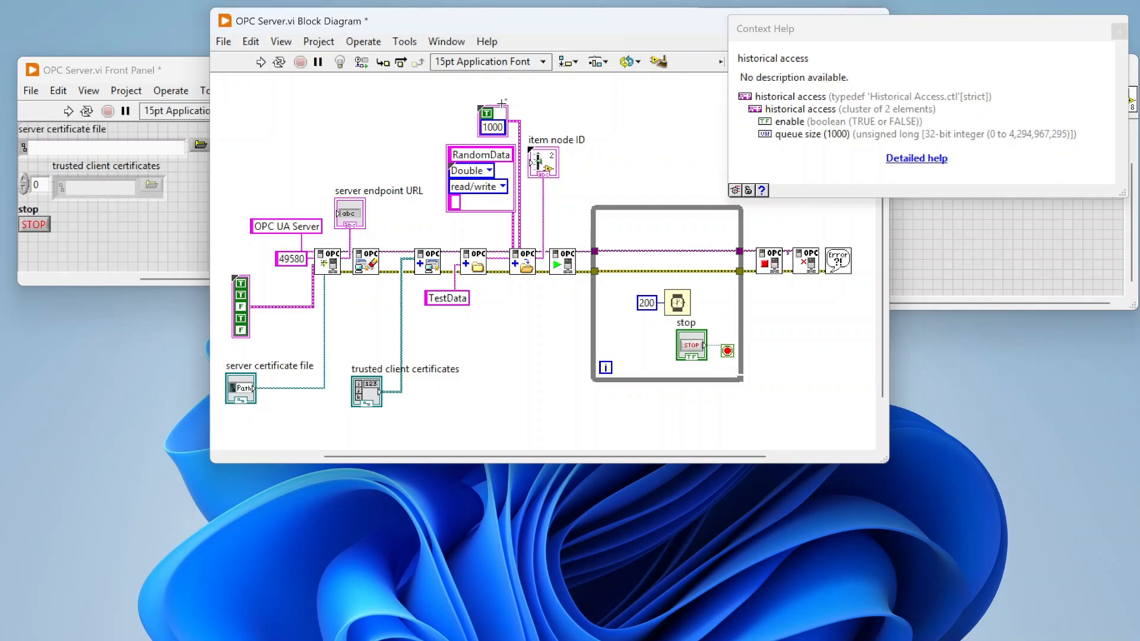
pyautogui.moveTo(524, 264)
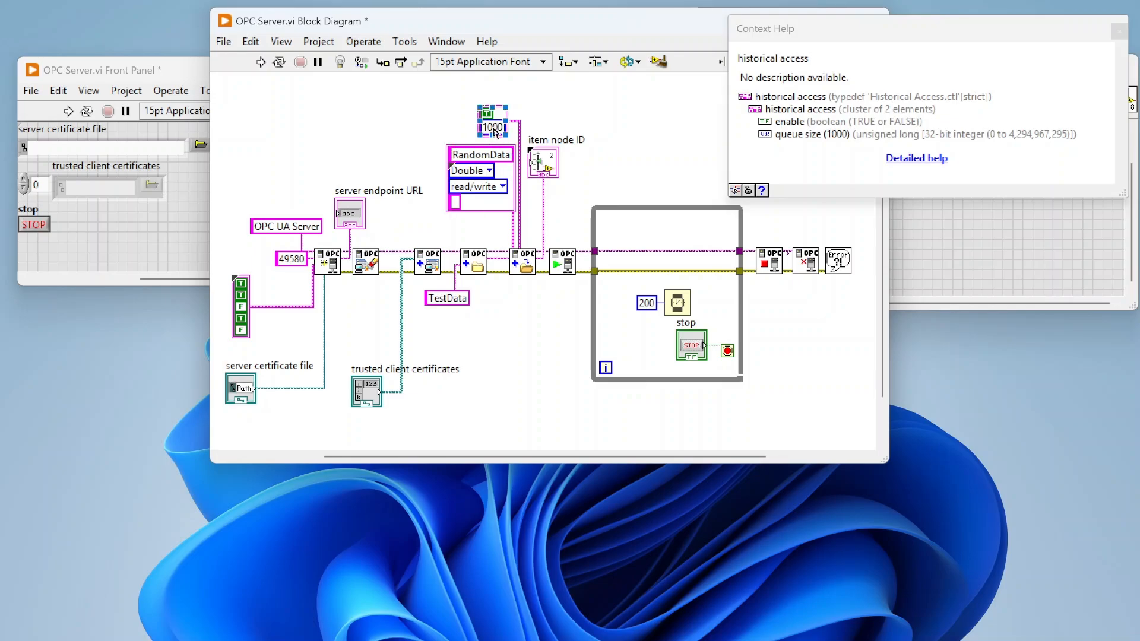
pyautogui.moveTo(534, 269)
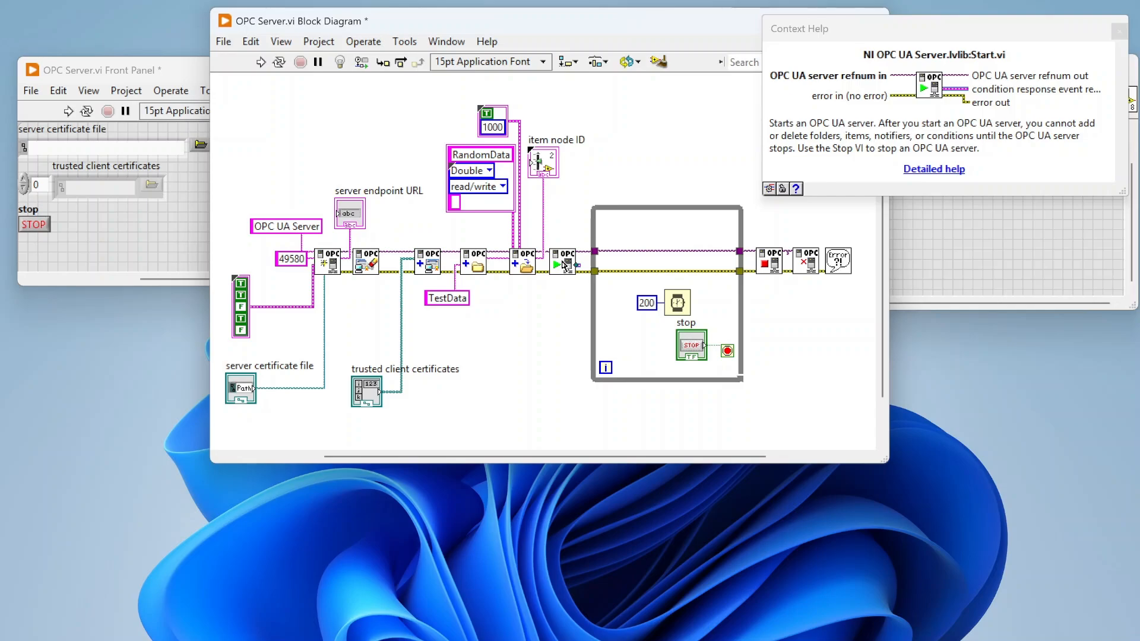
pyautogui.moveTo(580, 266)
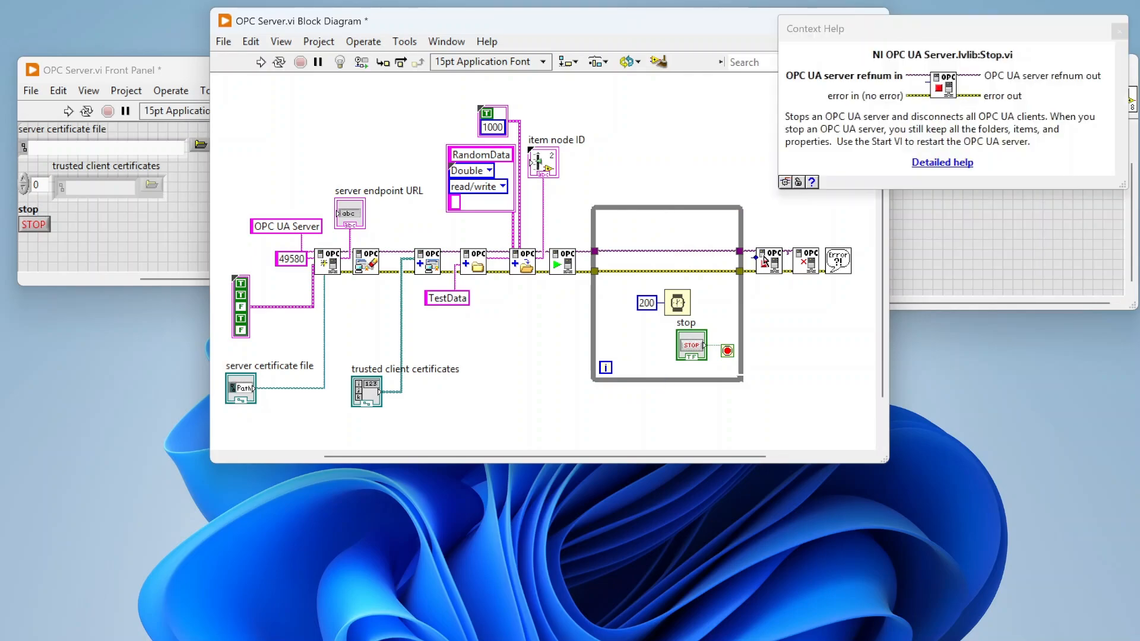
pyautogui.moveTo(812, 270)
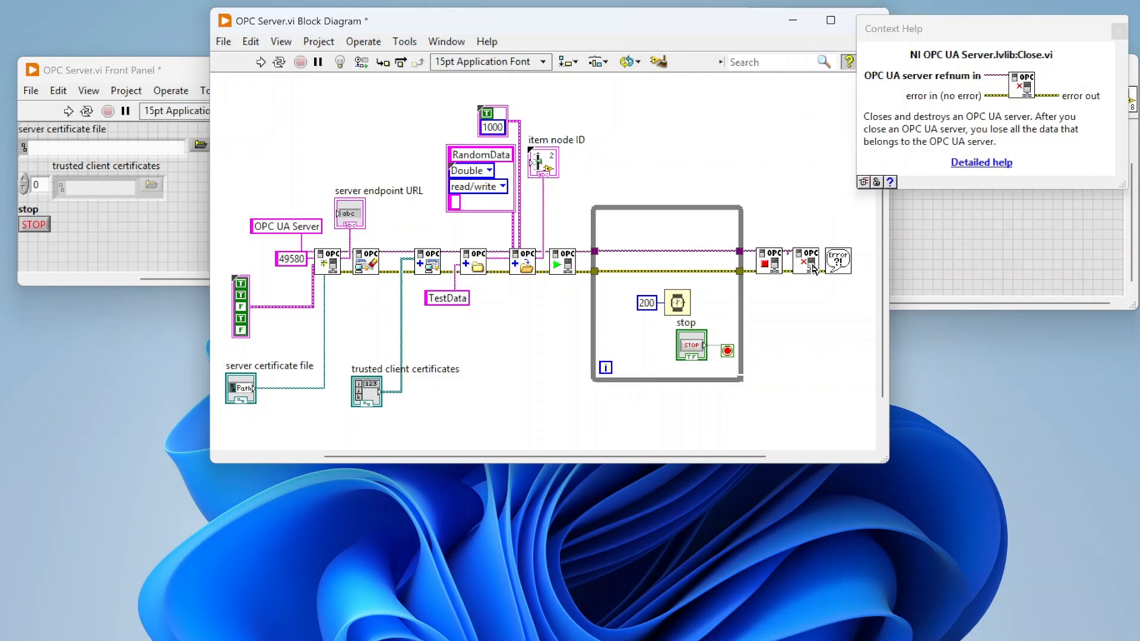
pyautogui.moveTo(1121, 43)
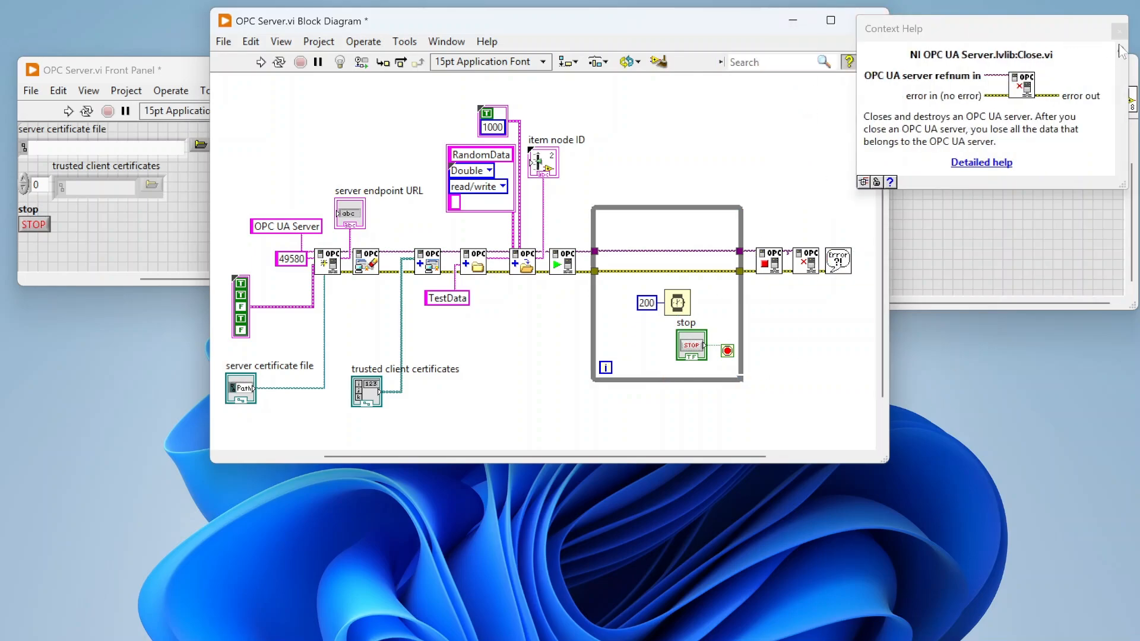
# Close Context Help and the Server diagram, then confirm the Writer's Basic256 security policy
pyautogui.click(1118, 31)
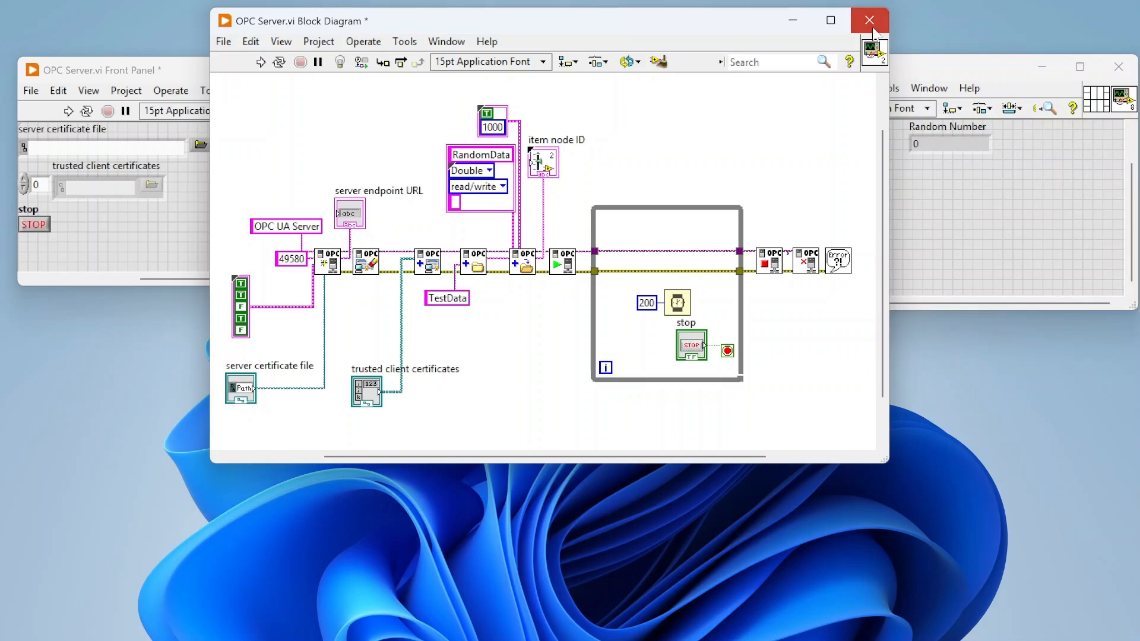
pyautogui.click(870, 20)
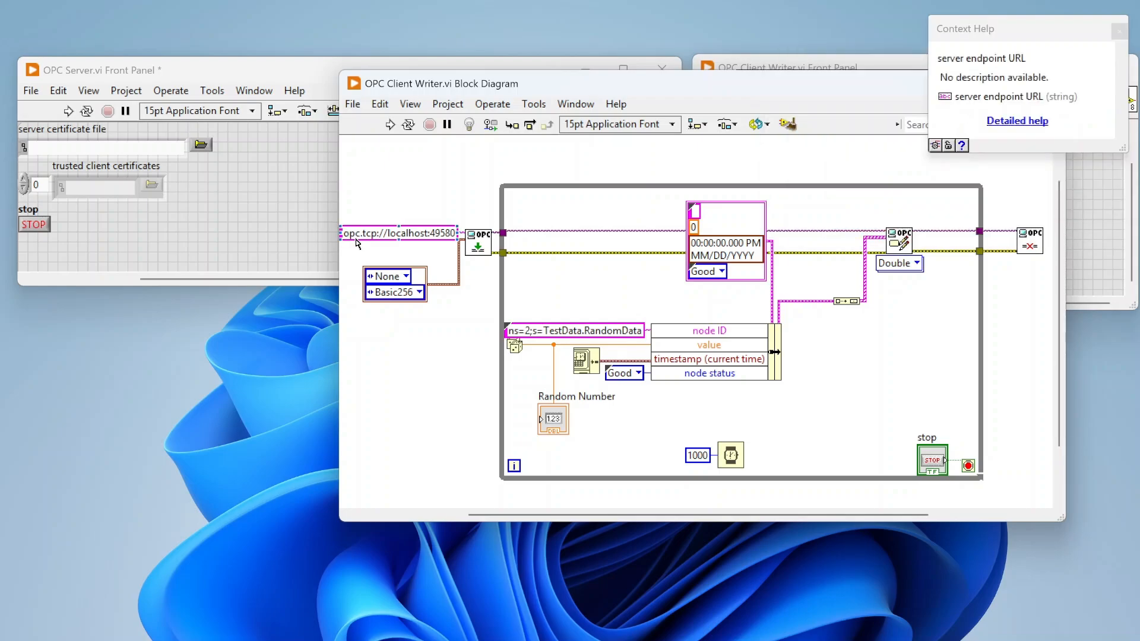
pyautogui.moveTo(383, 245)
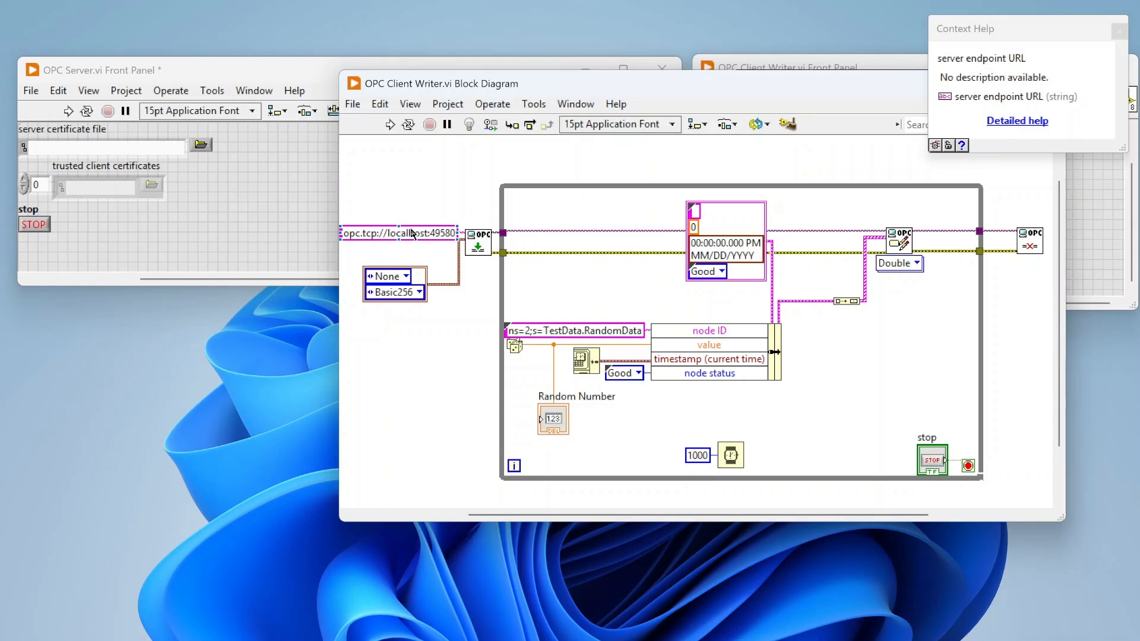
pyautogui.moveTo(395, 244)
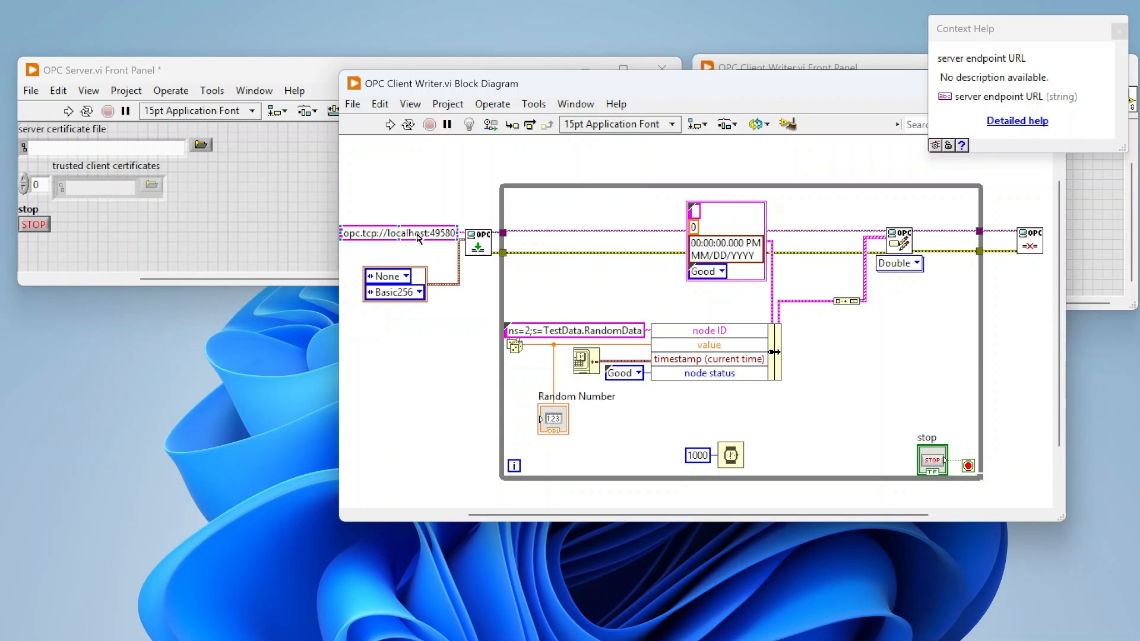
pyautogui.moveTo(448, 241)
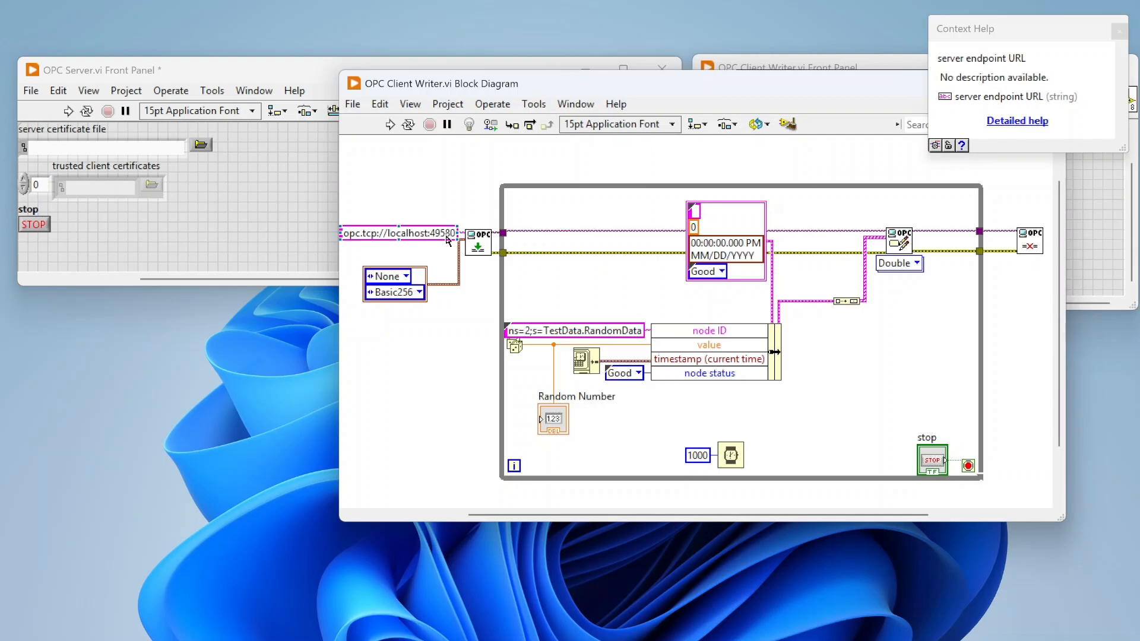
pyautogui.moveTo(478, 245)
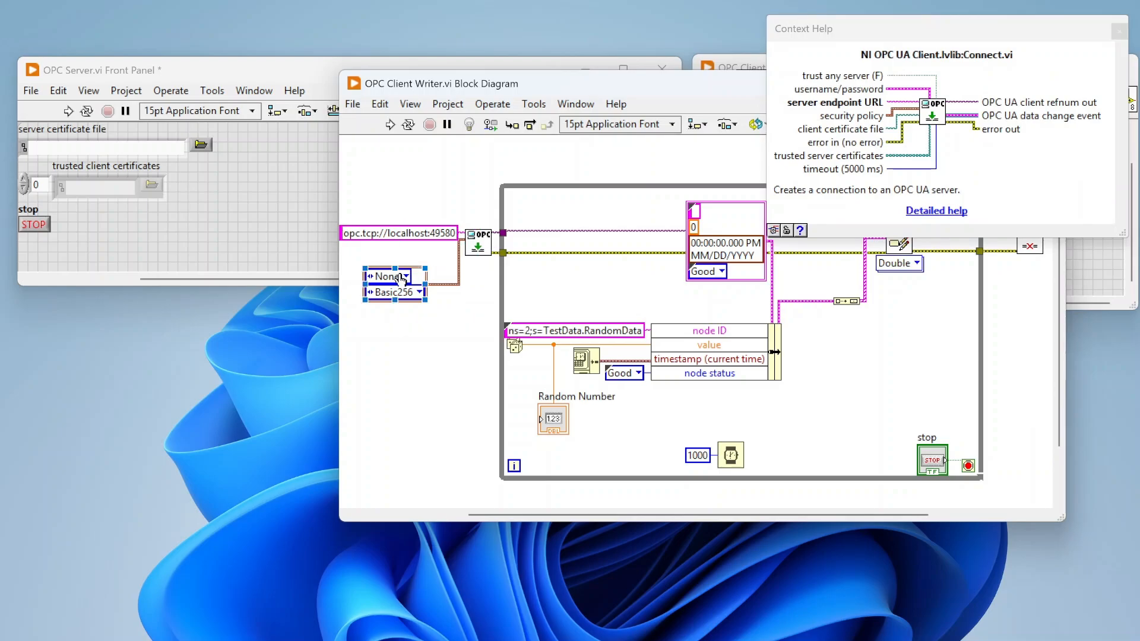
pyautogui.click(389, 276)
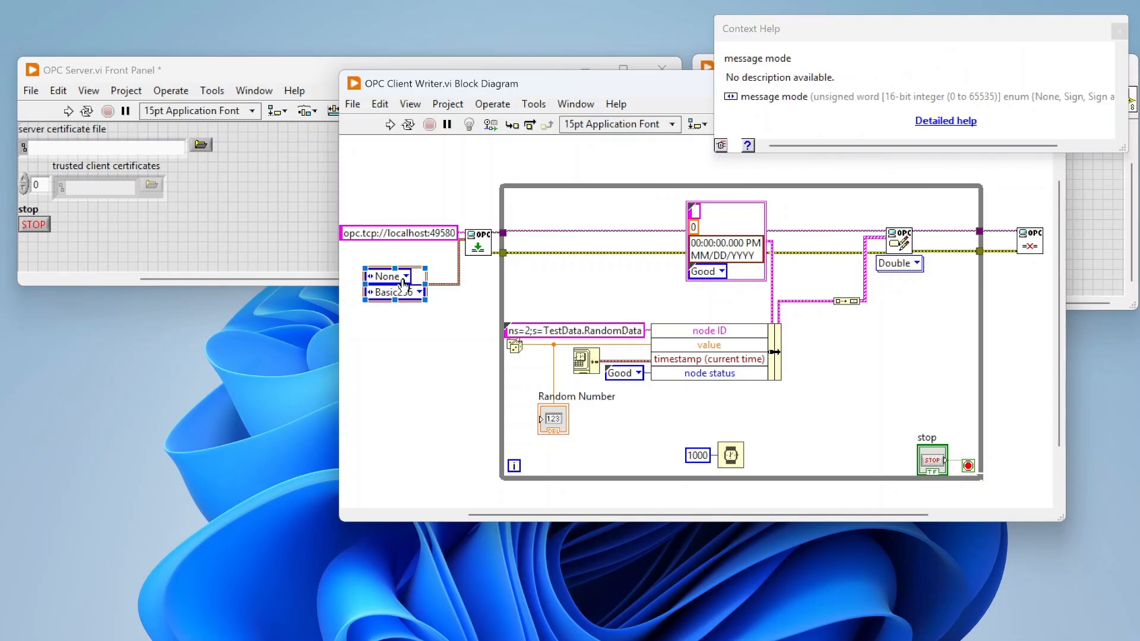
pyautogui.click(404, 292)
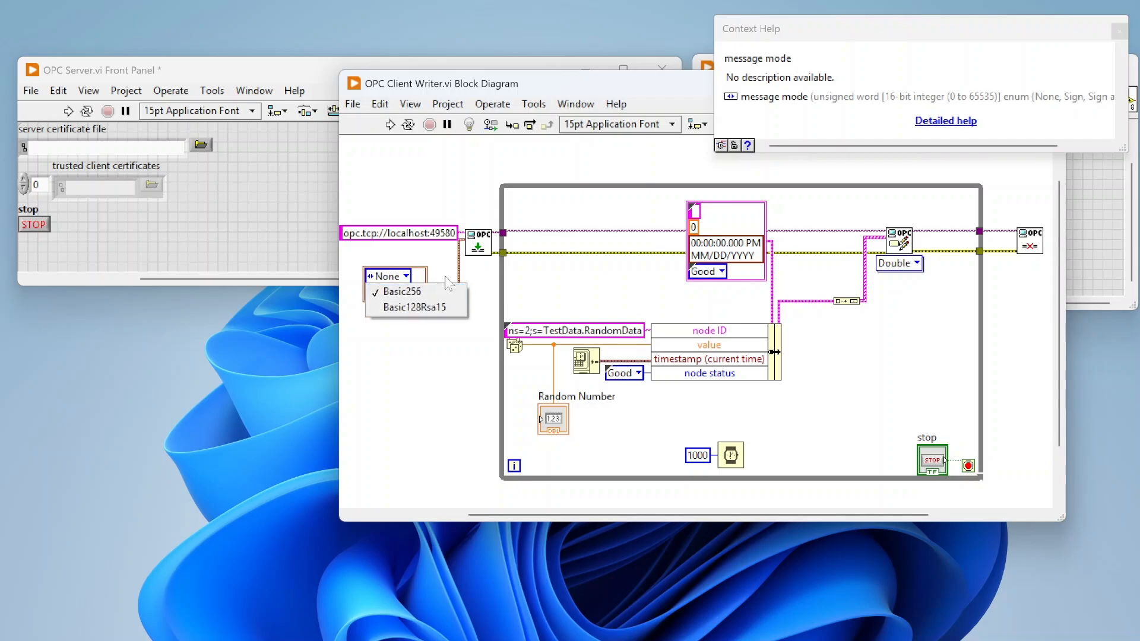
pyautogui.click(400, 291)
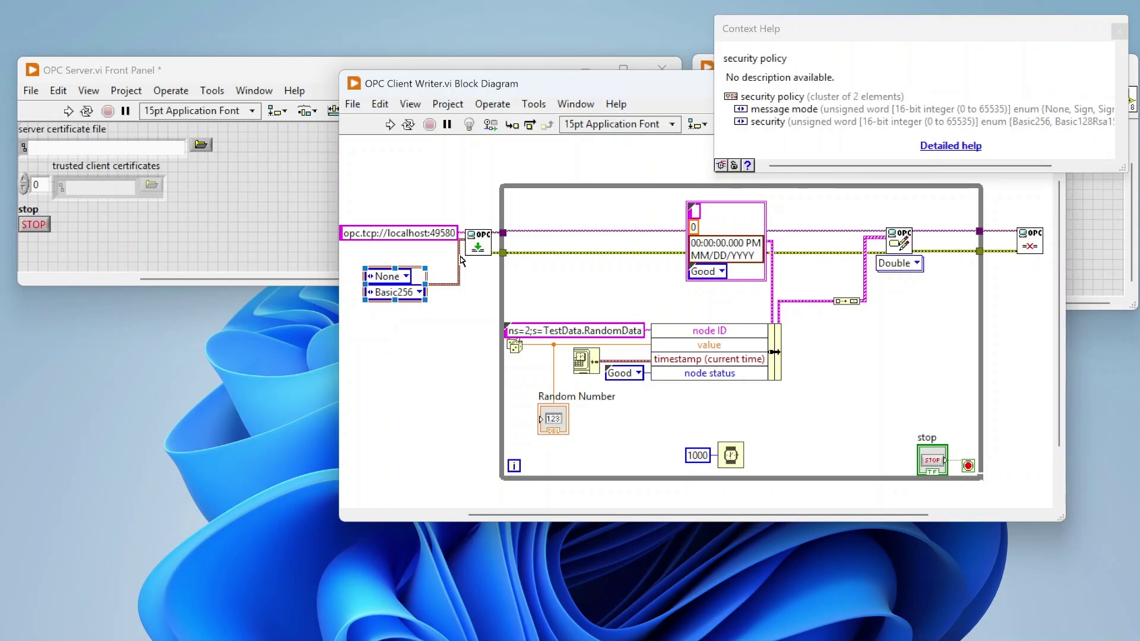
pyautogui.moveTo(471, 244)
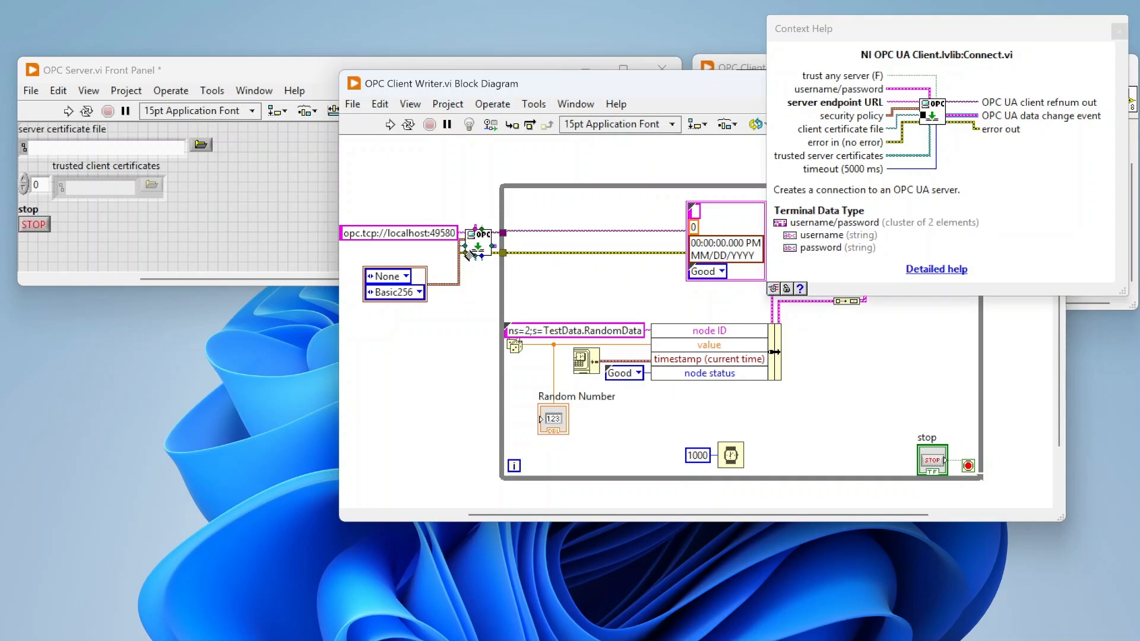
pyautogui.moveTo(476, 234)
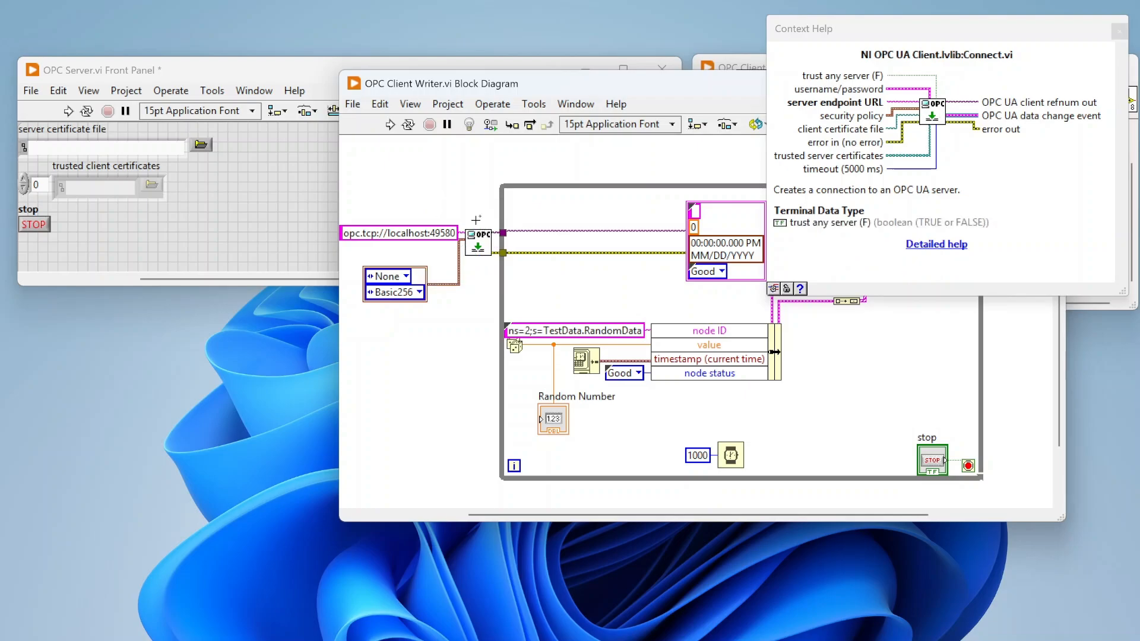
pyautogui.moveTo(988, 74)
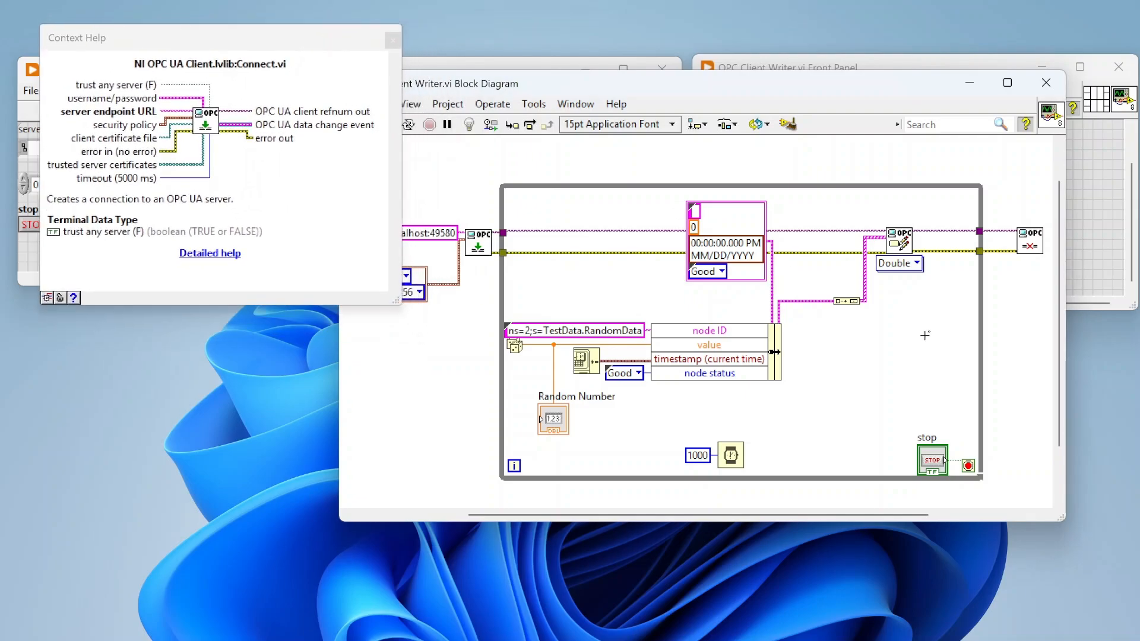
pyautogui.moveTo(899, 240)
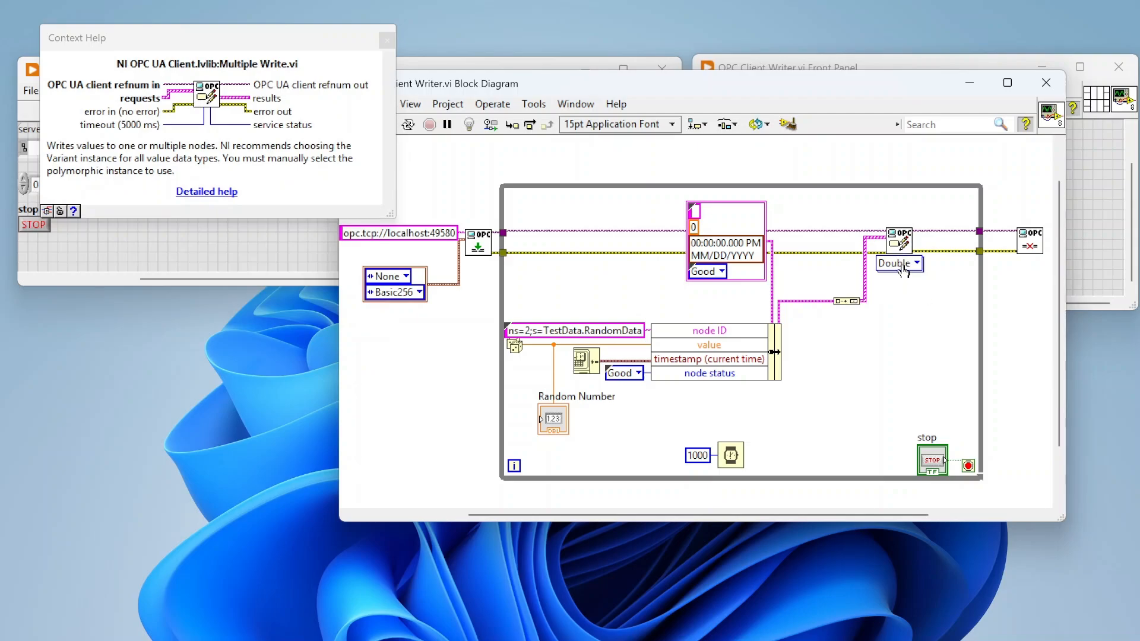
pyautogui.click(897, 263)
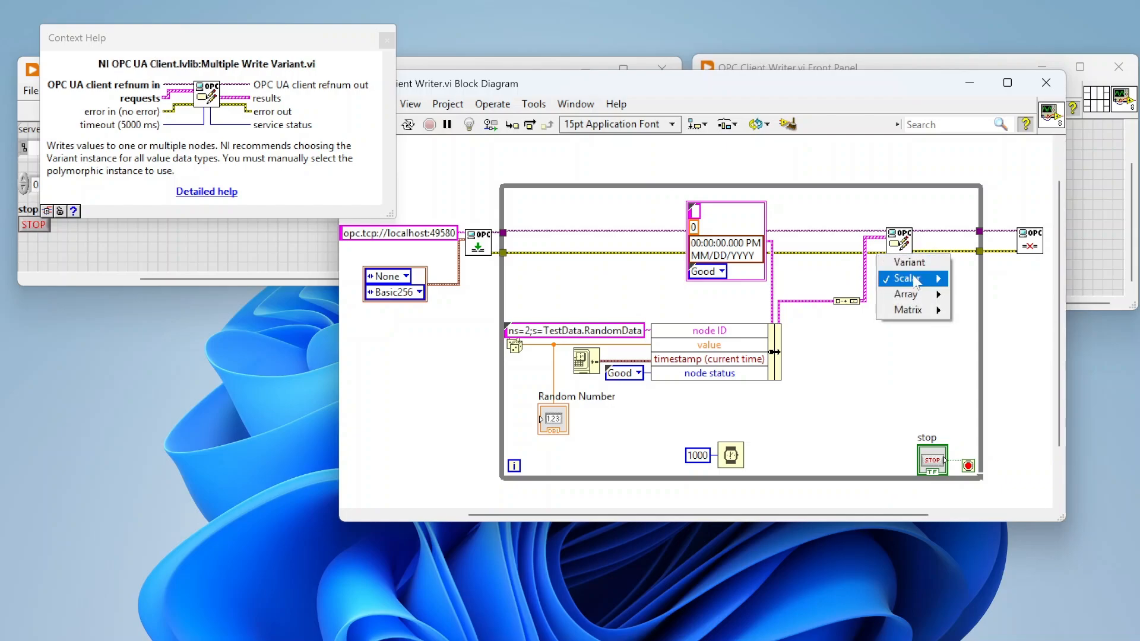
pyautogui.moveTo(908, 278)
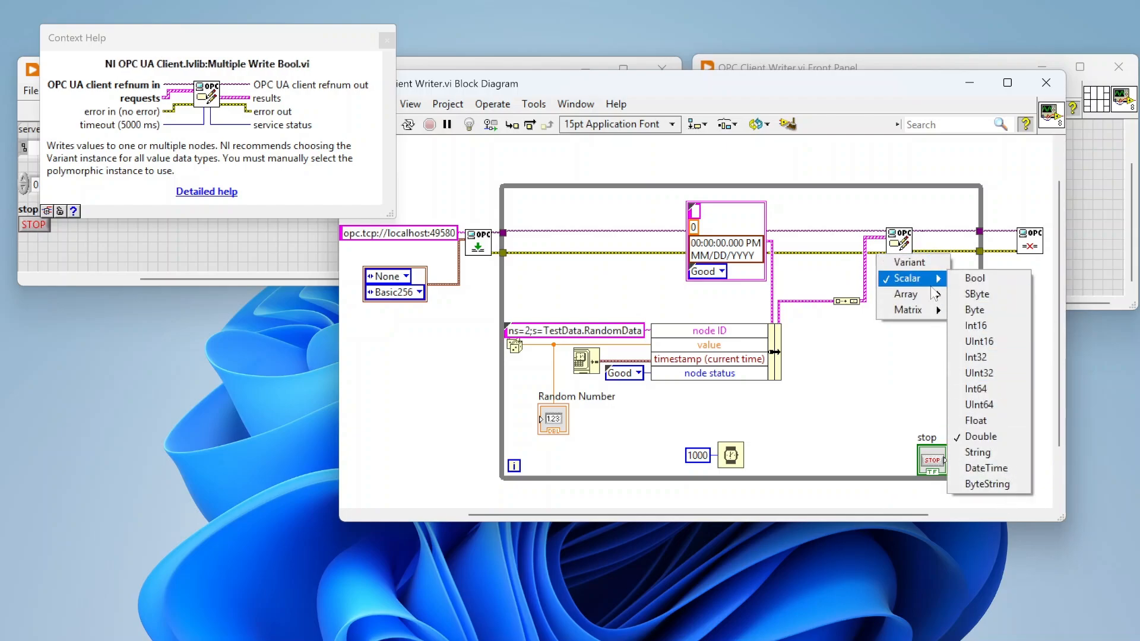
pyautogui.moveTo(906, 294)
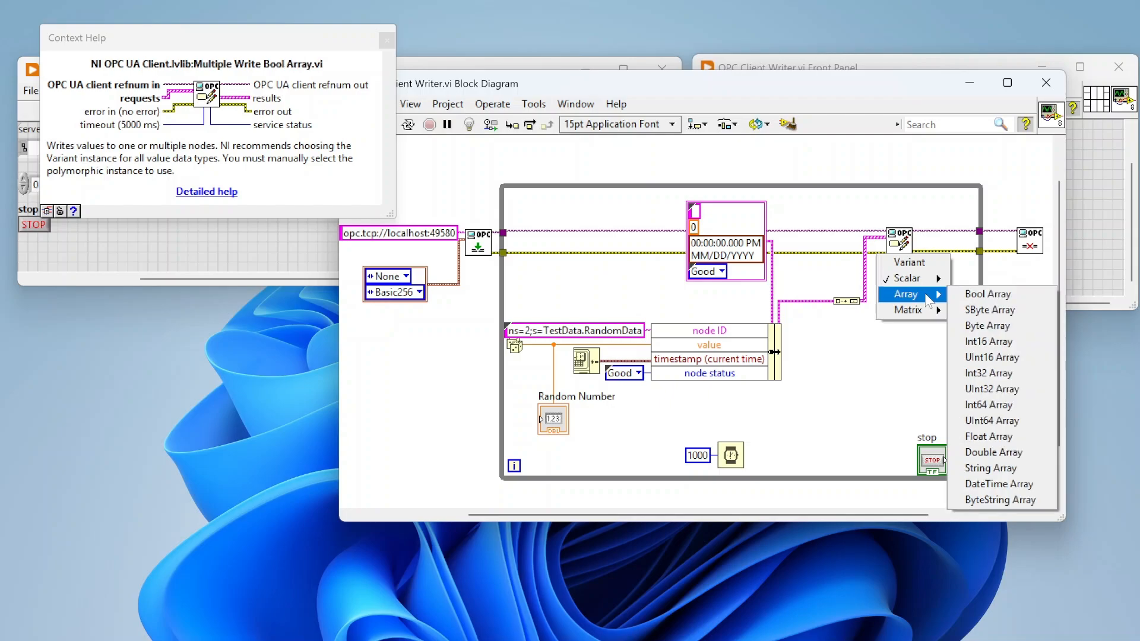
pyautogui.moveTo(921, 322)
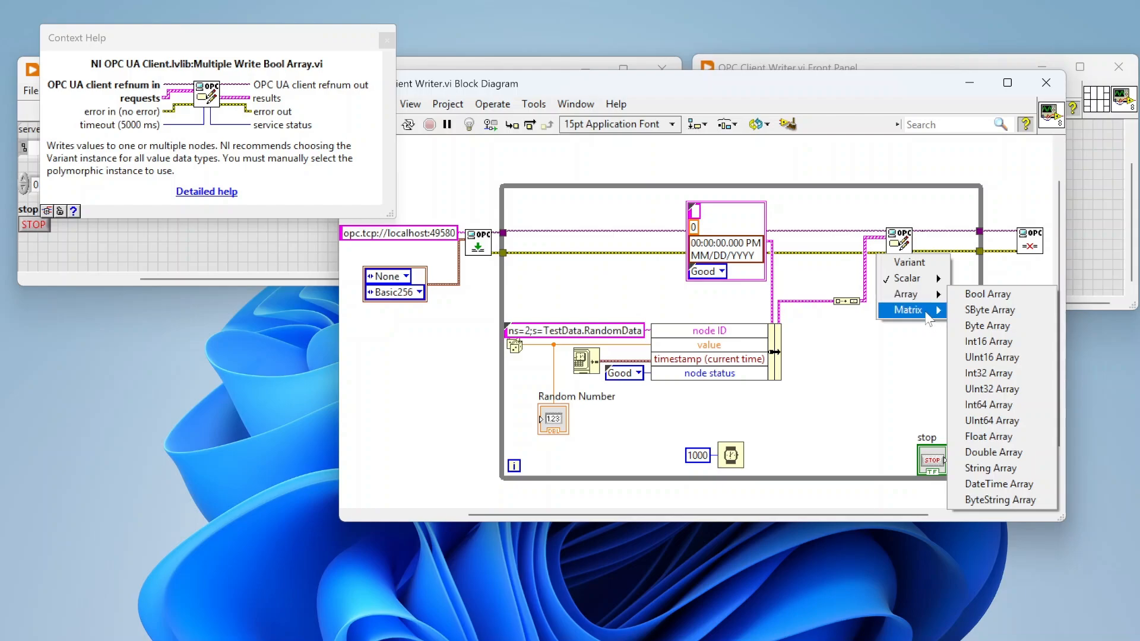
pyautogui.moveTo(907, 278)
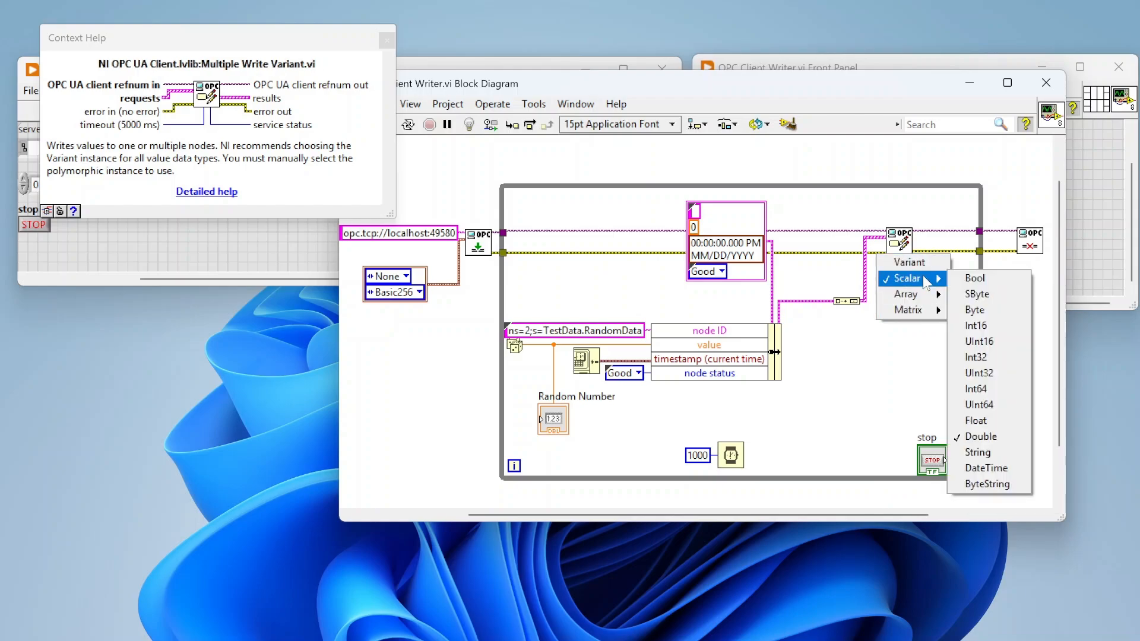
pyautogui.moveTo(943, 375)
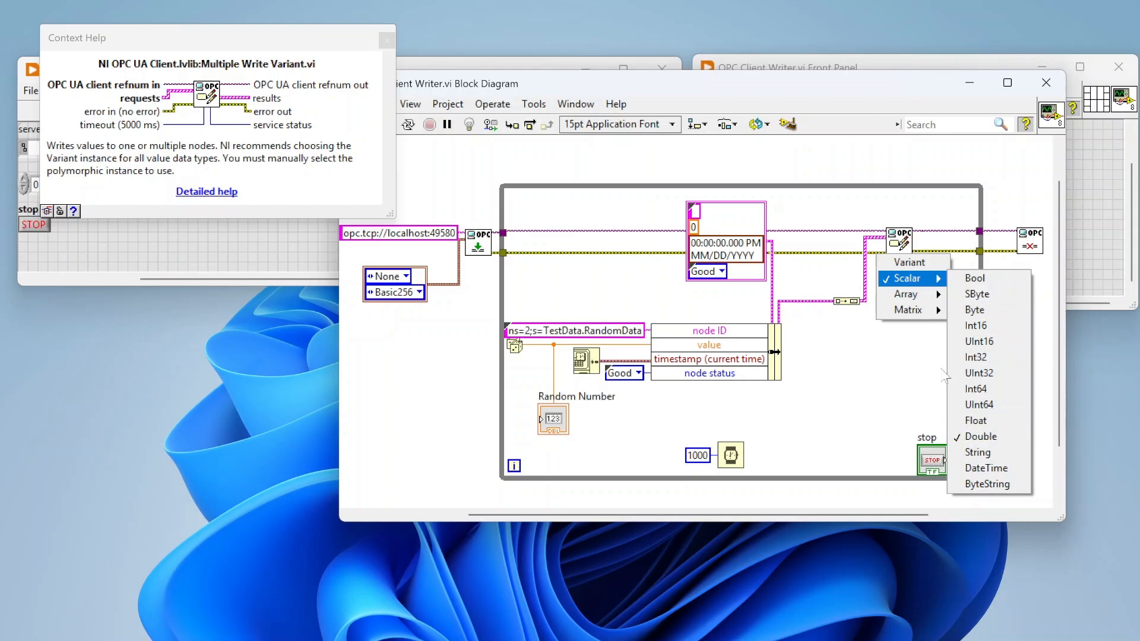
pyautogui.click(981, 437)
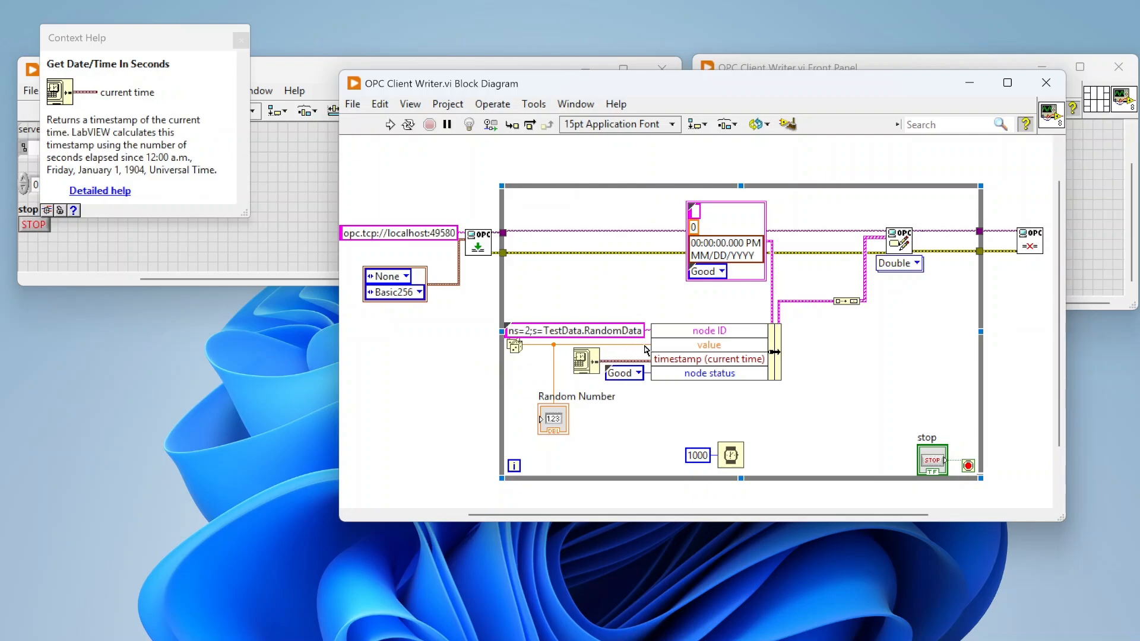
pyautogui.moveTo(557, 334)
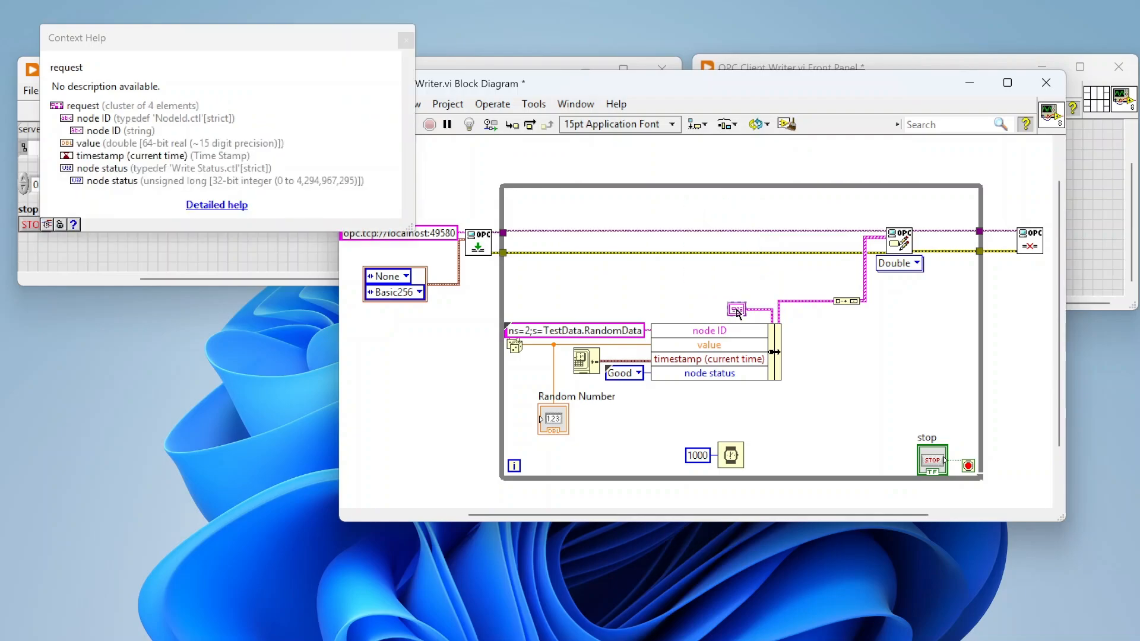
pyautogui.moveTo(622, 378)
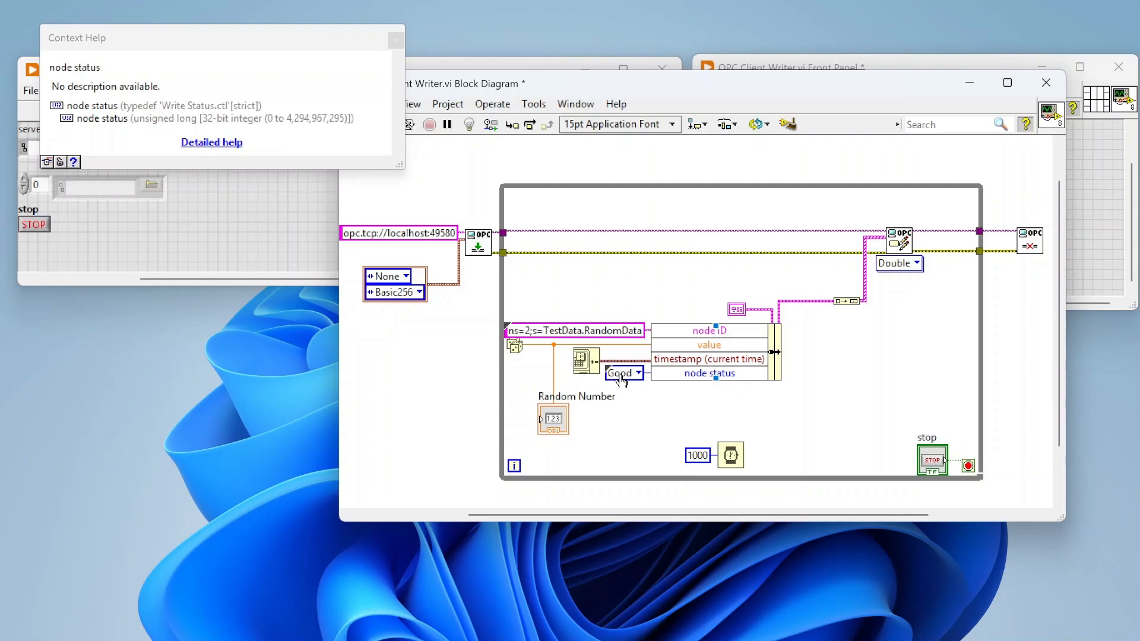
pyautogui.moveTo(785, 312)
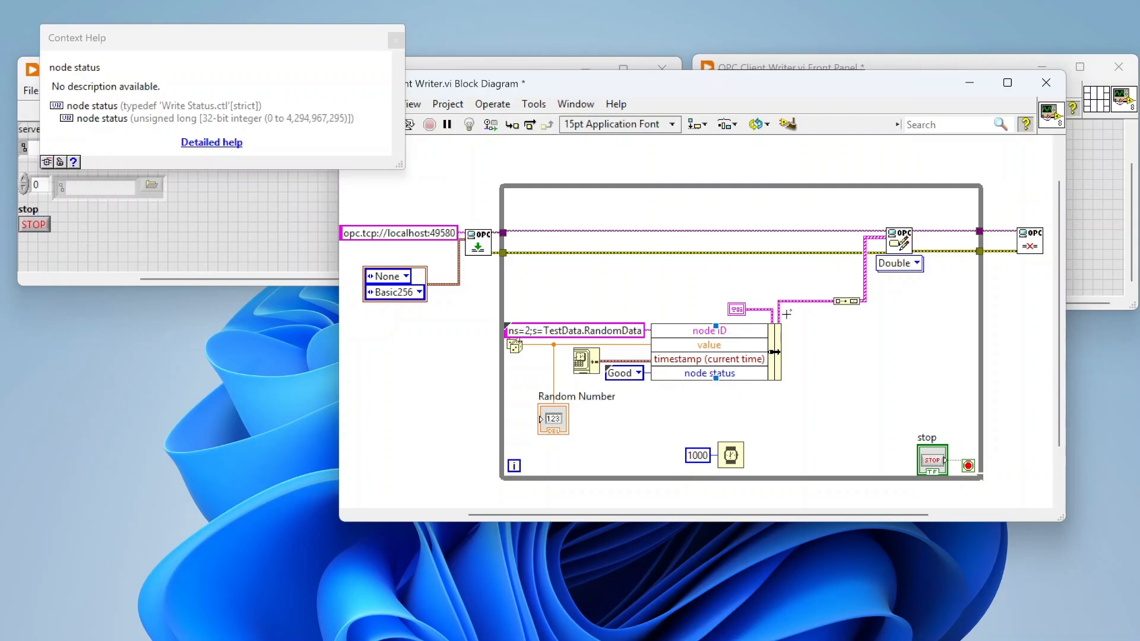
pyautogui.moveTo(830, 303)
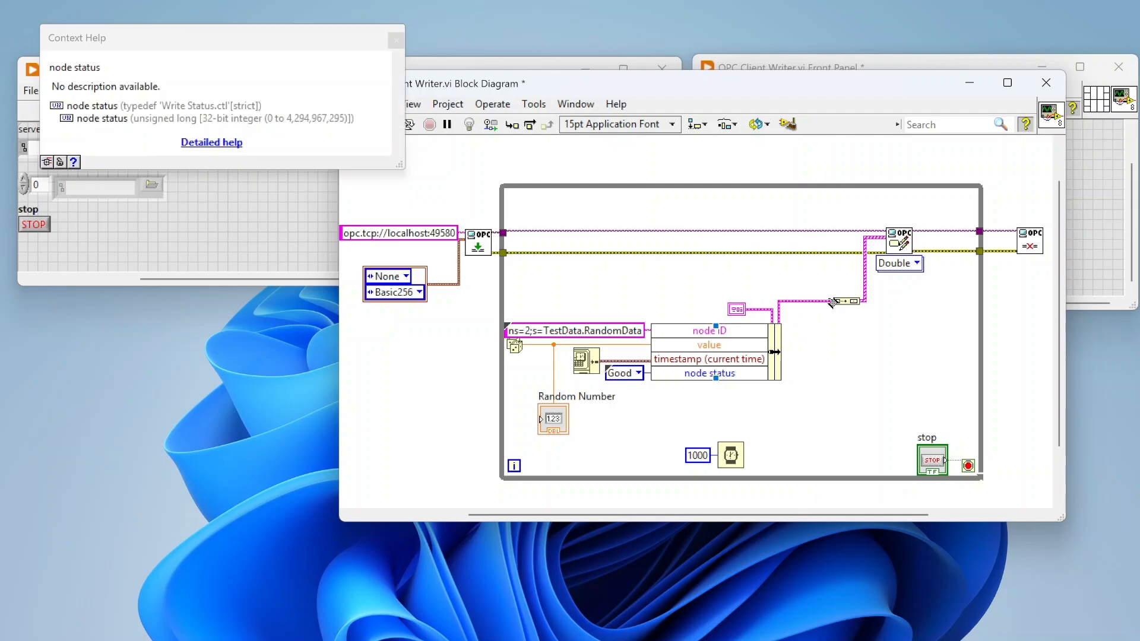
pyautogui.moveTo(898, 240)
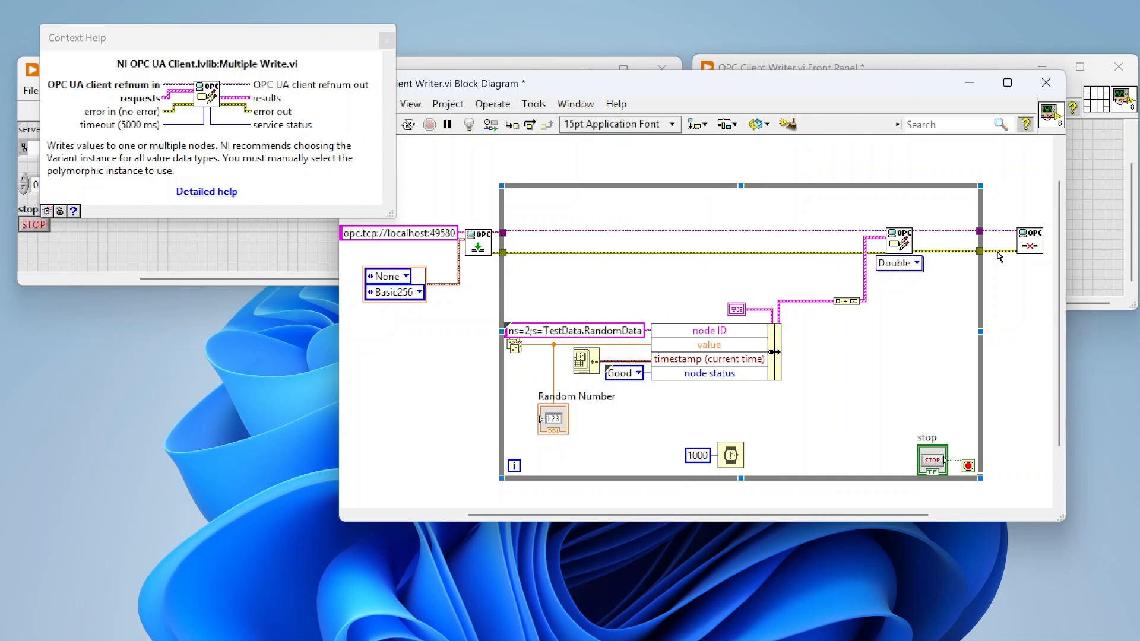
pyautogui.moveTo(1030, 250)
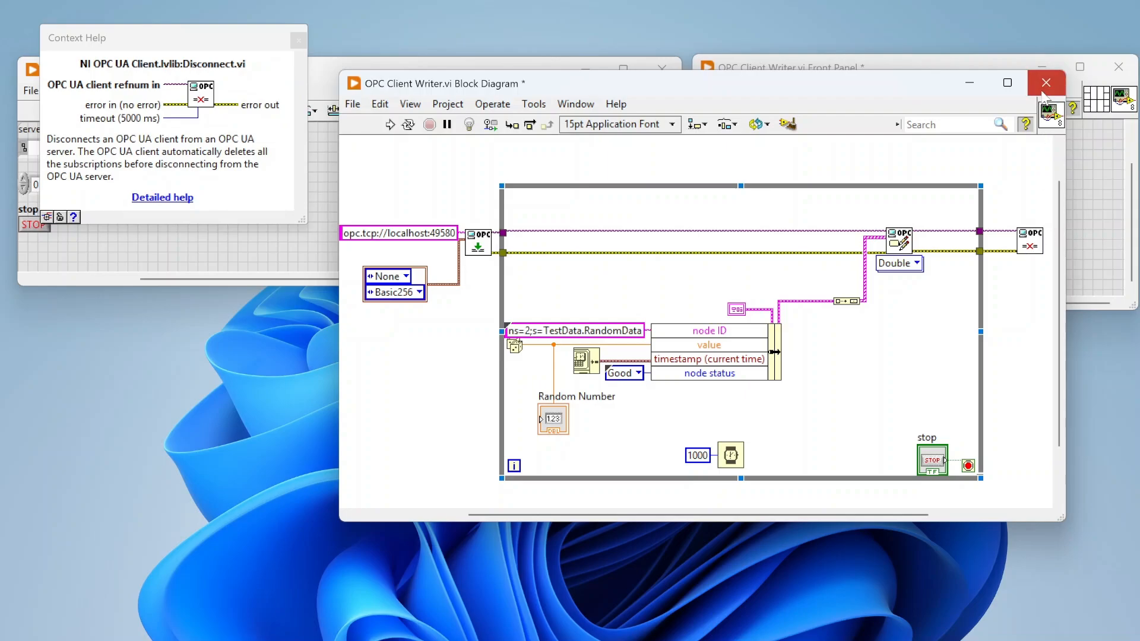
# Close the Writer diagram and show the OPC Client Reader block diagram from its front panel
pyautogui.click(1045, 82)
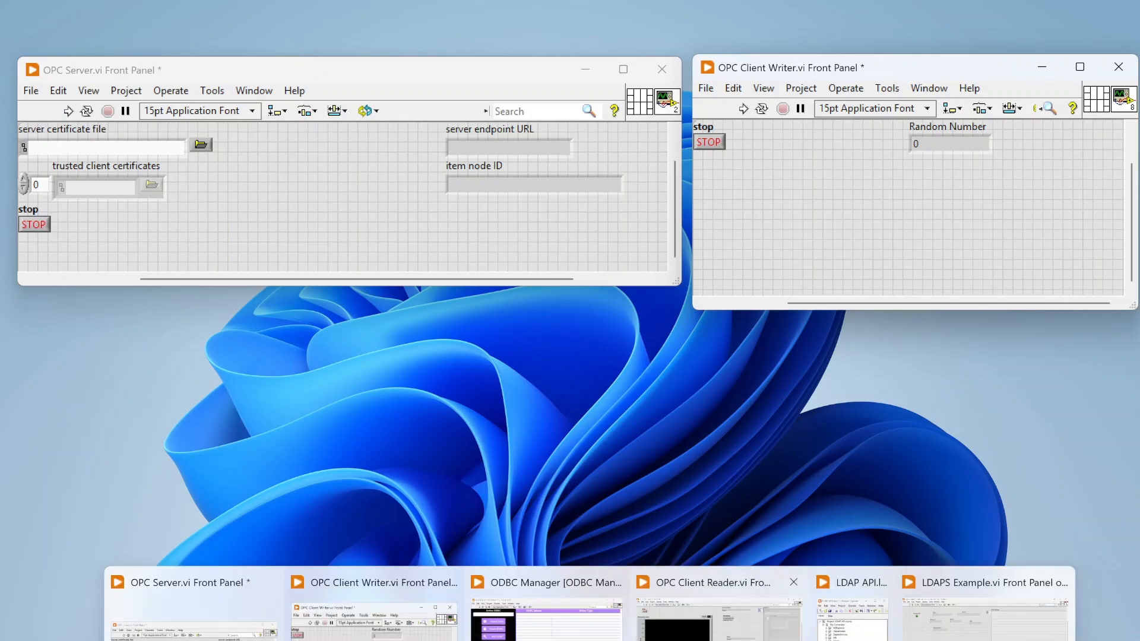
pyautogui.click(708, 582)
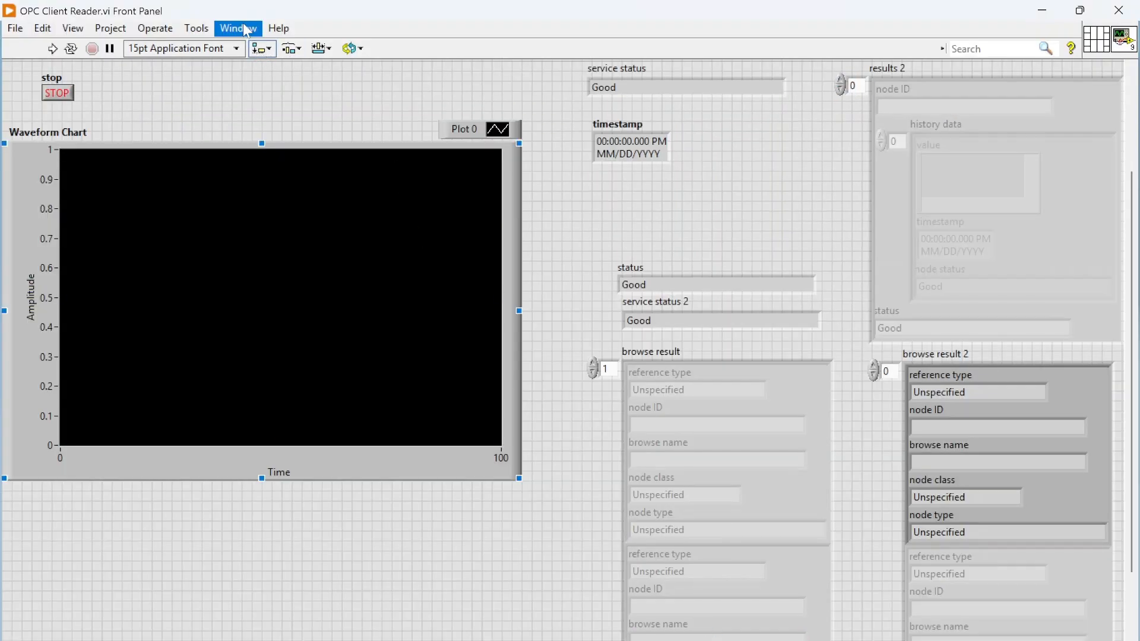
pyautogui.click(238, 28)
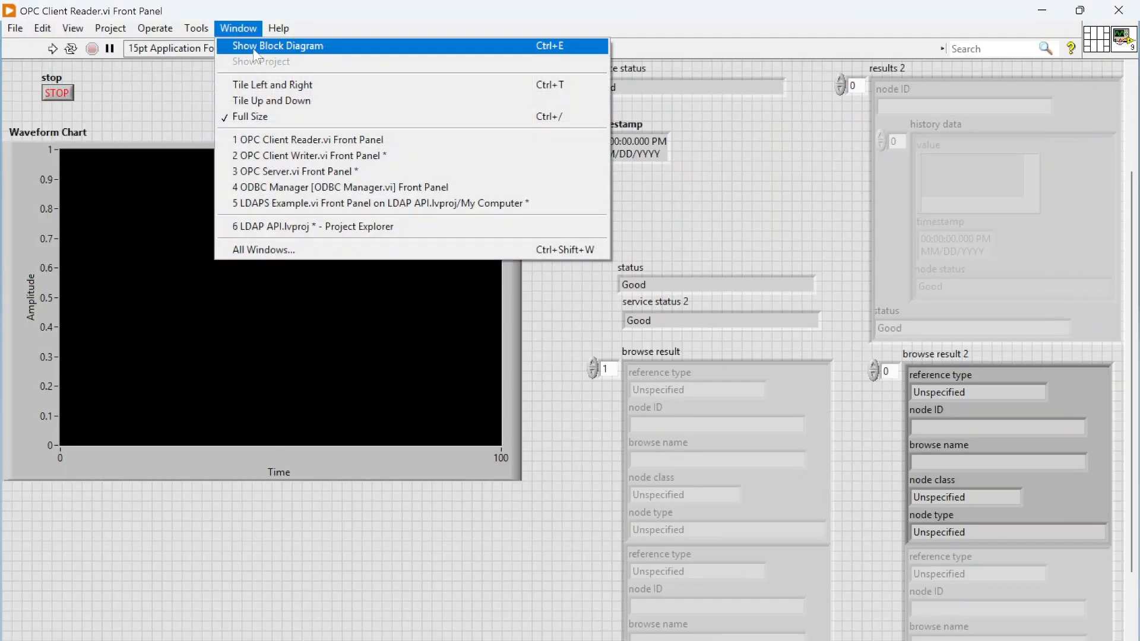
pyautogui.click(277, 46)
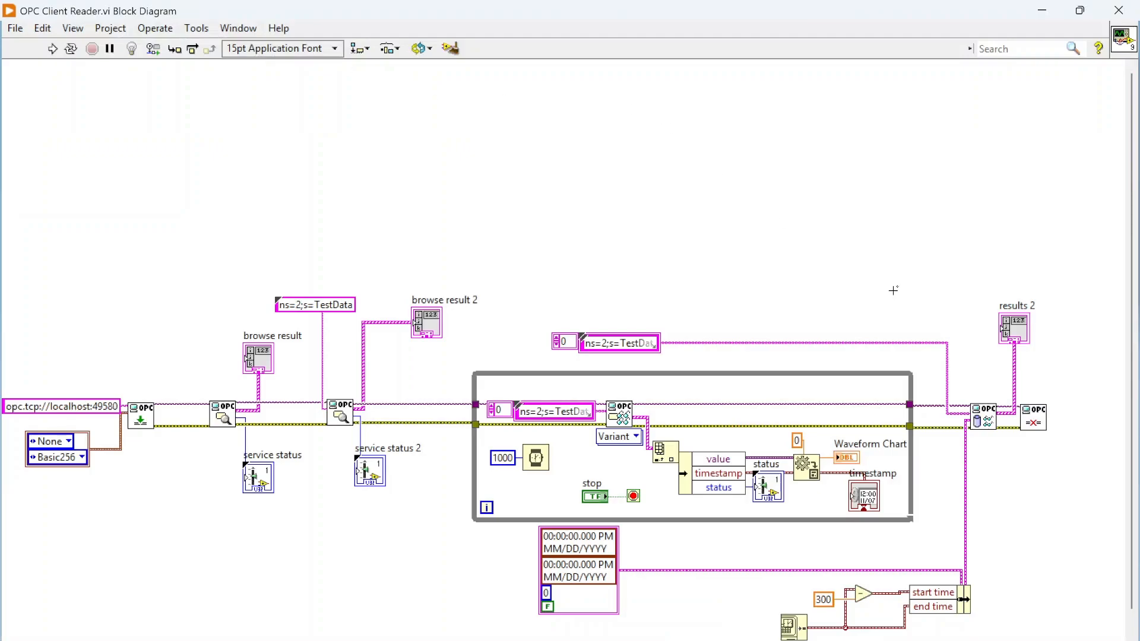
# Scroll the Reader diagram to view the history-read time range, current time minus 300
pyautogui.scroll(-3)
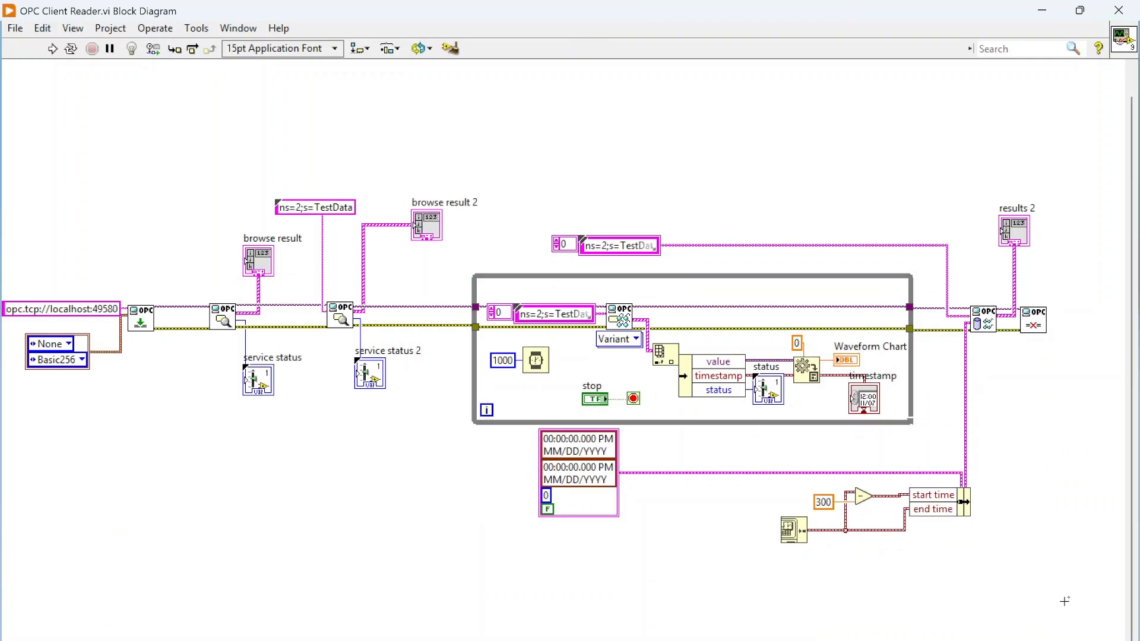
pyautogui.moveTo(141, 322)
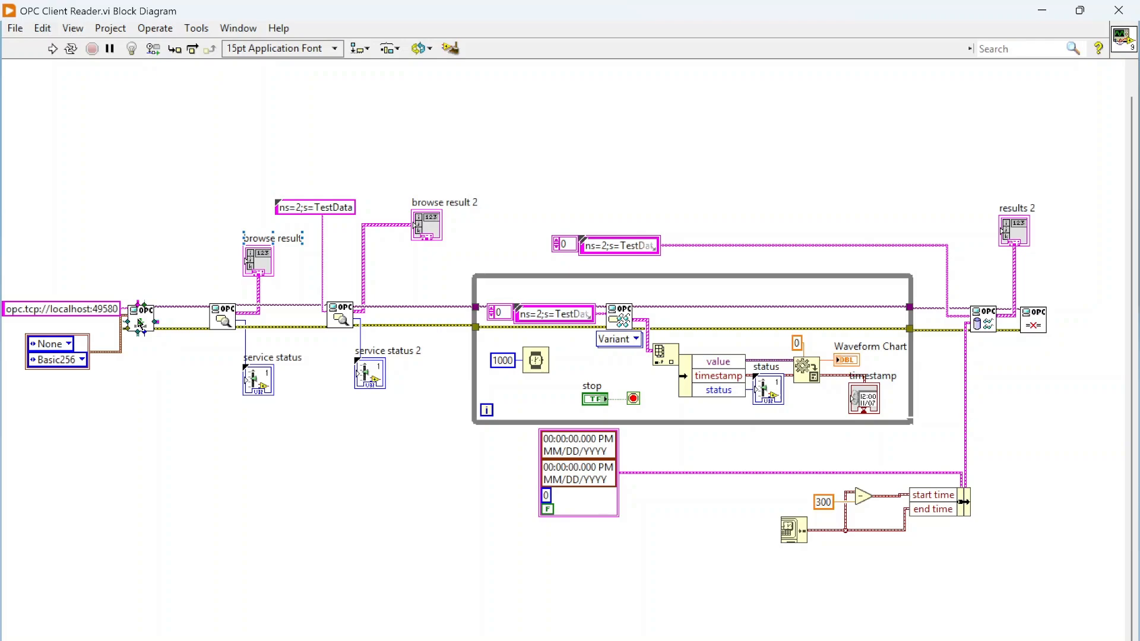
pyautogui.moveTo(136, 315)
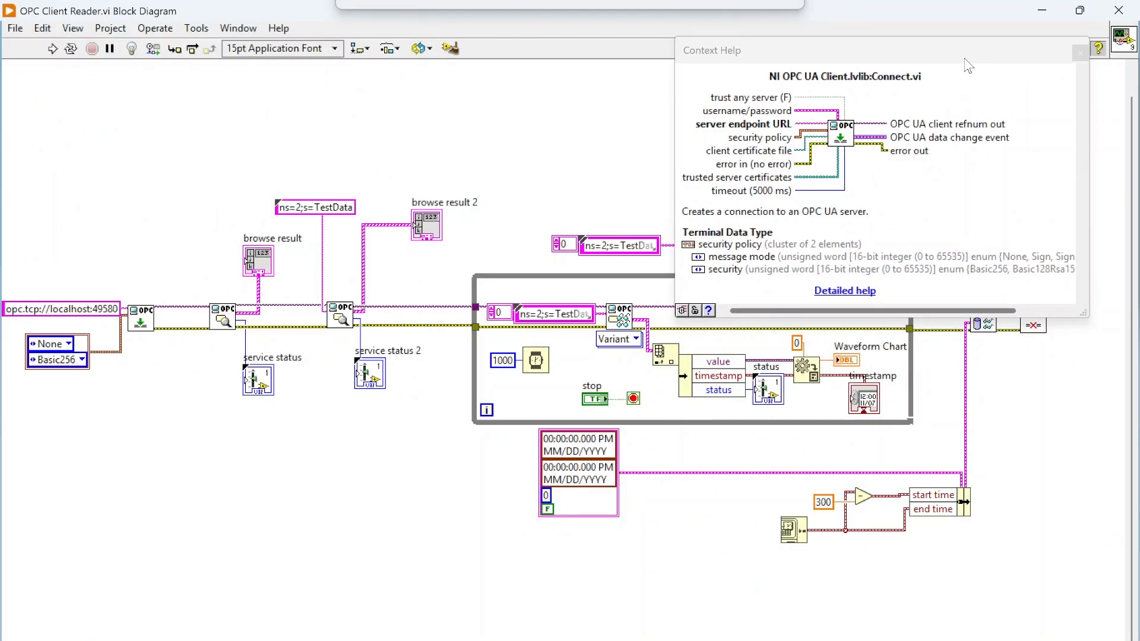
pyautogui.moveTo(224, 319)
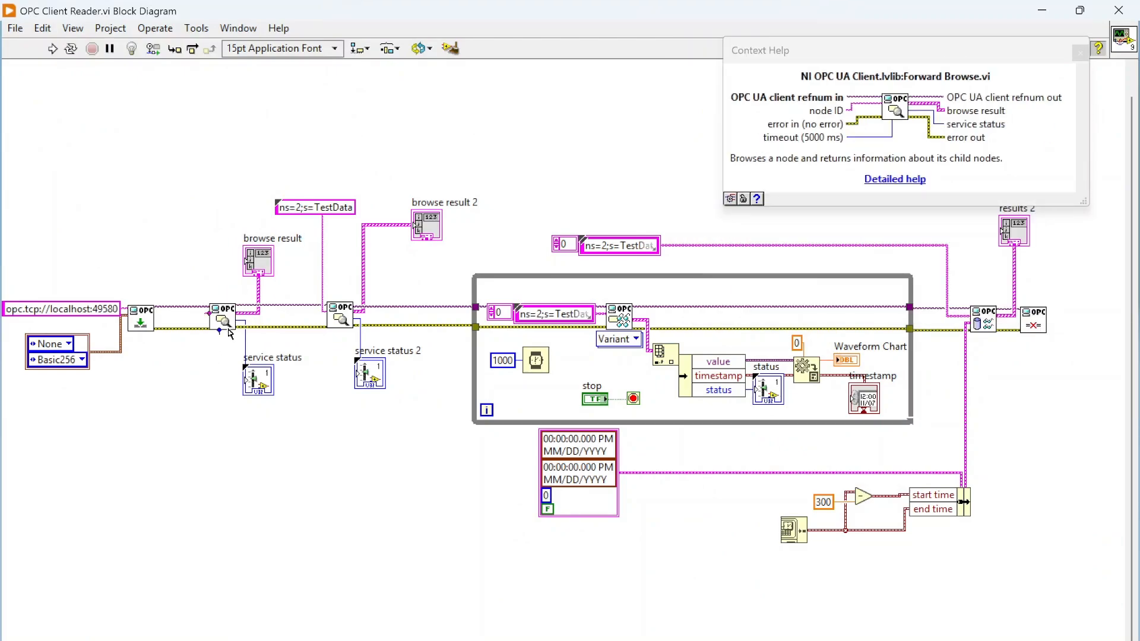
pyautogui.moveTo(264, 268)
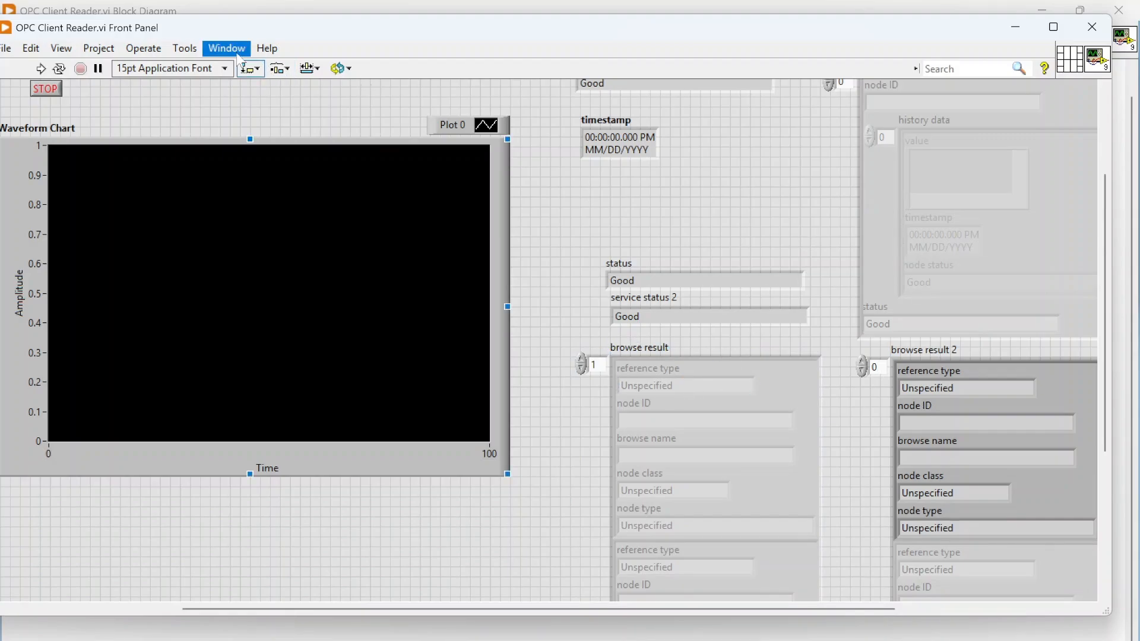
# Switch back to the OPC Client Reader block diagram through the Window menu
pyautogui.click(226, 48)
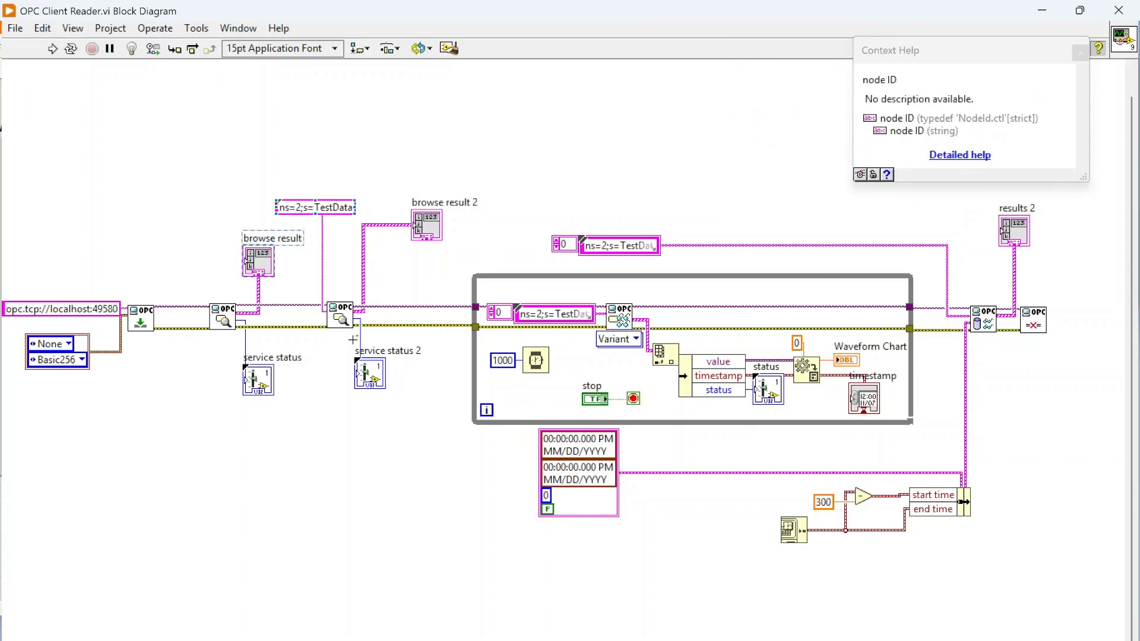
pyautogui.moveTo(337, 210)
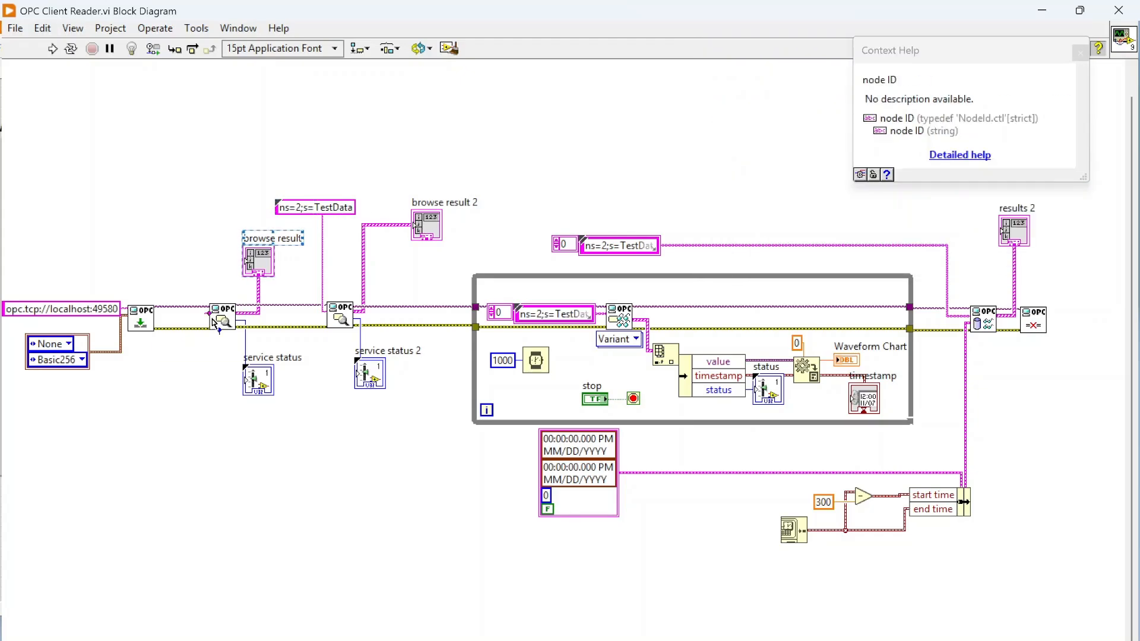
pyautogui.moveTo(221, 320)
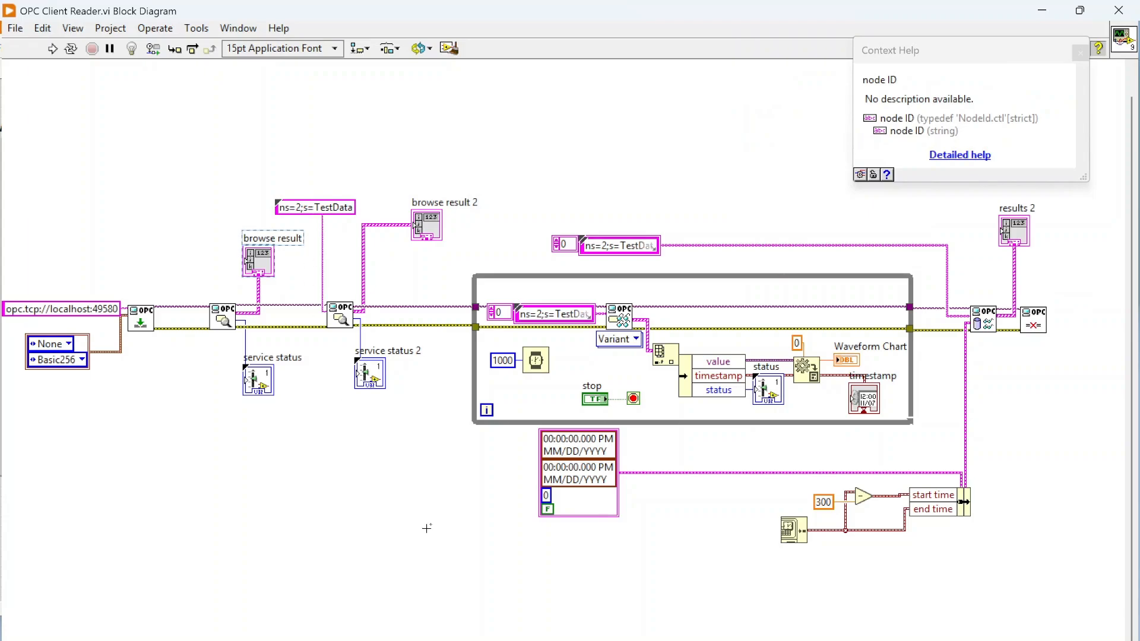
pyautogui.moveTo(298, 105)
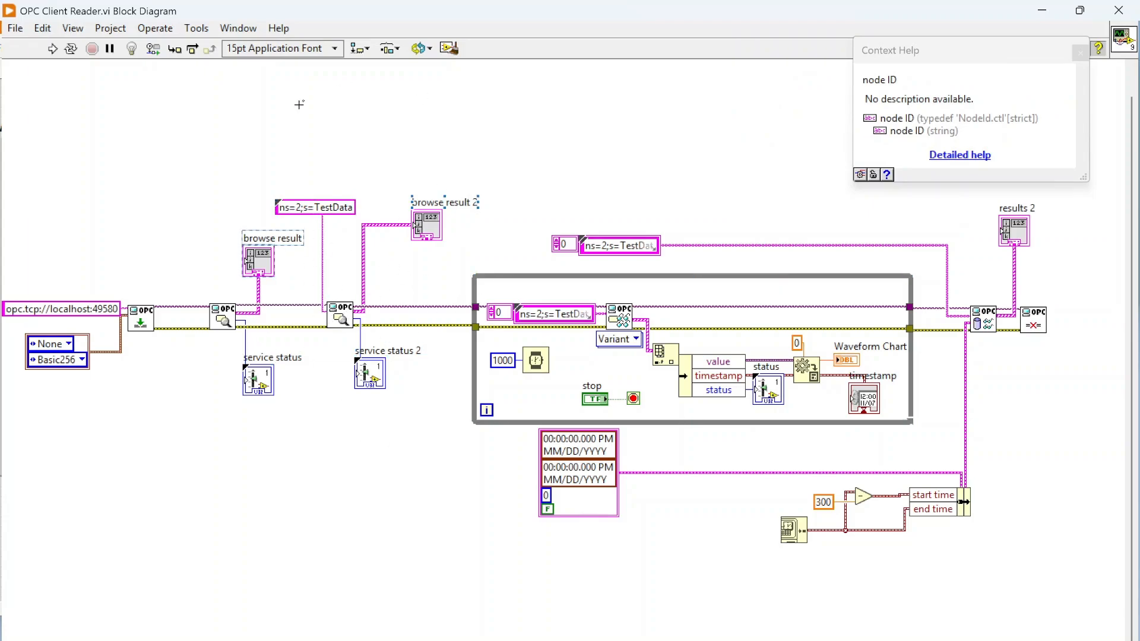
pyautogui.moveTo(181, 214)
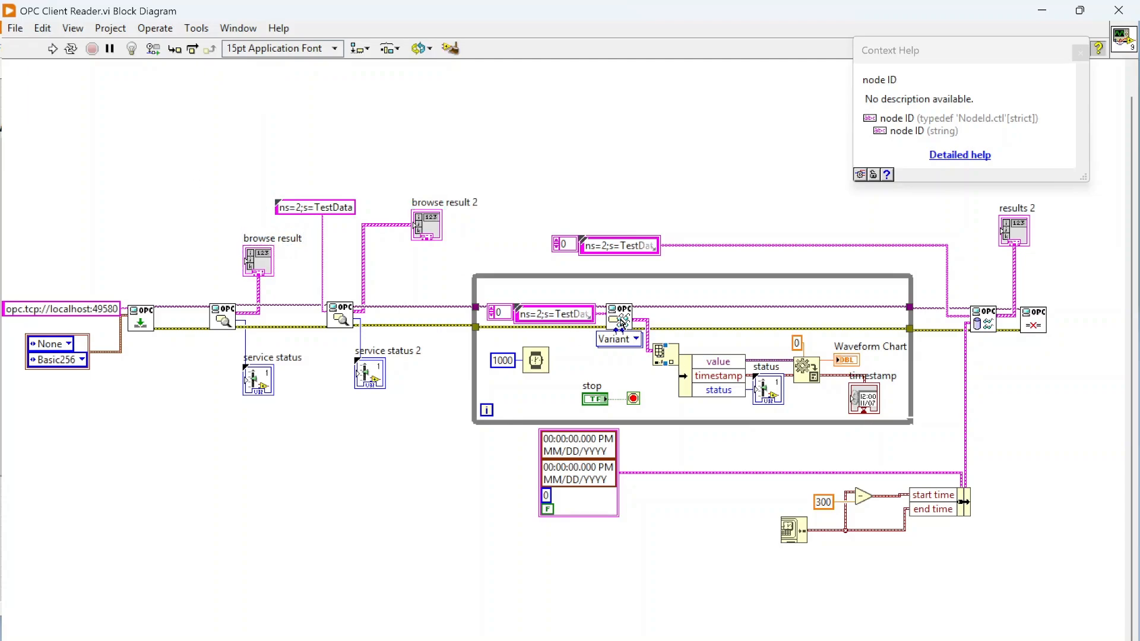
pyautogui.moveTo(620, 322)
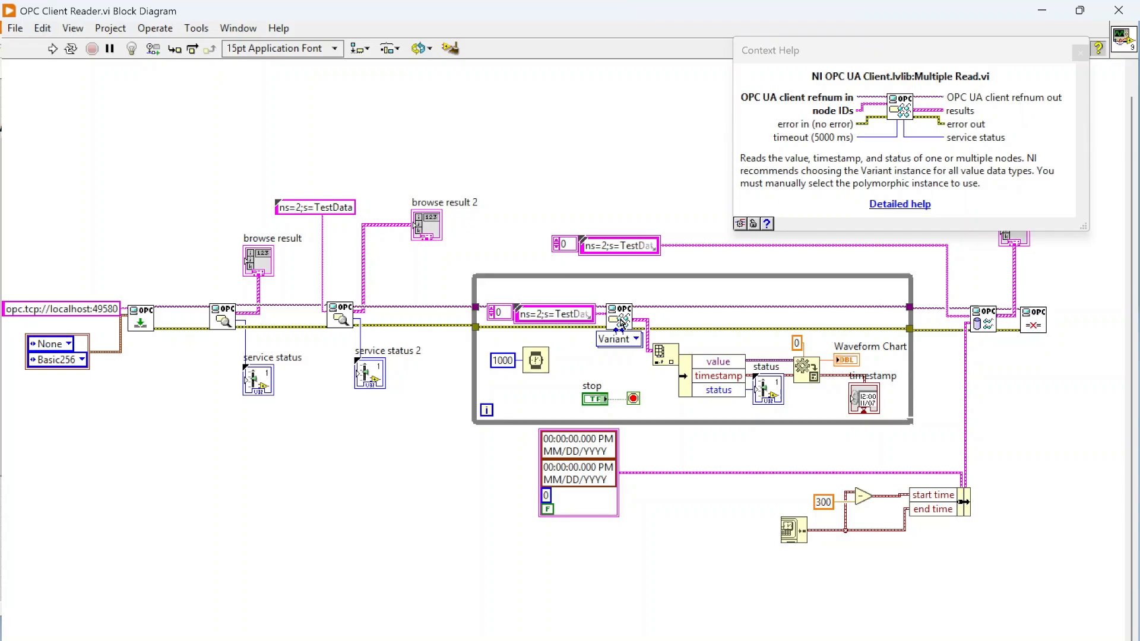
pyautogui.moveTo(621, 318)
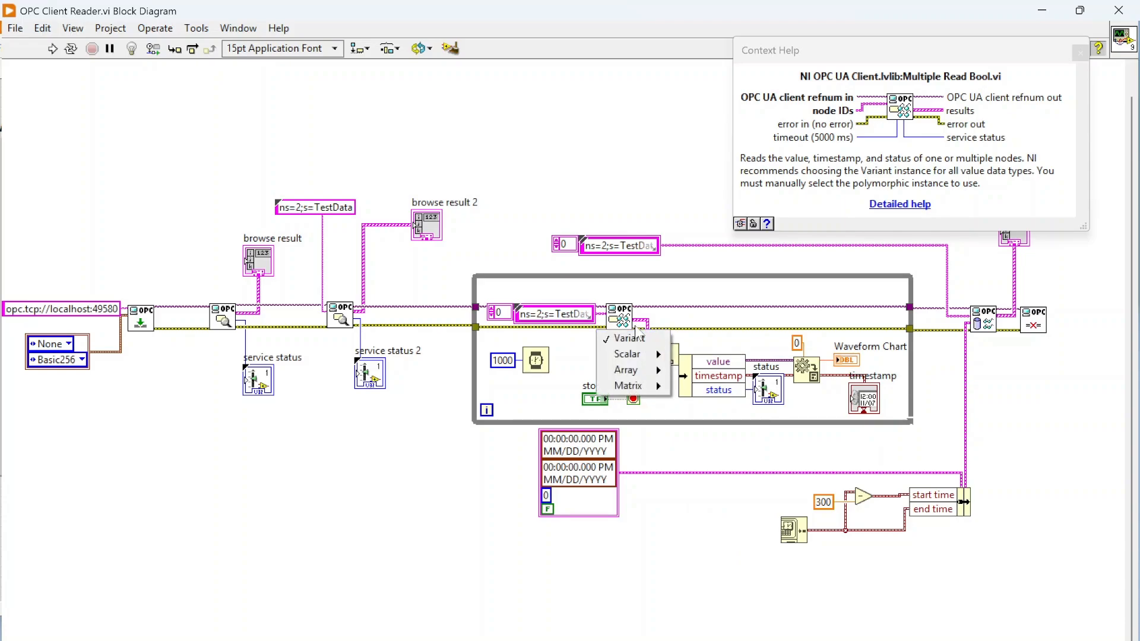
# Keep Multiple Read on its Variant instance and open the timestamp indicator's shortcut menu
pyautogui.click(624, 339)
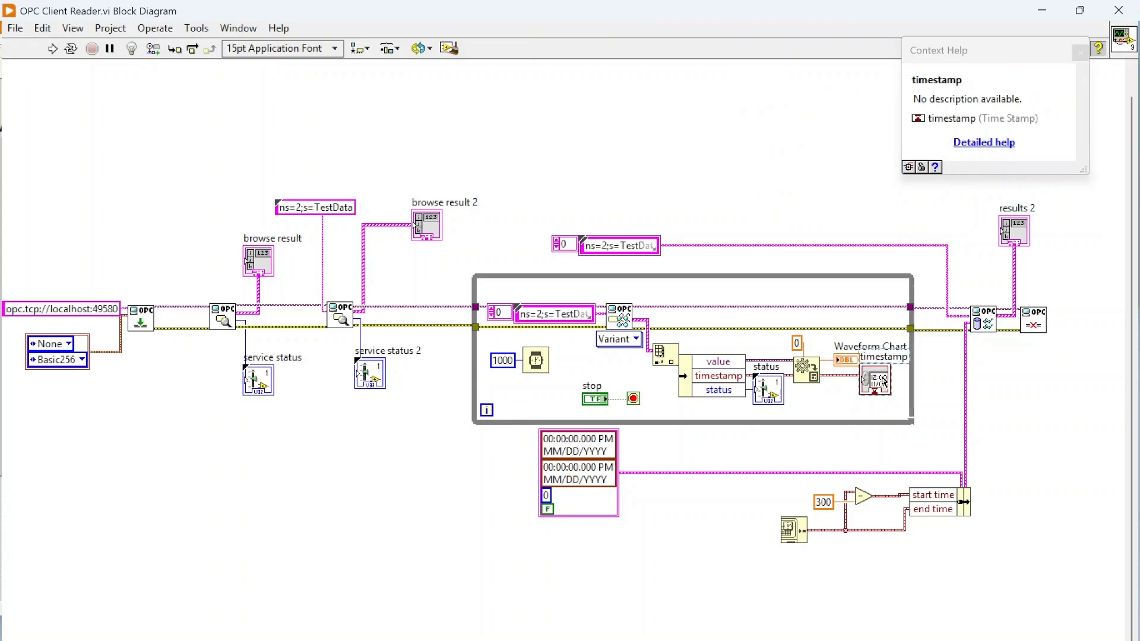
pyautogui.rightClick(876, 380)
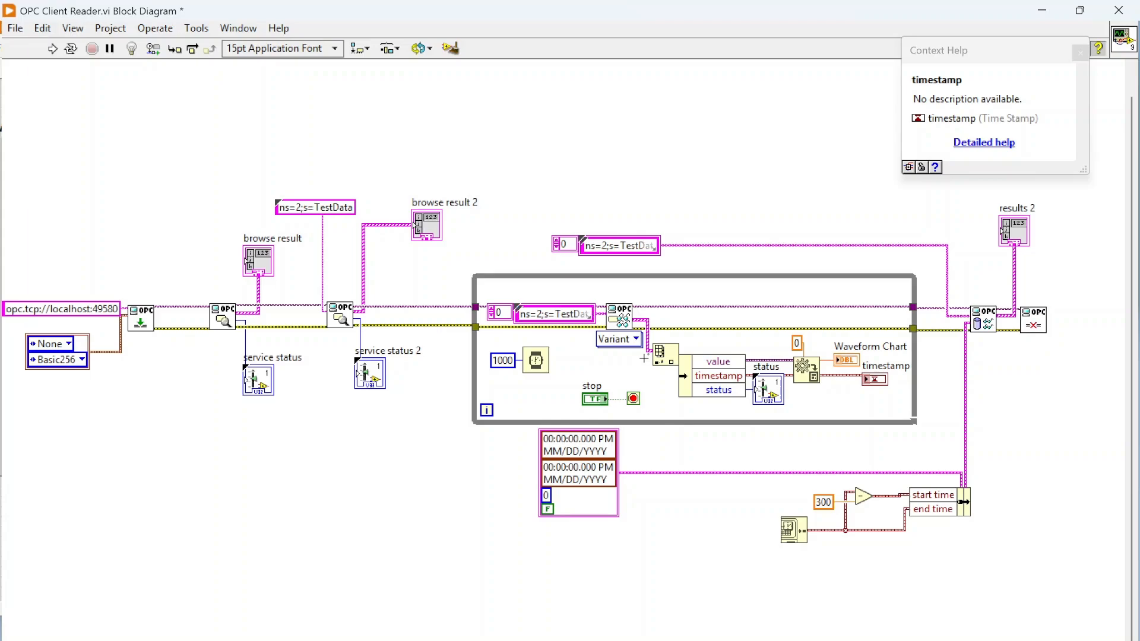
pyautogui.moveTo(813, 427)
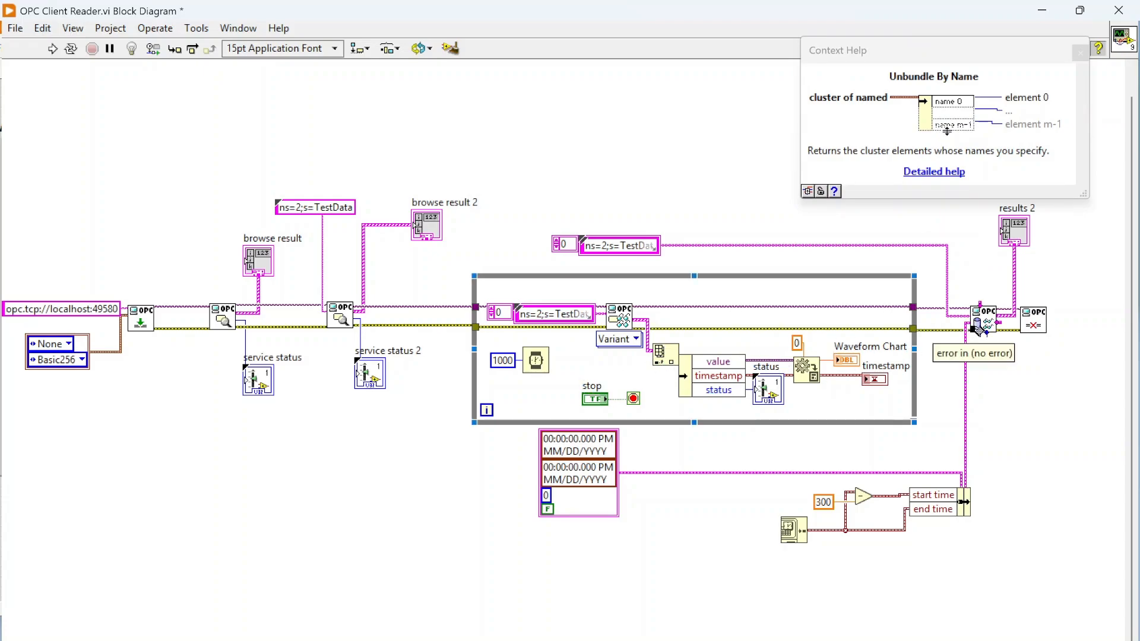
pyautogui.moveTo(982, 327)
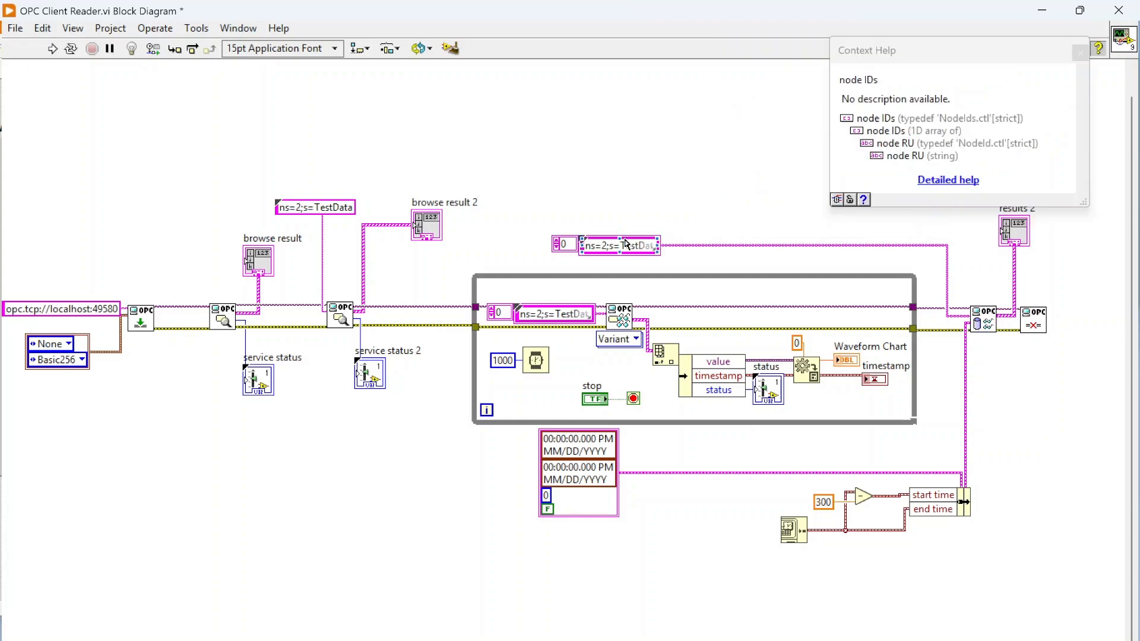
pyautogui.moveTo(985, 325)
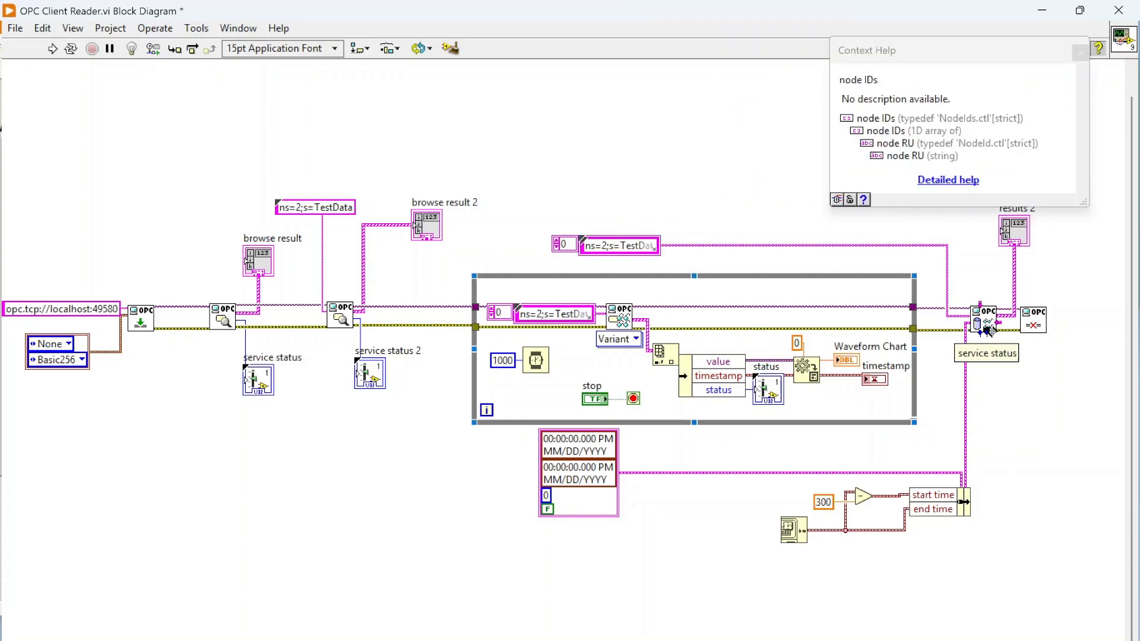
pyautogui.moveTo(621, 319)
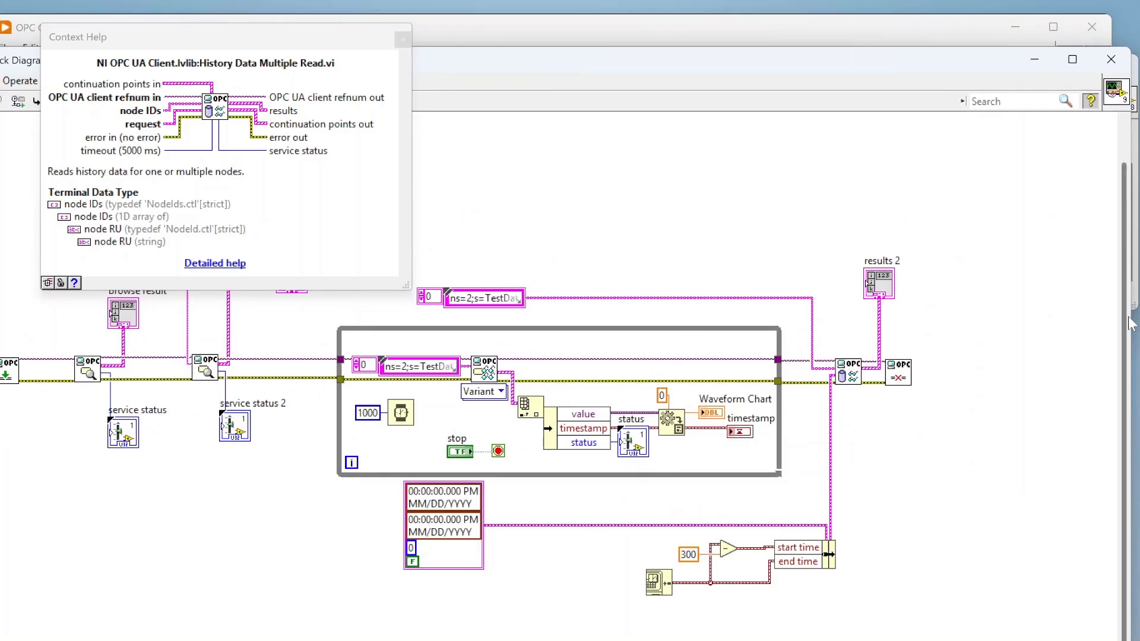
pyautogui.moveTo(991, 48)
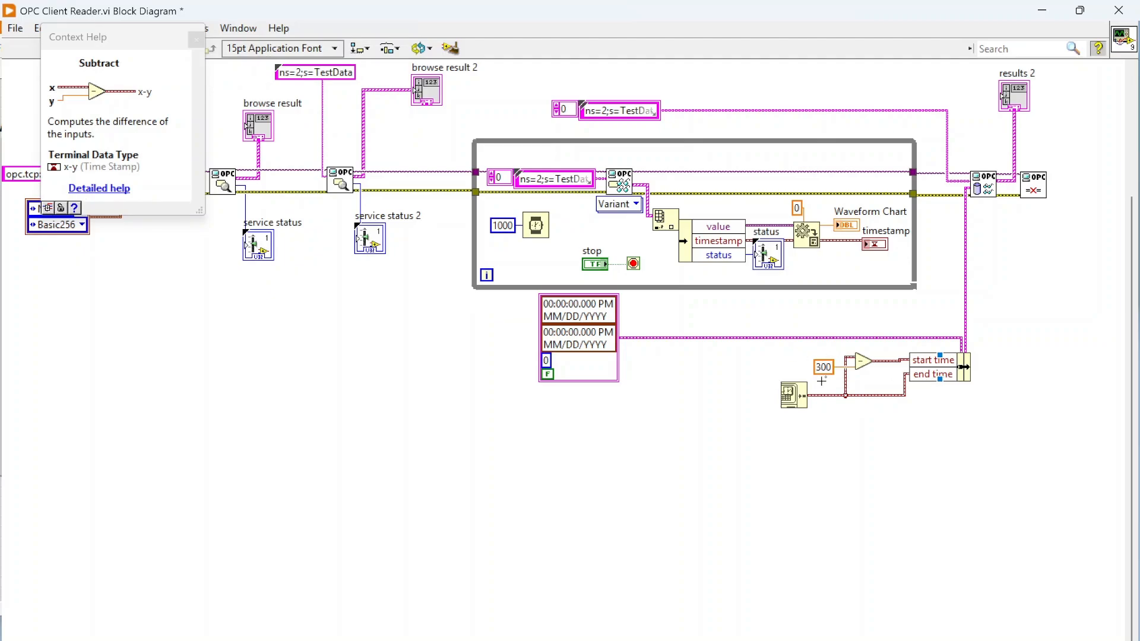
pyautogui.moveTo(858, 423)
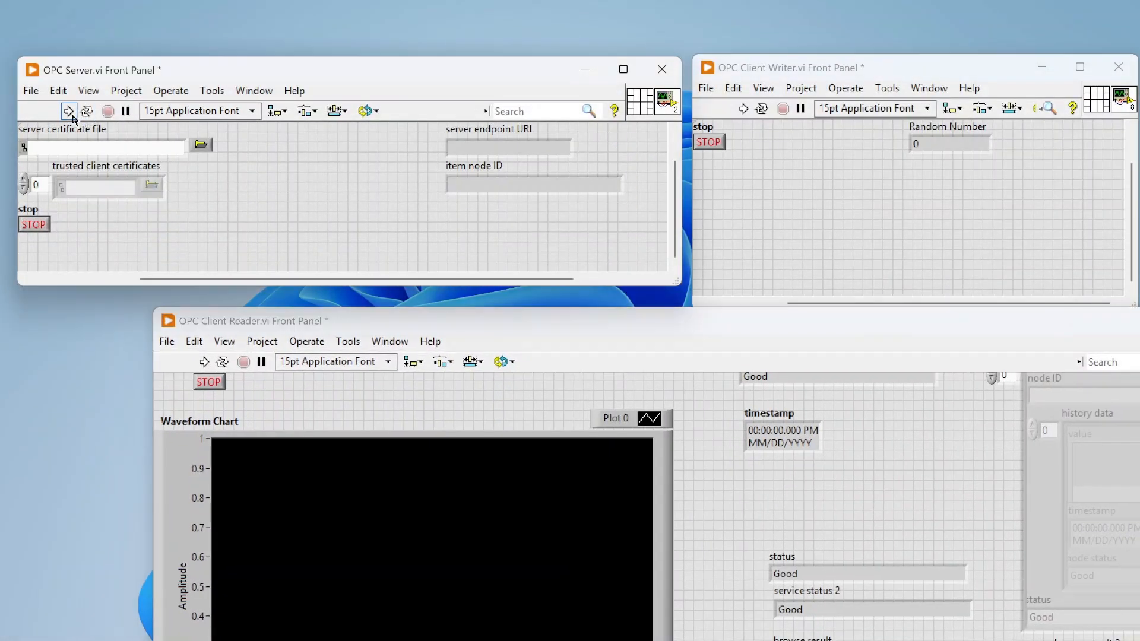
# Run OPC Server.vi to start the OPC UA server
pyautogui.click(67, 112)
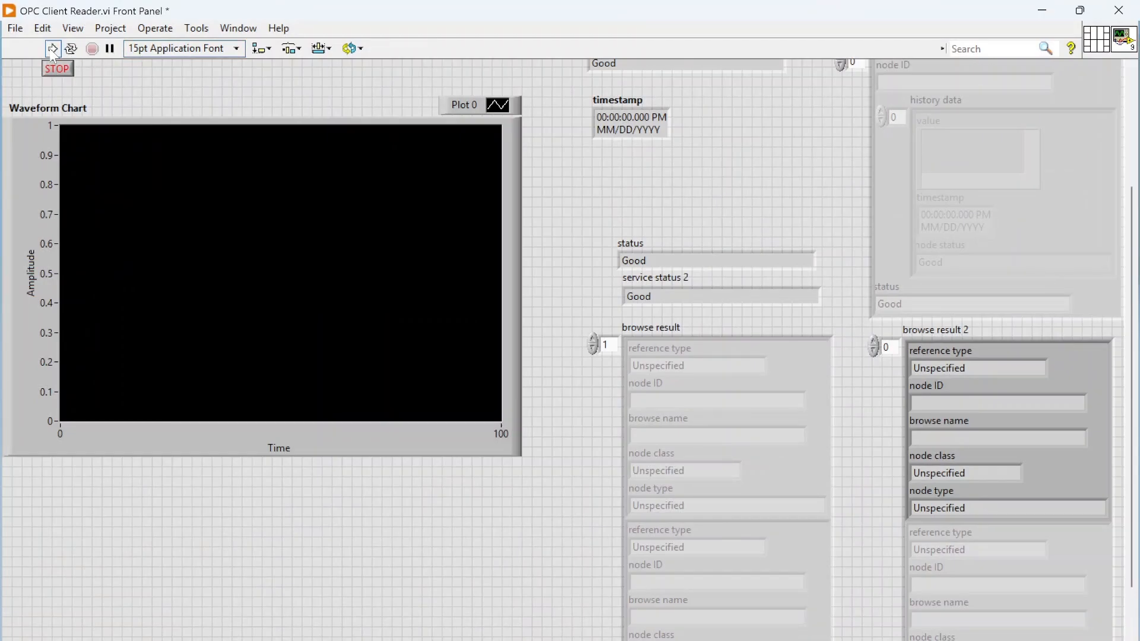
# Run OPC Client Reader.vi and scroll down to review the browse result clusters
pyautogui.click(51, 48)
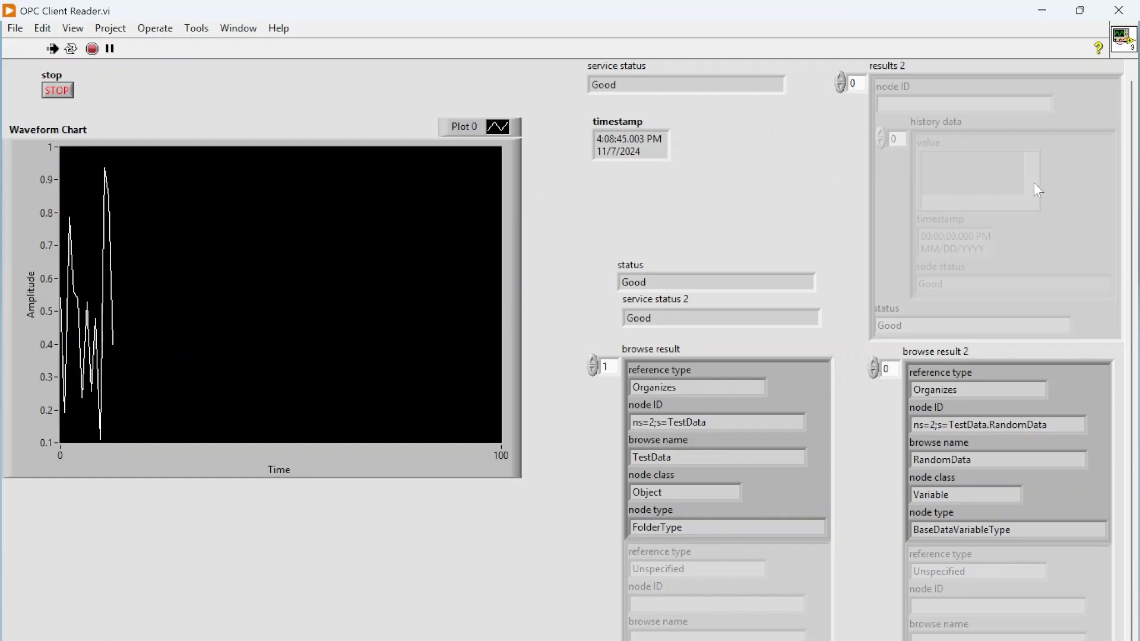
pyautogui.moveTo(1056, 165)
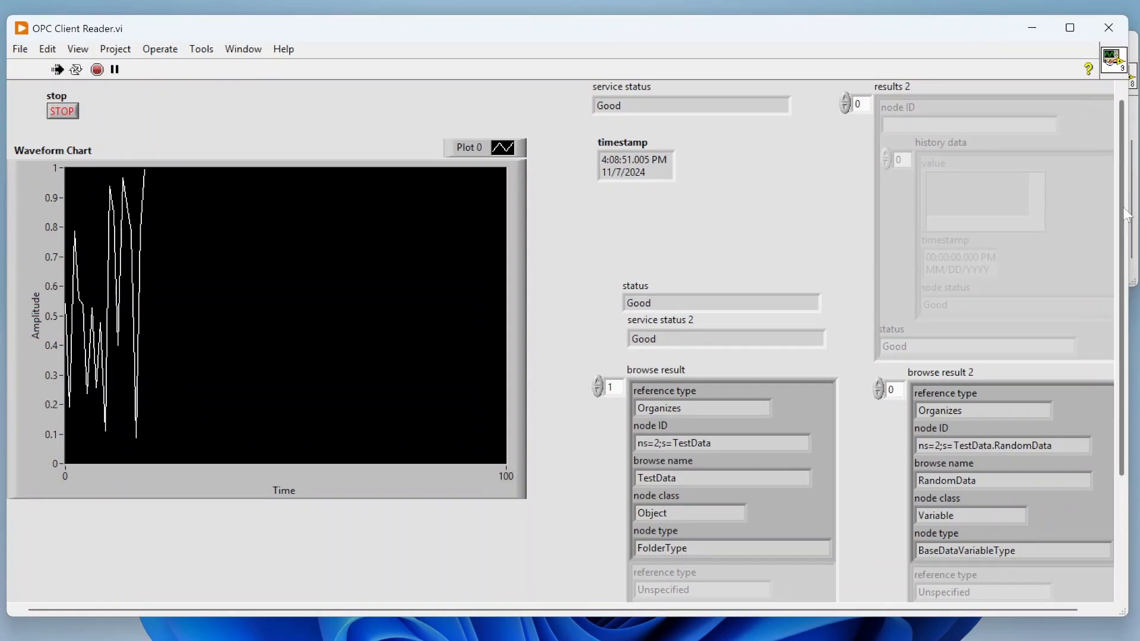
pyautogui.scroll(-3)
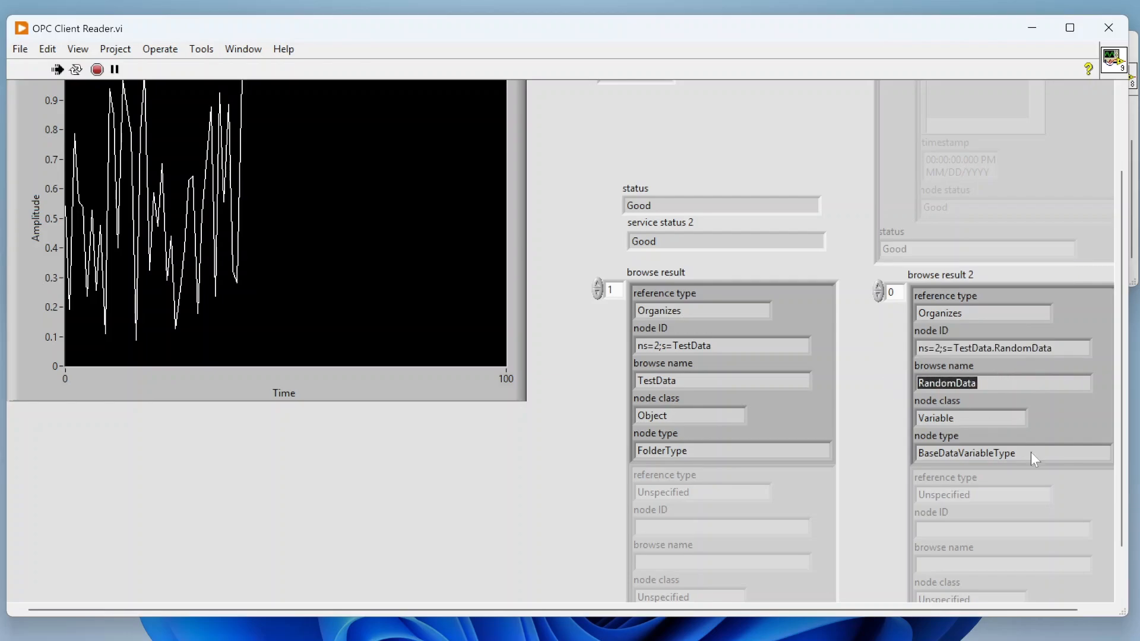
pyautogui.moveTo(893, 431)
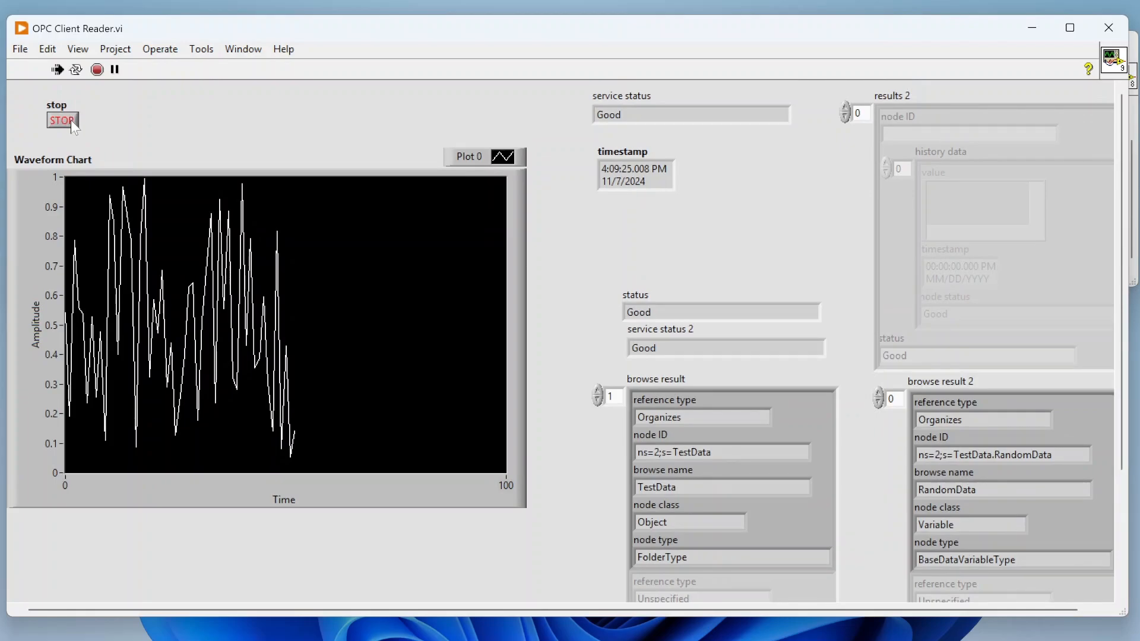
# Stop the Reader, view the first RandomData history record, and close the VI
pyautogui.click(62, 120)
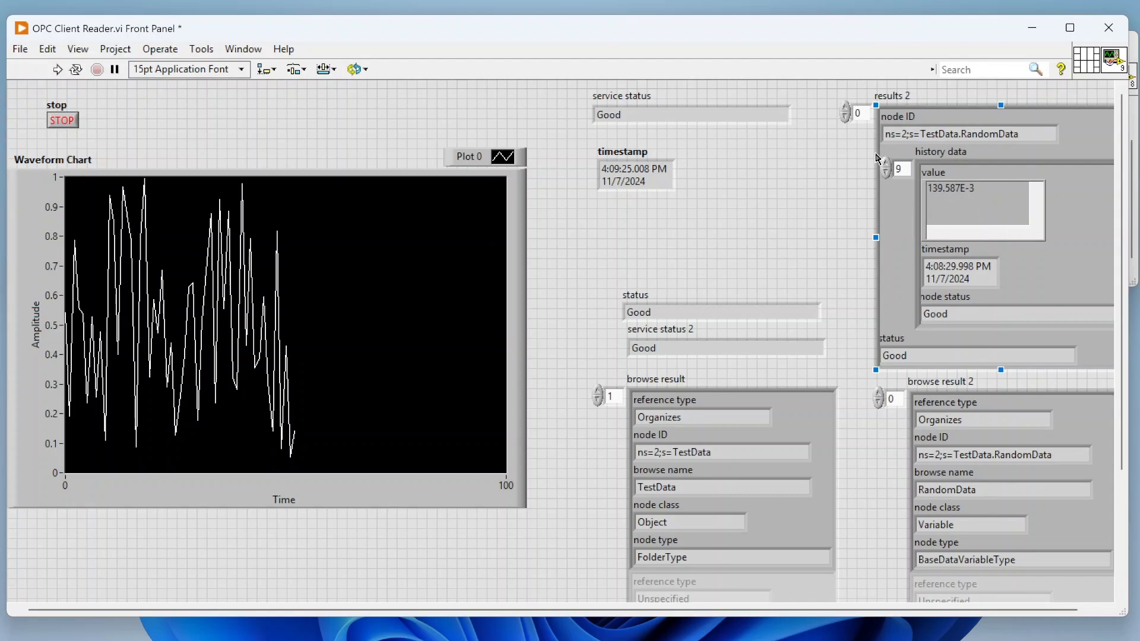
pyautogui.click(886, 170)
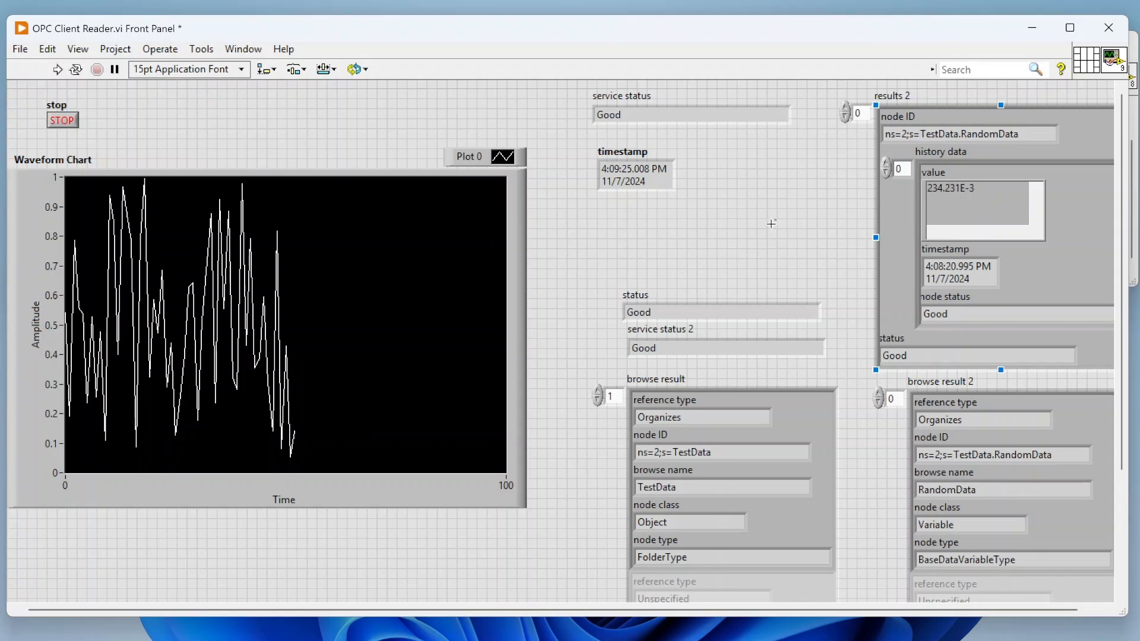
pyautogui.moveTo(1087, 83)
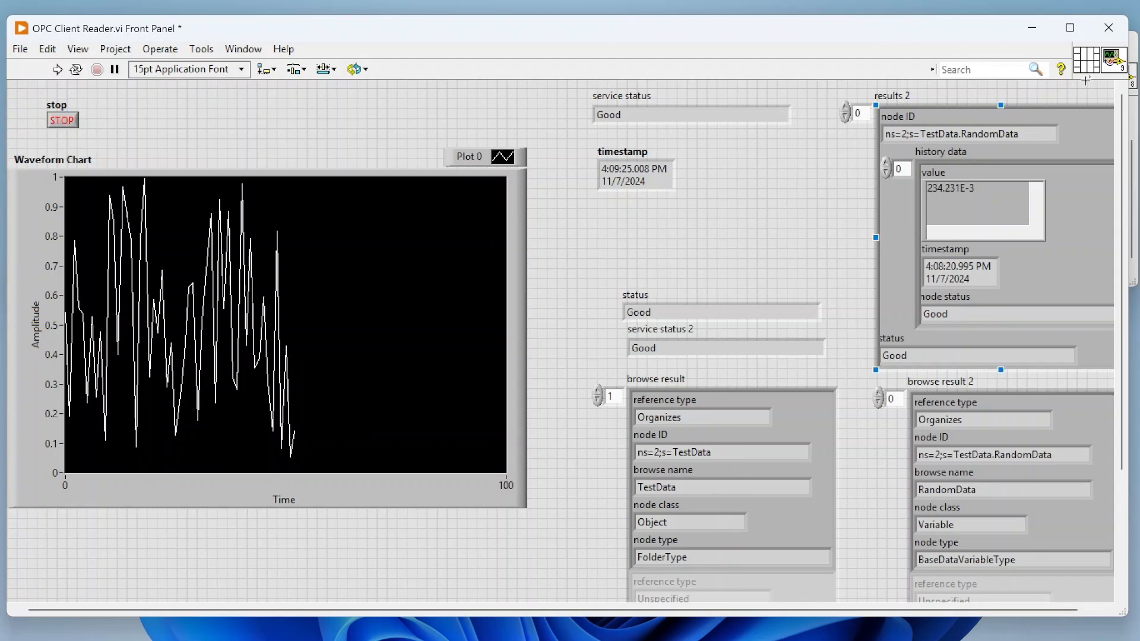
pyautogui.click(1108, 27)
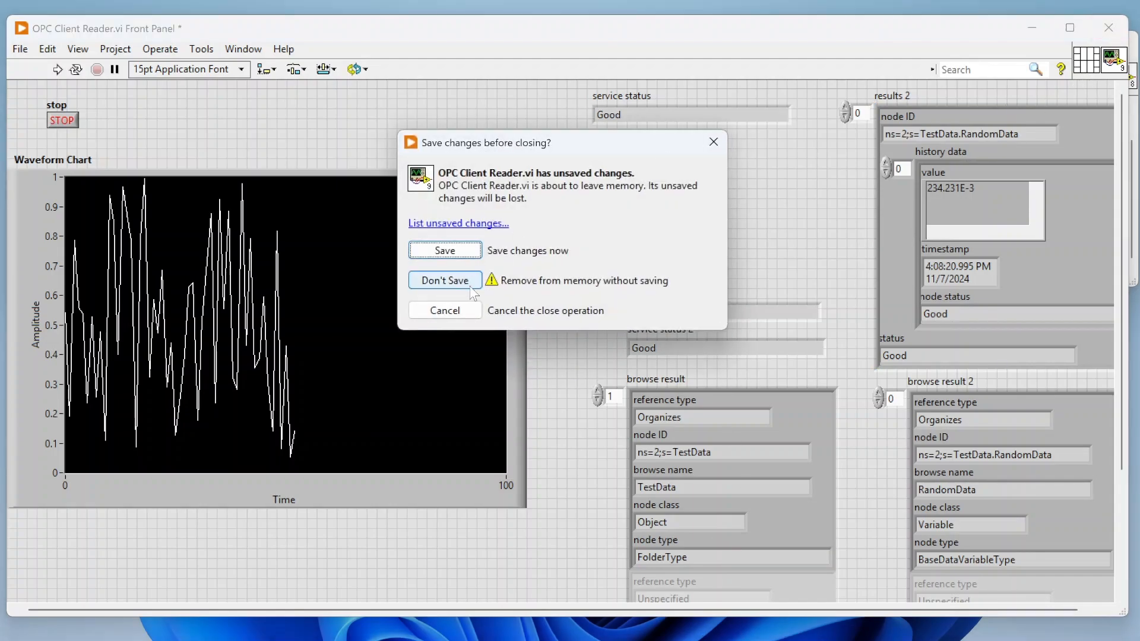
# Close the Reader without saving its changes
pyautogui.click(445, 280)
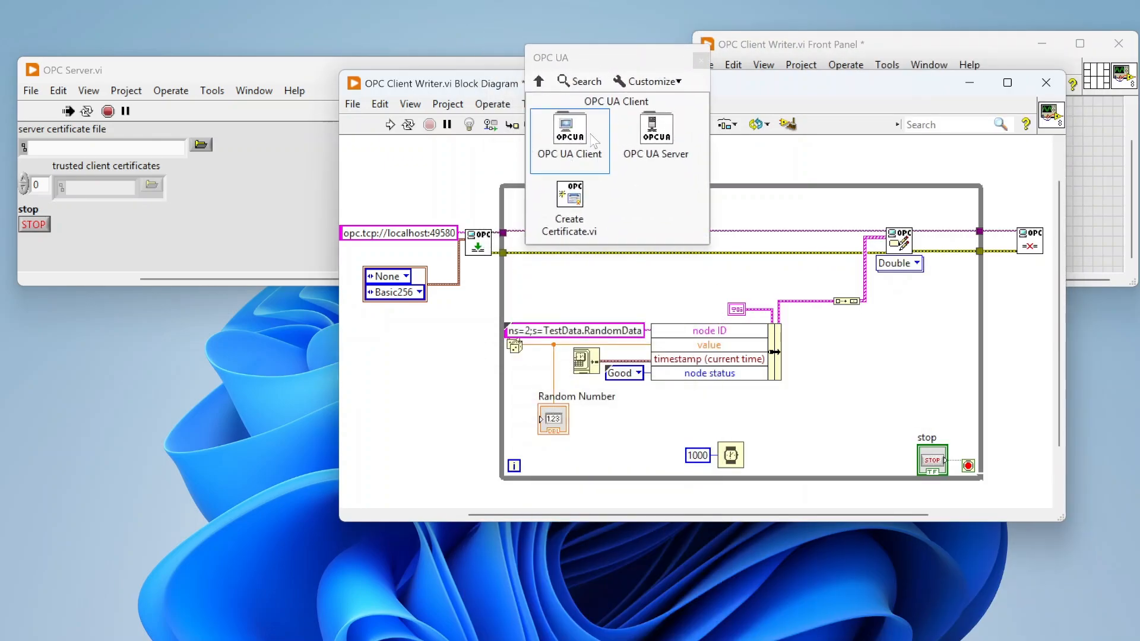
# Browse the OPC UA Server palette, its Alarms and Conditions, then Historical Access subpalettes
pyautogui.click(656, 128)
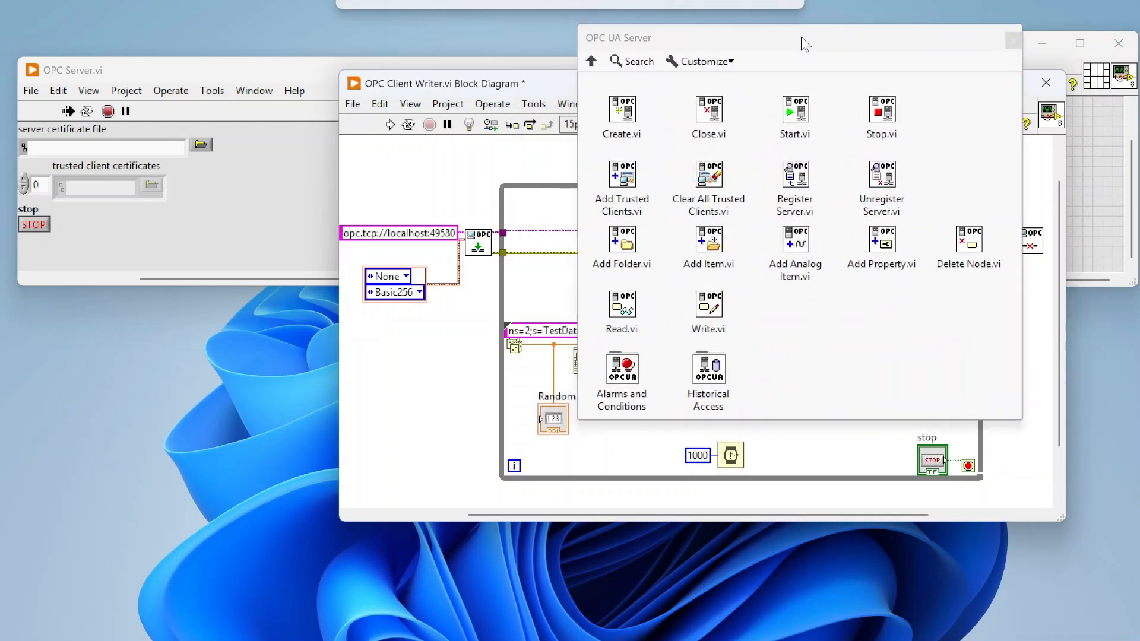
pyautogui.moveTo(623, 115)
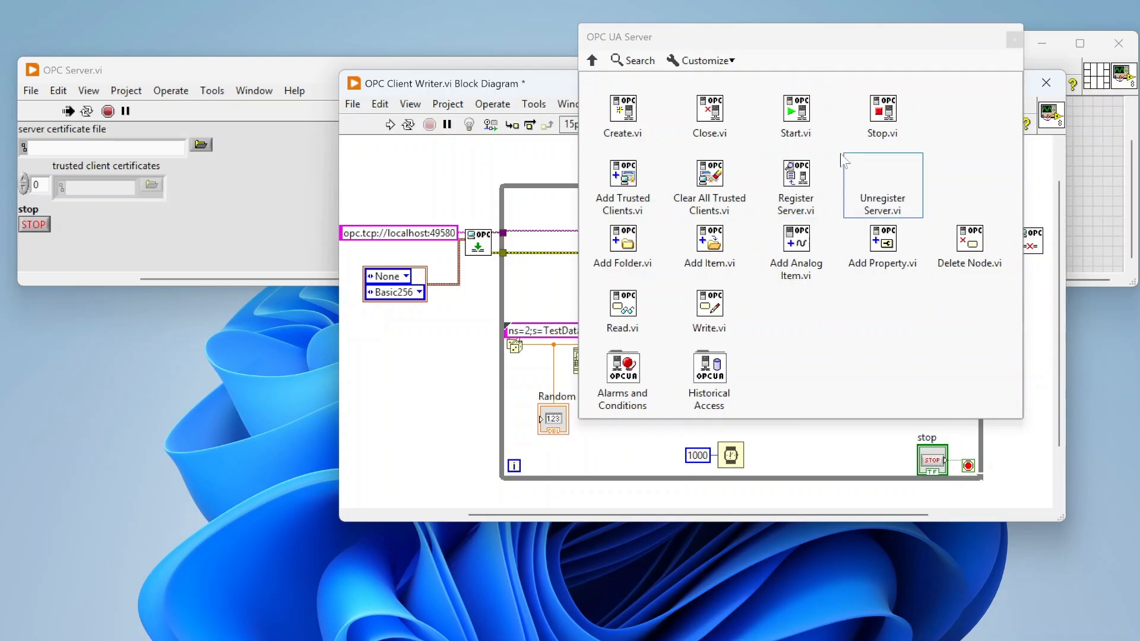
pyautogui.moveTo(680, 369)
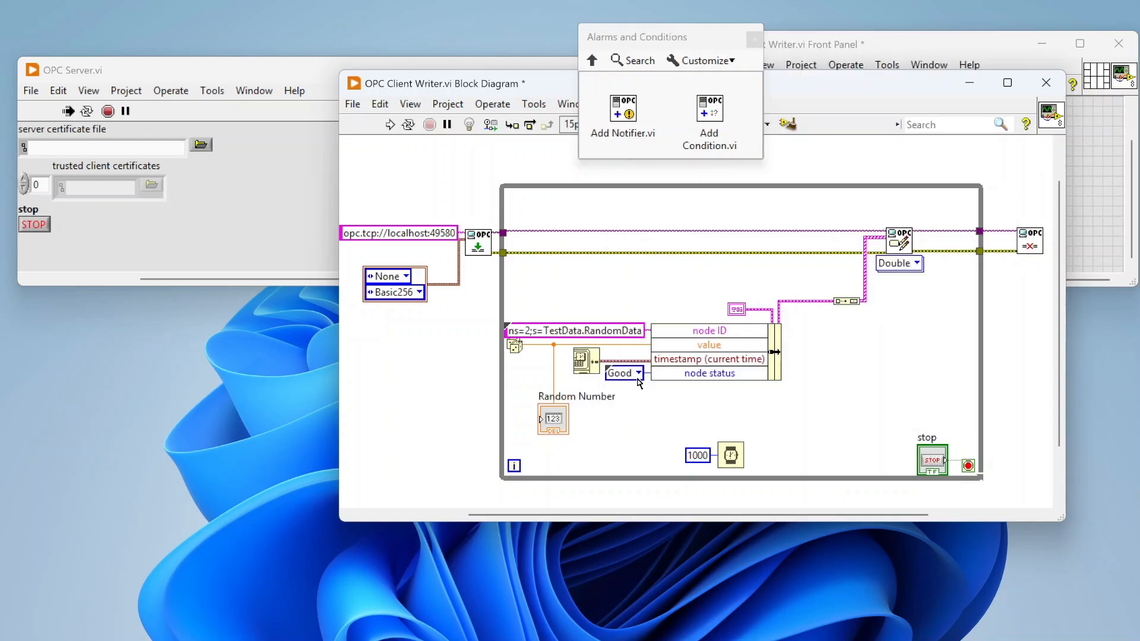
pyautogui.moveTo(592, 60)
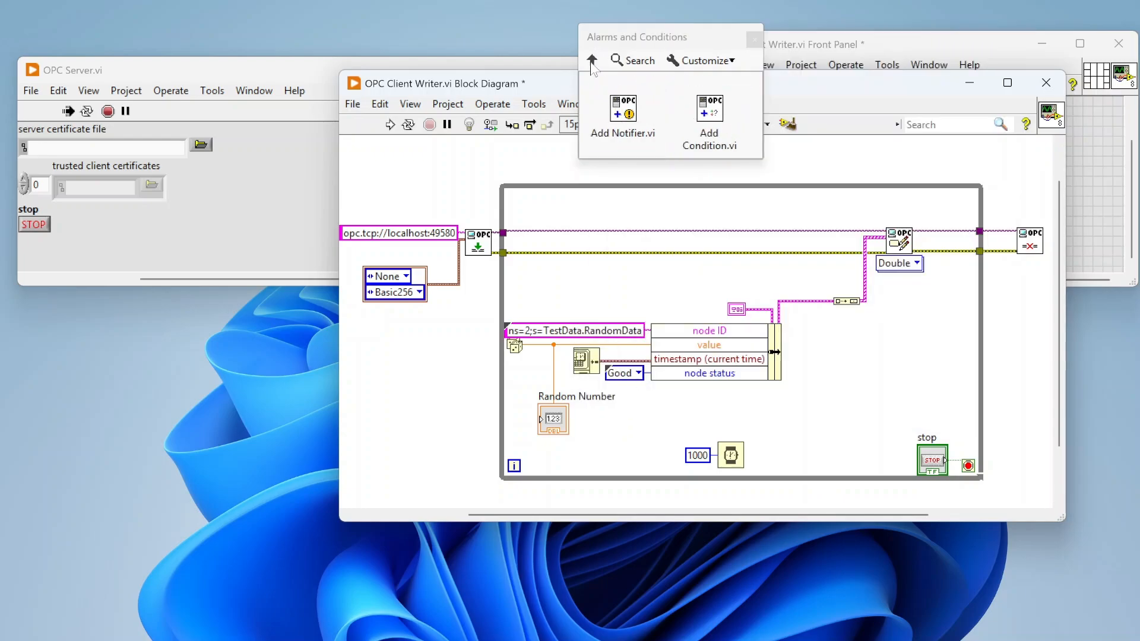
pyautogui.moveTo(592, 61)
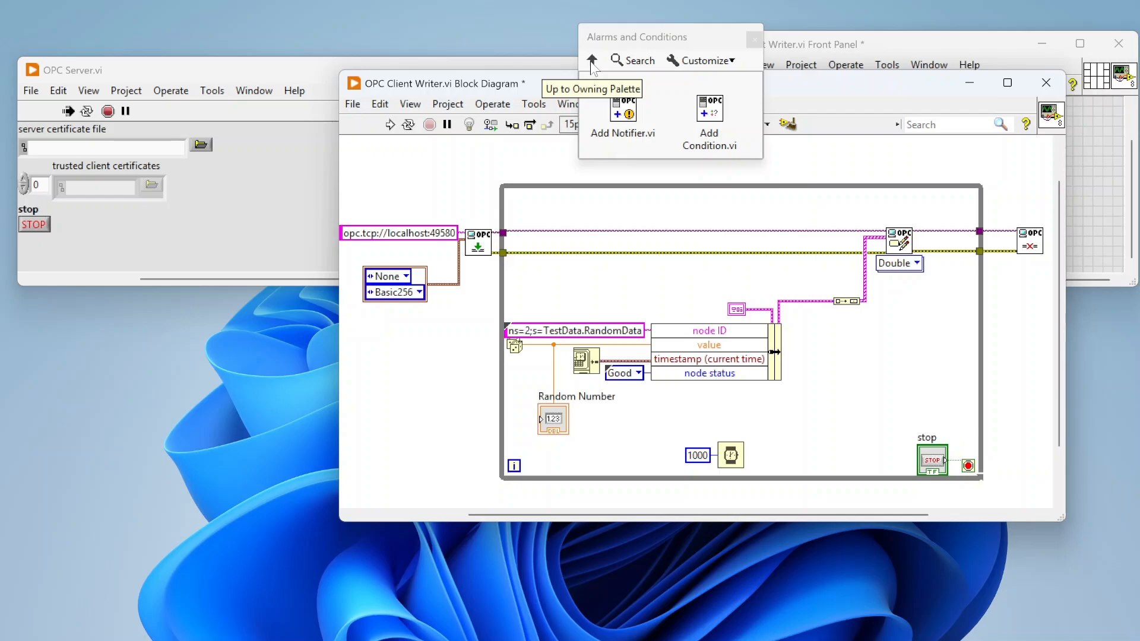
pyautogui.click(592, 60)
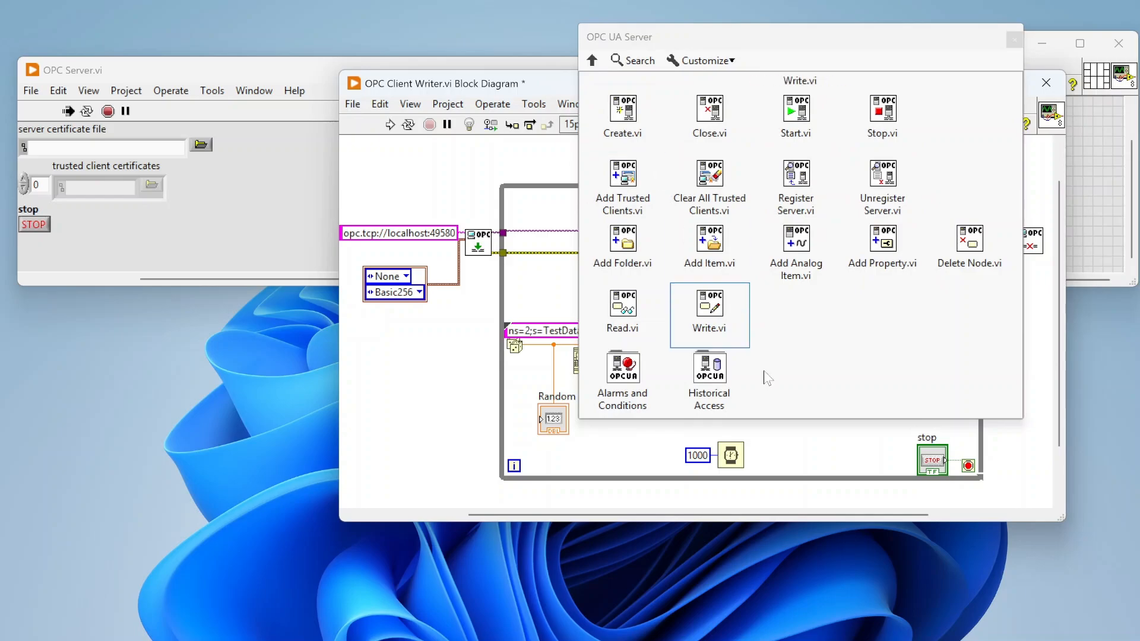
pyautogui.click(709, 366)
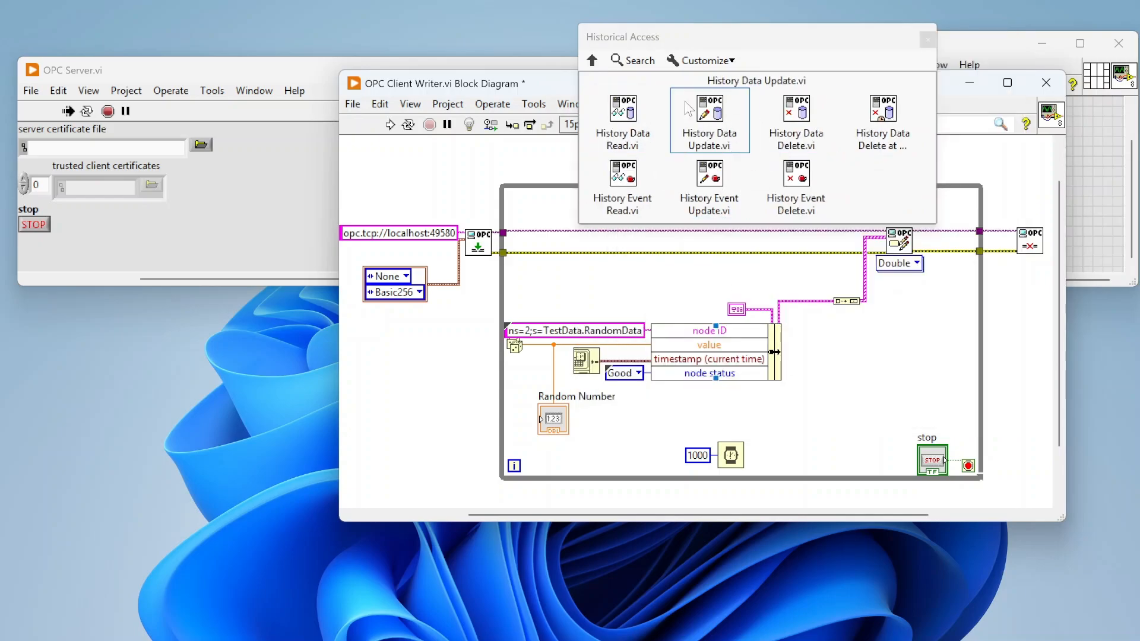
# Show the OPC UA Client palette, Create Subscription.vi help, and its Alarms and Conditions subpalette
pyautogui.click(592, 60)
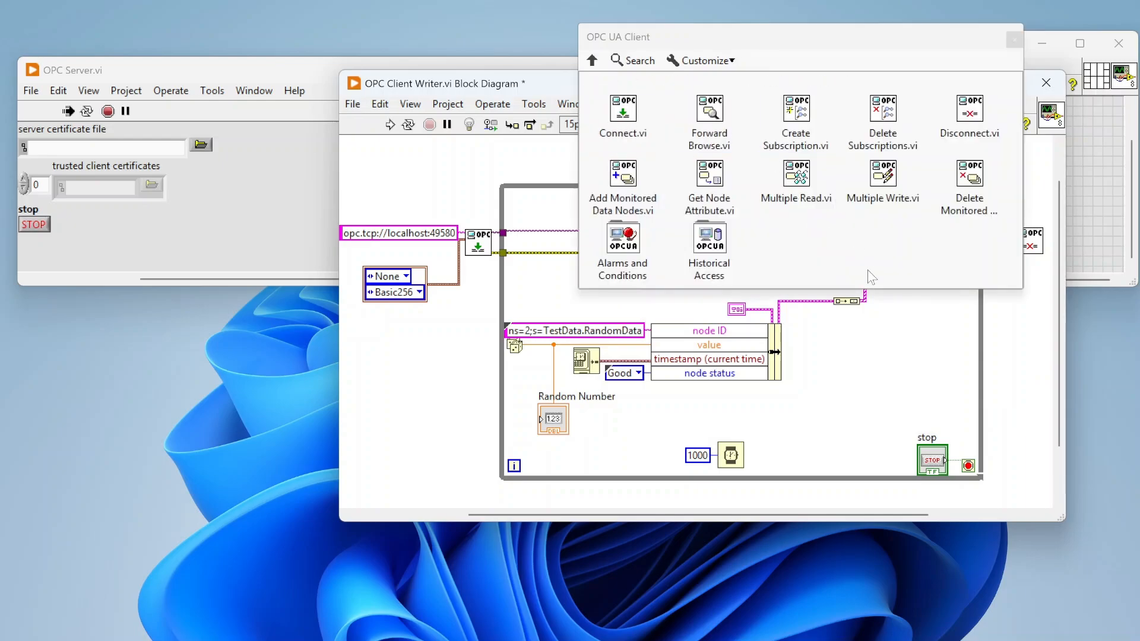
pyautogui.moveTo(647, 118)
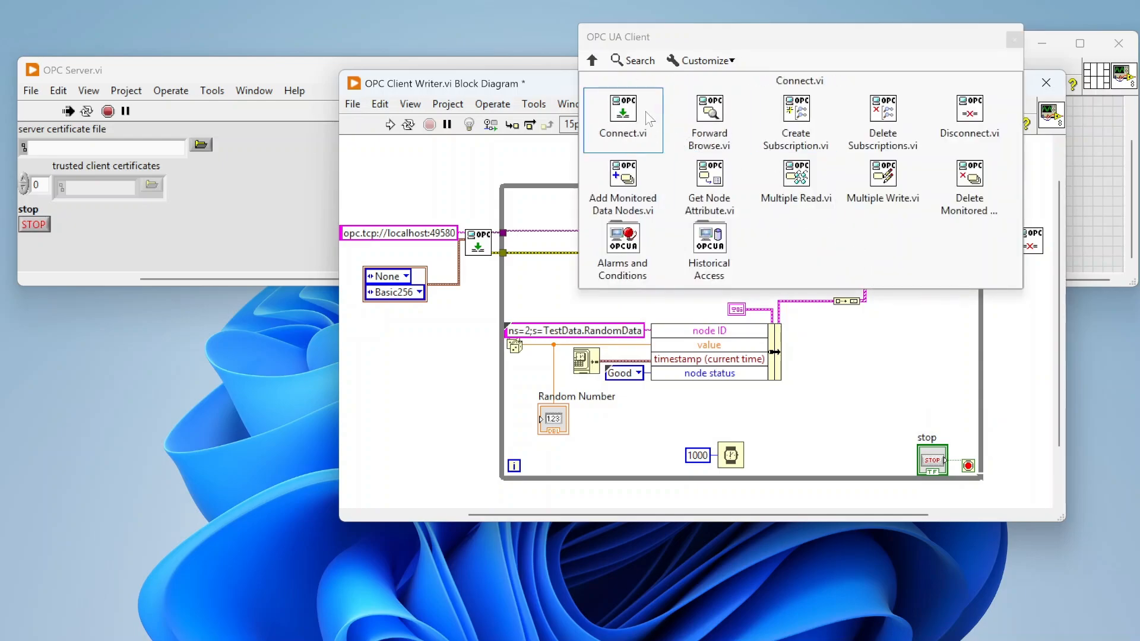
pyautogui.moveTo(710, 119)
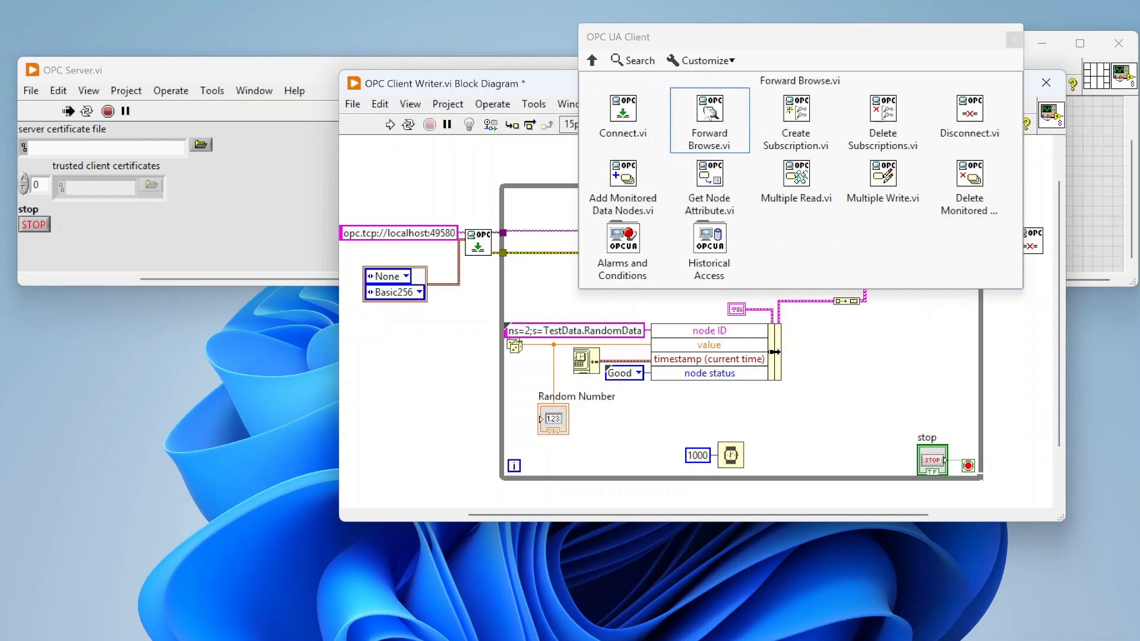
pyautogui.moveTo(800, 110)
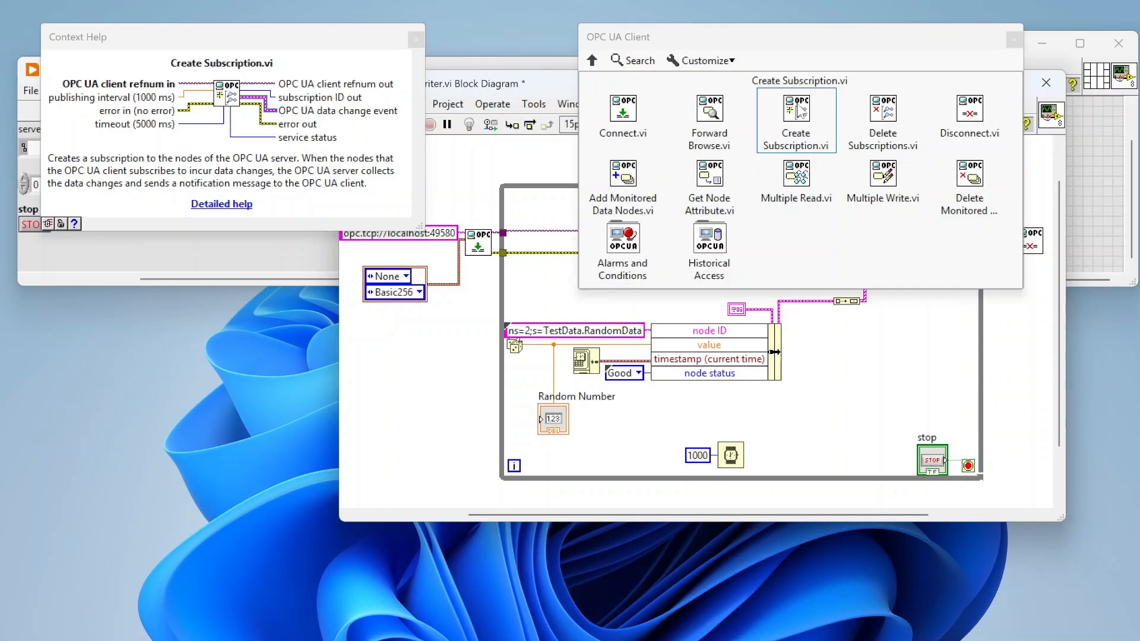
pyautogui.moveTo(782, 122)
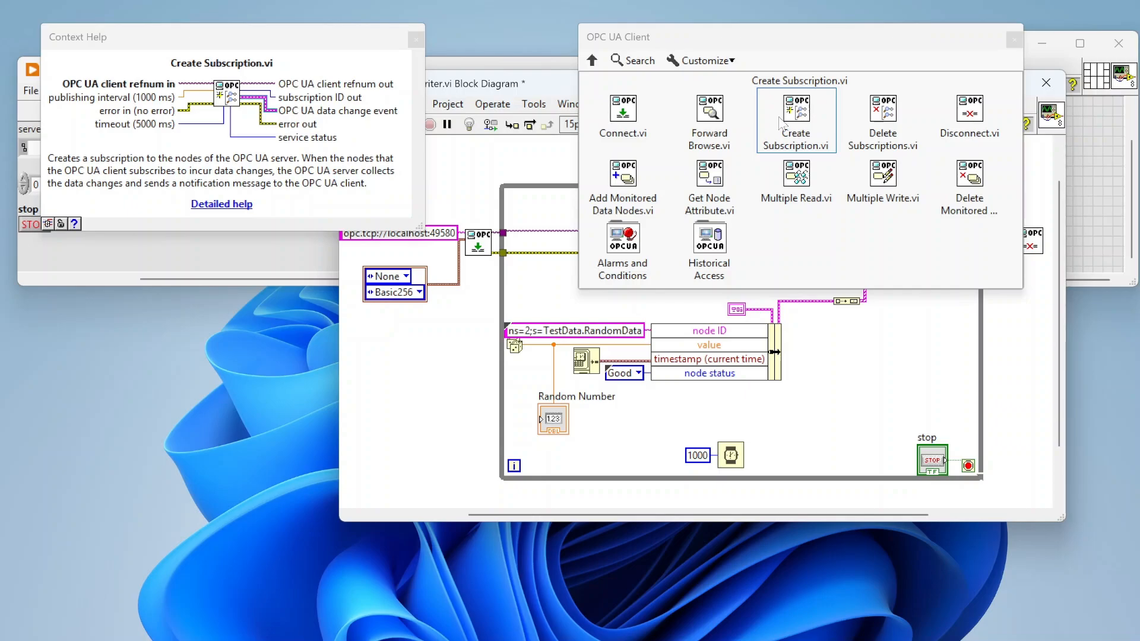
pyautogui.moveTo(820, 243)
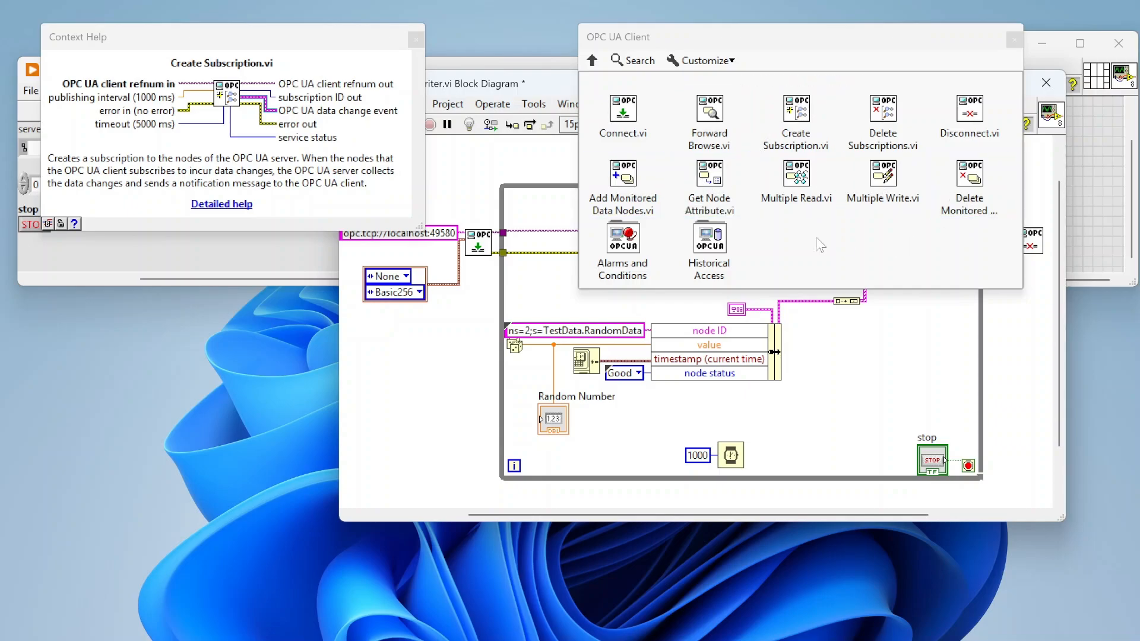
pyautogui.click(710, 236)
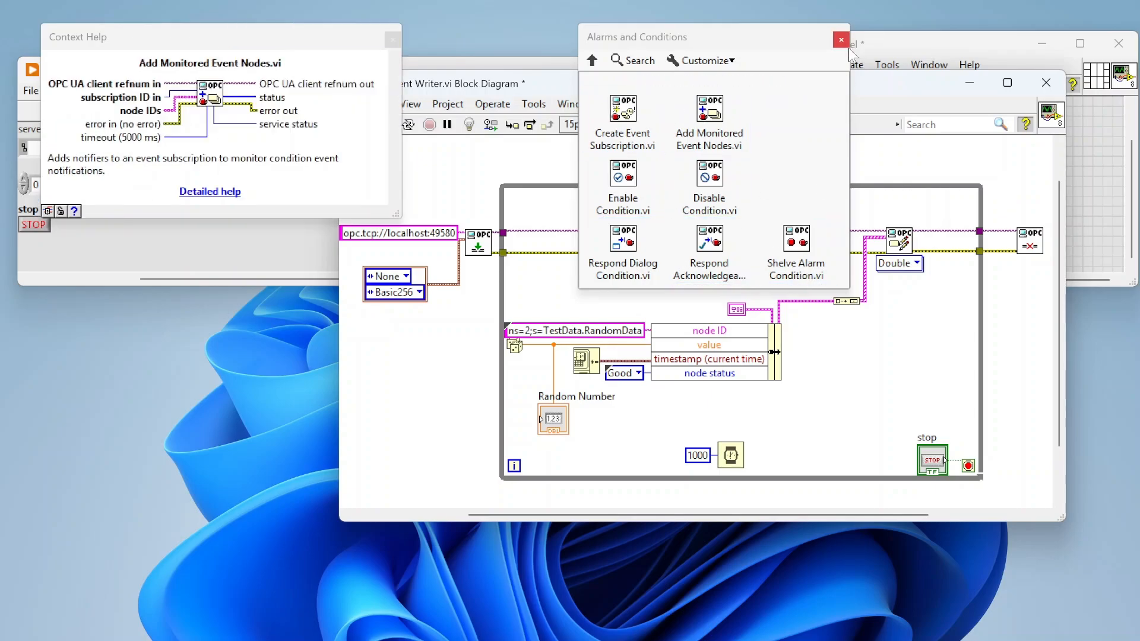
# Close the Alarms and Conditions palette and the Context Help window
pyautogui.click(841, 39)
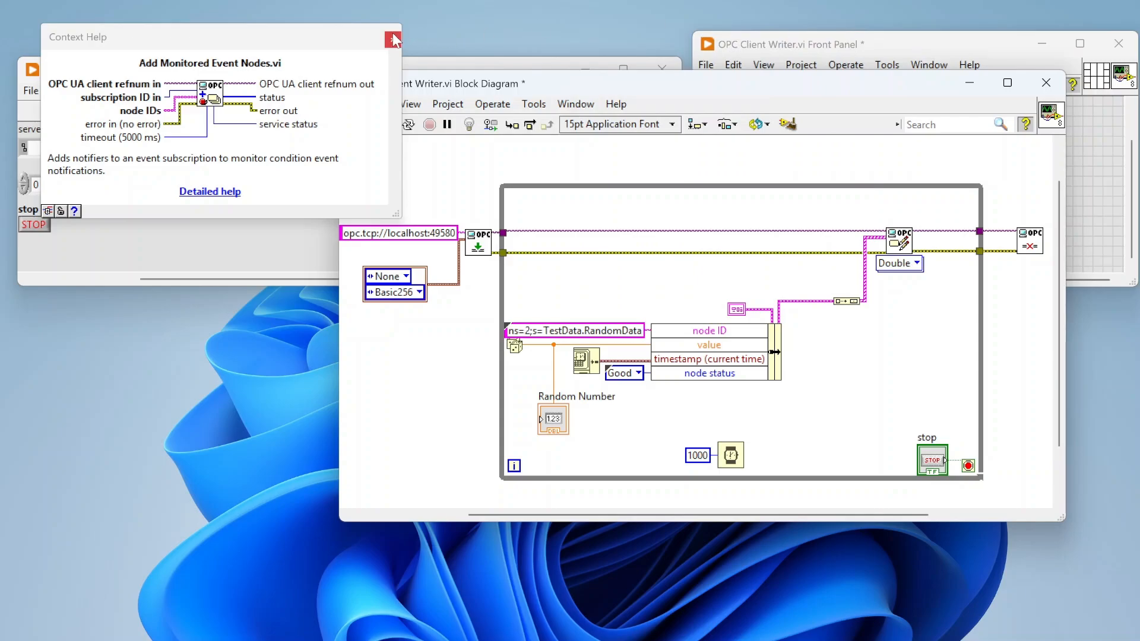
pyautogui.click(392, 39)
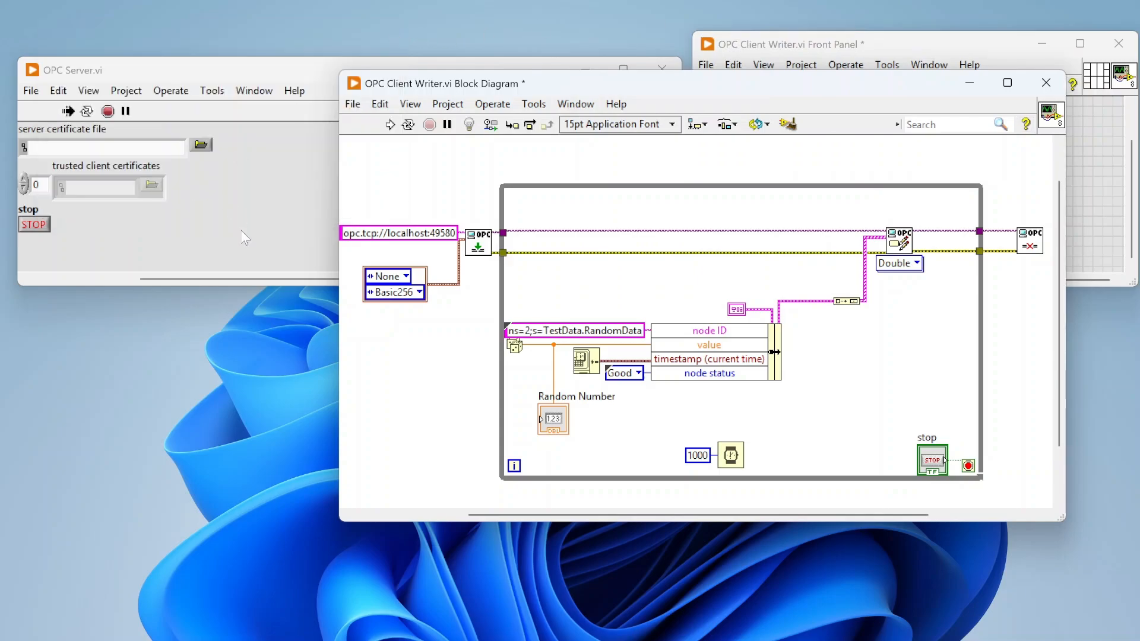